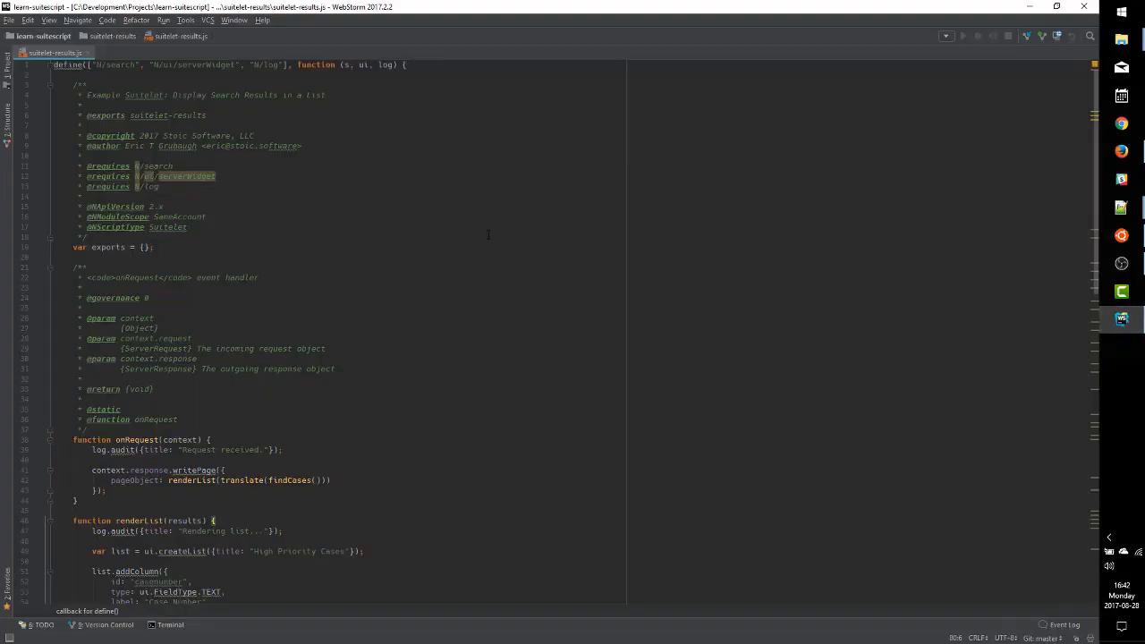
Scroll through the suitelet source and review the findCases function code
{"action": "scroll", "scroll_direction": "down", "scroll_amount": 3}
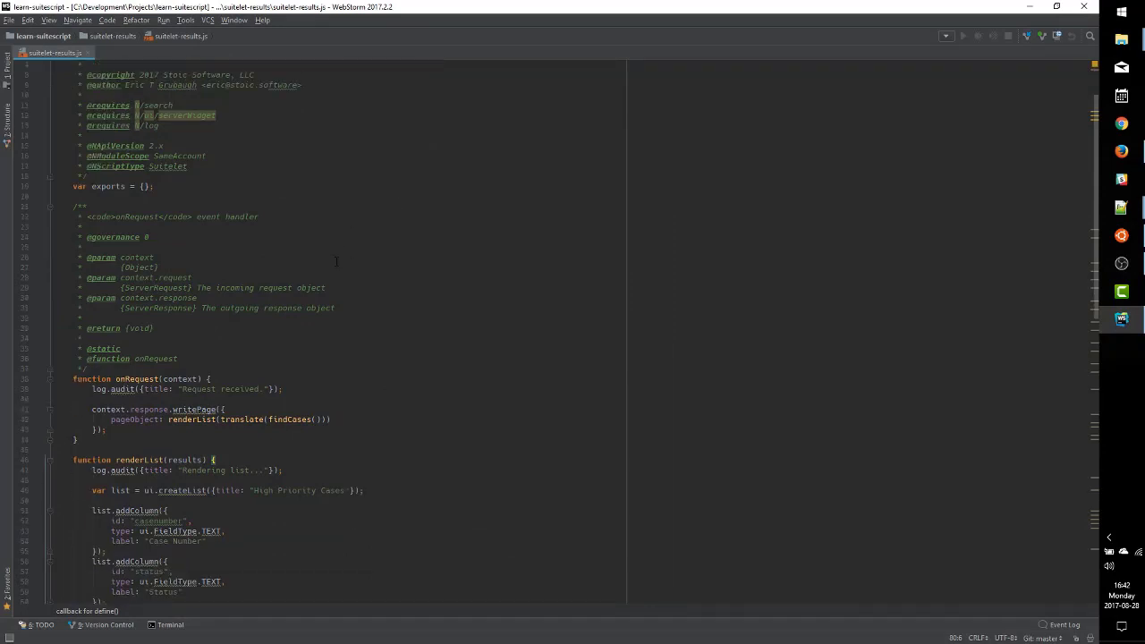
{"action": "scroll", "scroll_direction": "down", "scroll_amount": 3}
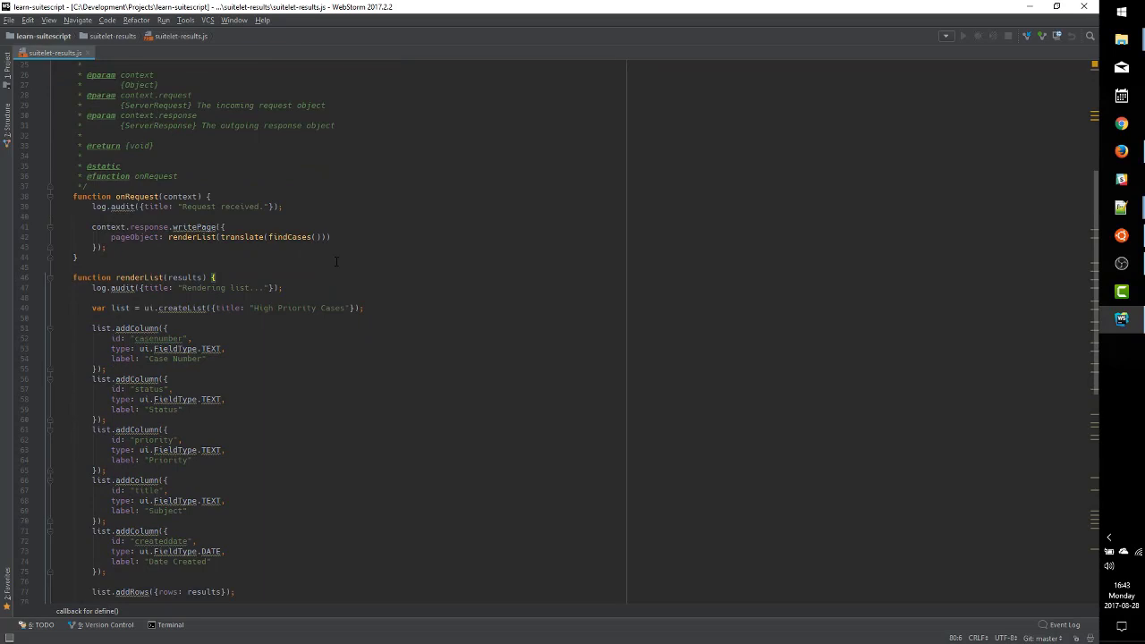
{"action": "scroll", "scroll_direction": "down", "scroll_amount": 3}
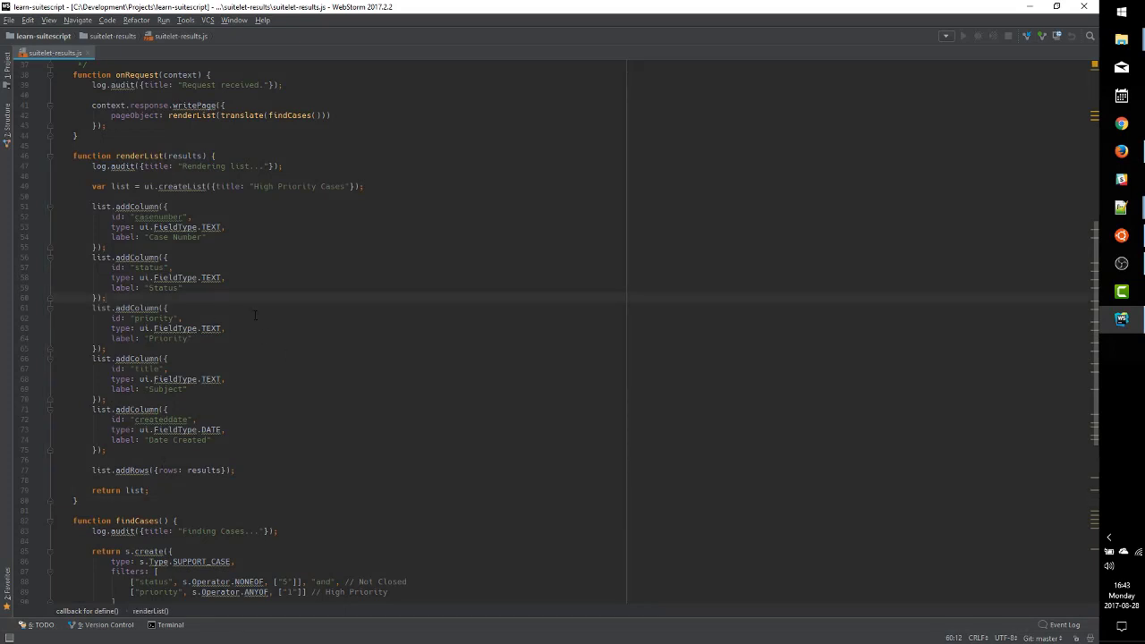
{"action": "scroll", "scroll_direction": "down", "scroll_amount": 3}
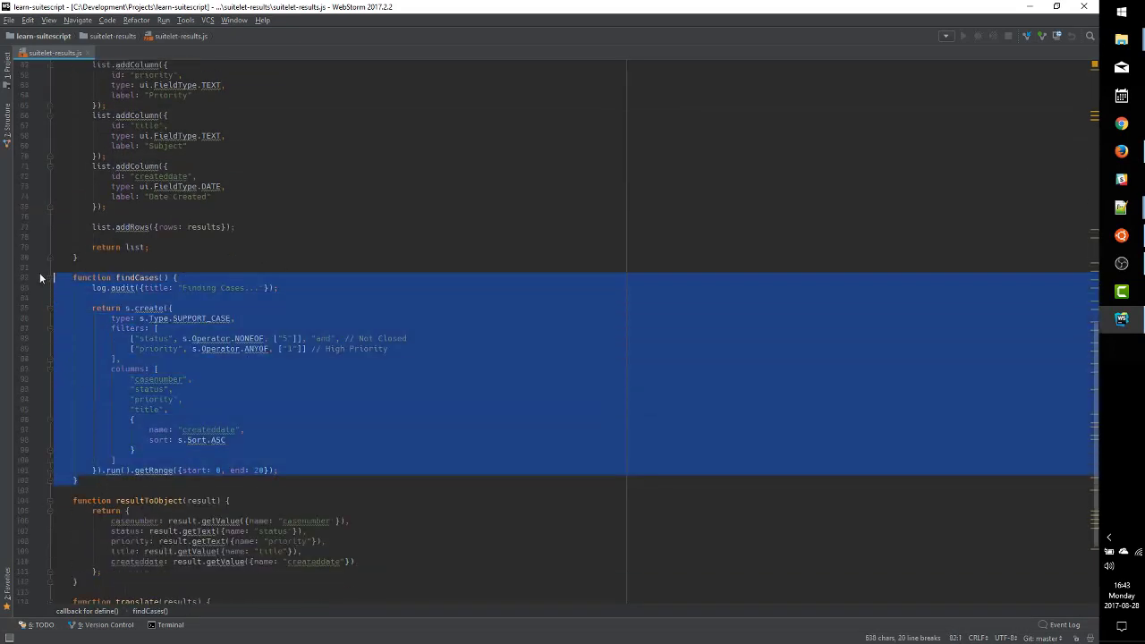
{"action": "left_click", "coordinate": [140, 277]}
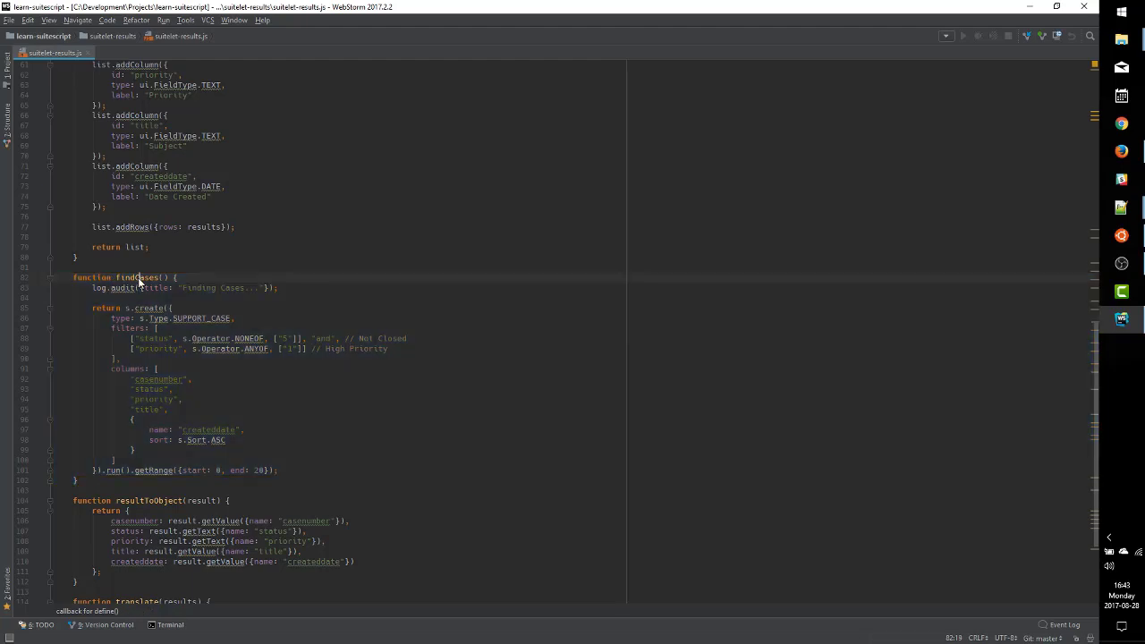
{"action": "scroll", "scroll_direction": "down", "scroll_amount": 3}
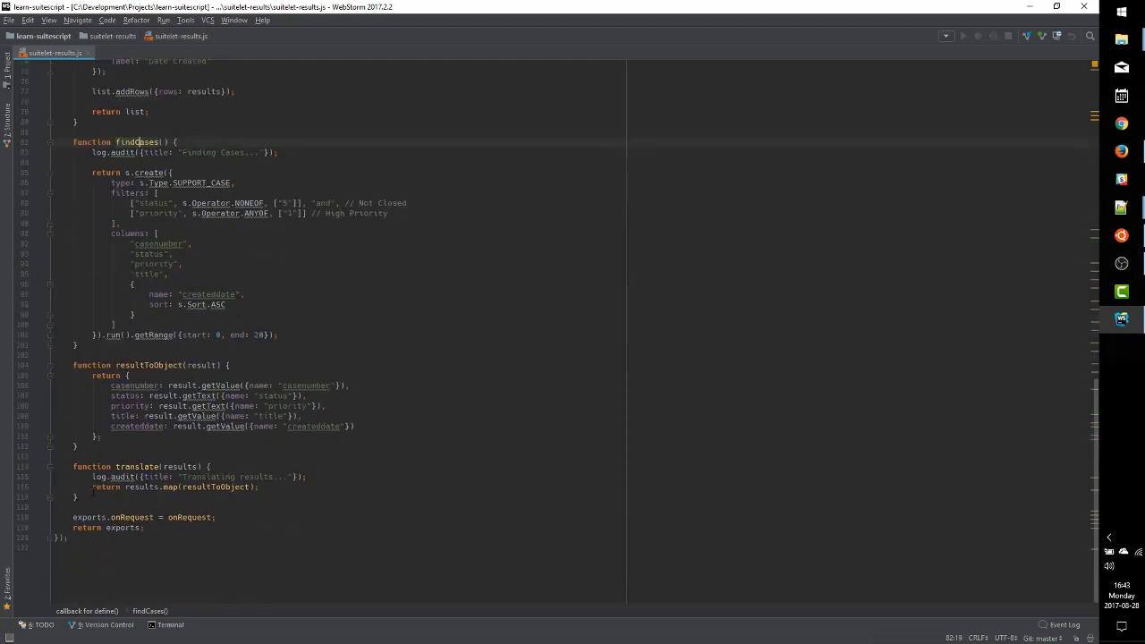
{"action": "left_click_drag", "start_coordinate": [75, 366], "coordinate": [104, 497]}
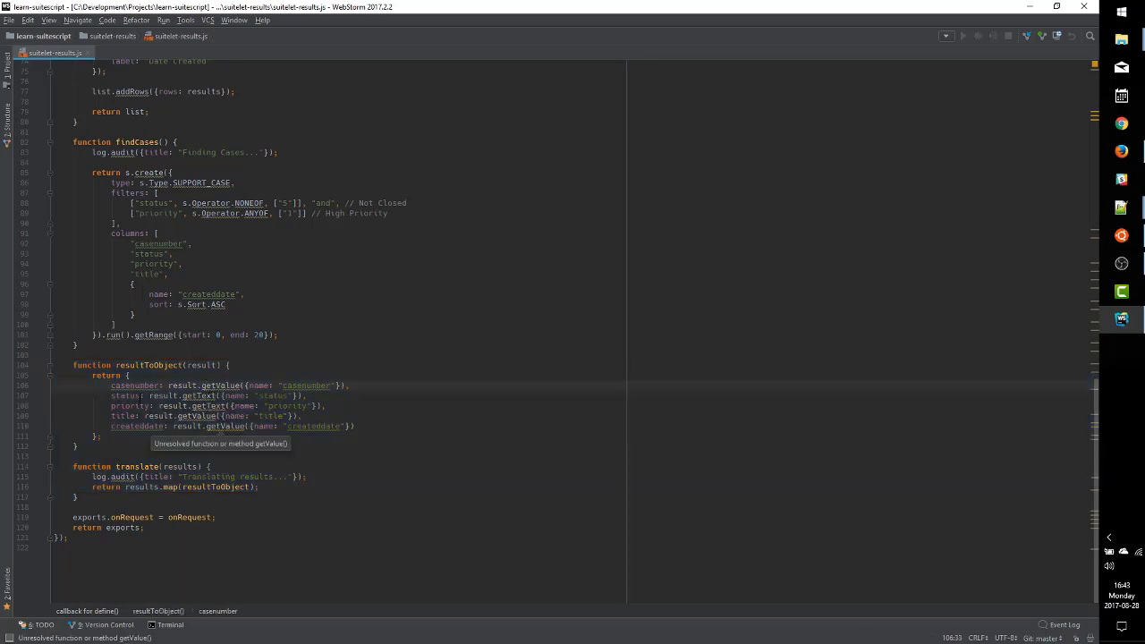
{"action": "scroll", "scroll_direction": "up", "scroll_amount": 3}
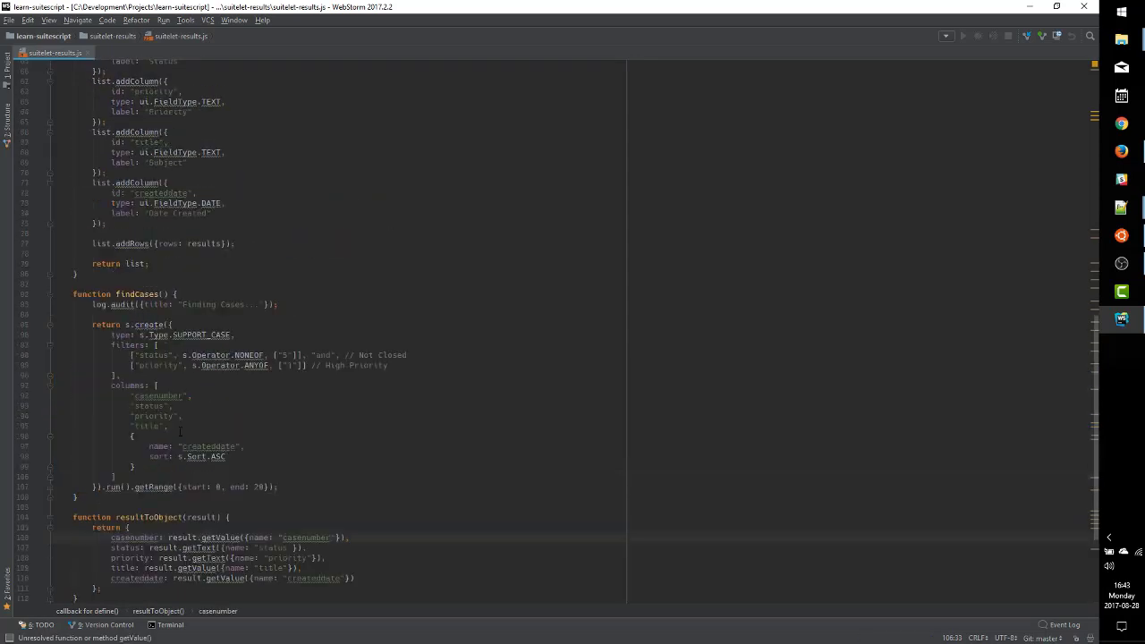
{"action": "scroll", "scroll_direction": "up", "scroll_amount": 3}
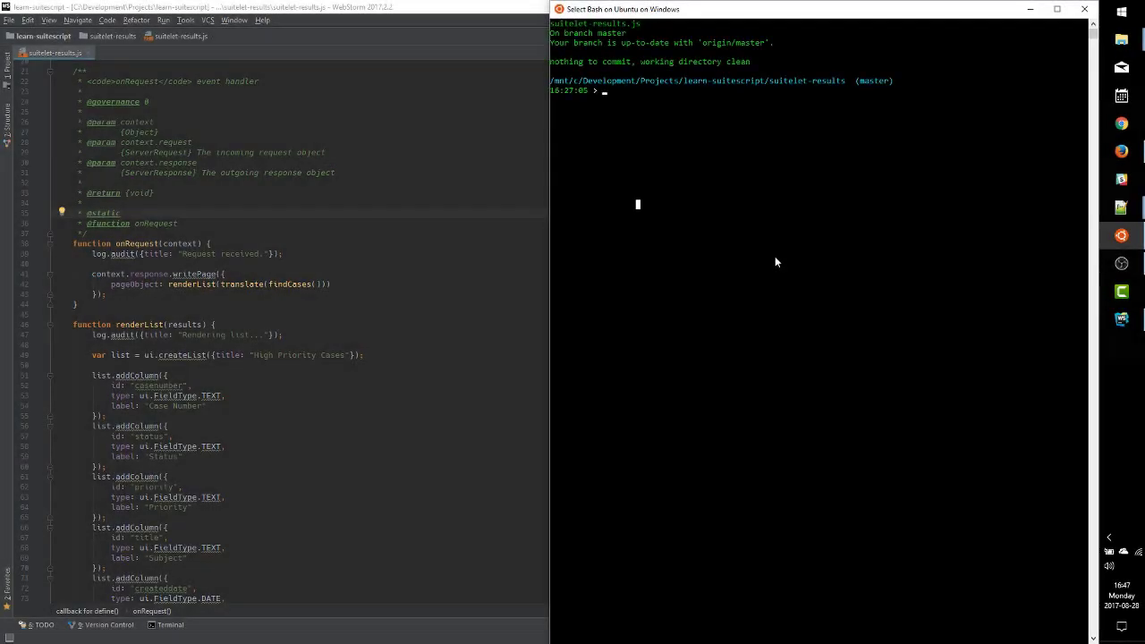
{"action": "mouse_move", "coordinate": [677, 179]}
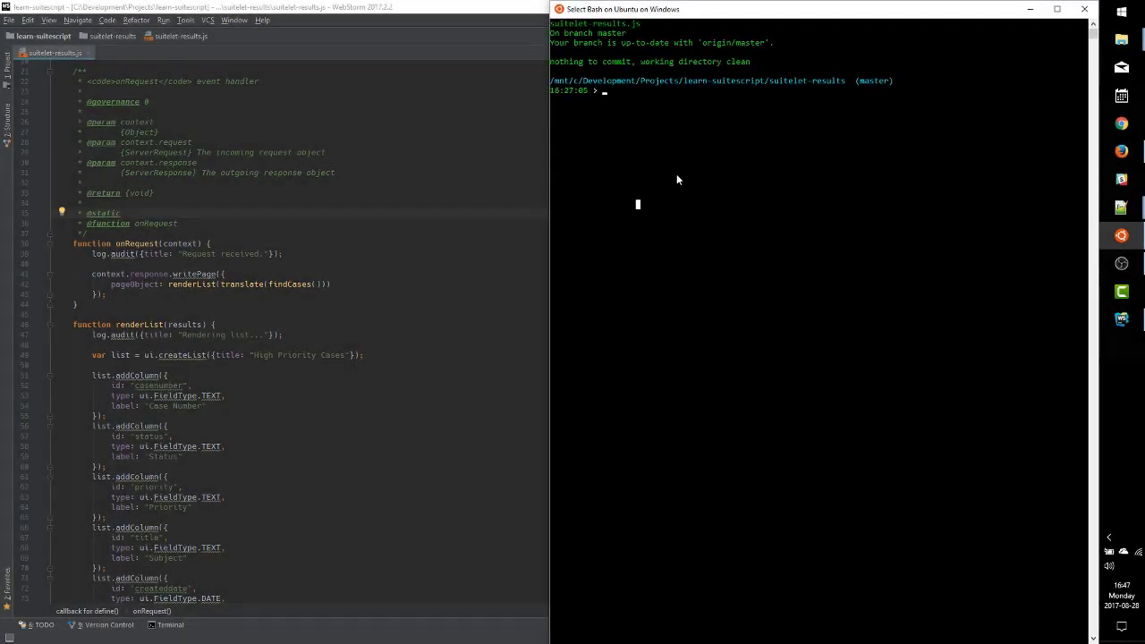
{"action": "mouse_move", "coordinate": [662, 161]}
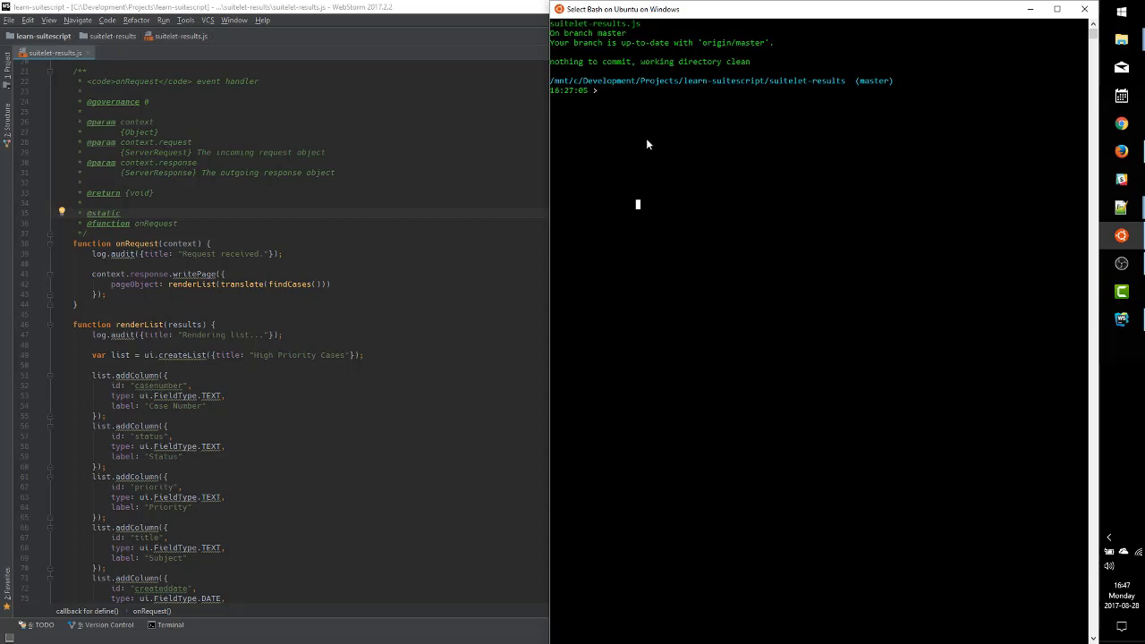
{"action": "mouse_move", "coordinate": [638, 115]}
{"action": "type", "text": "git pull"}
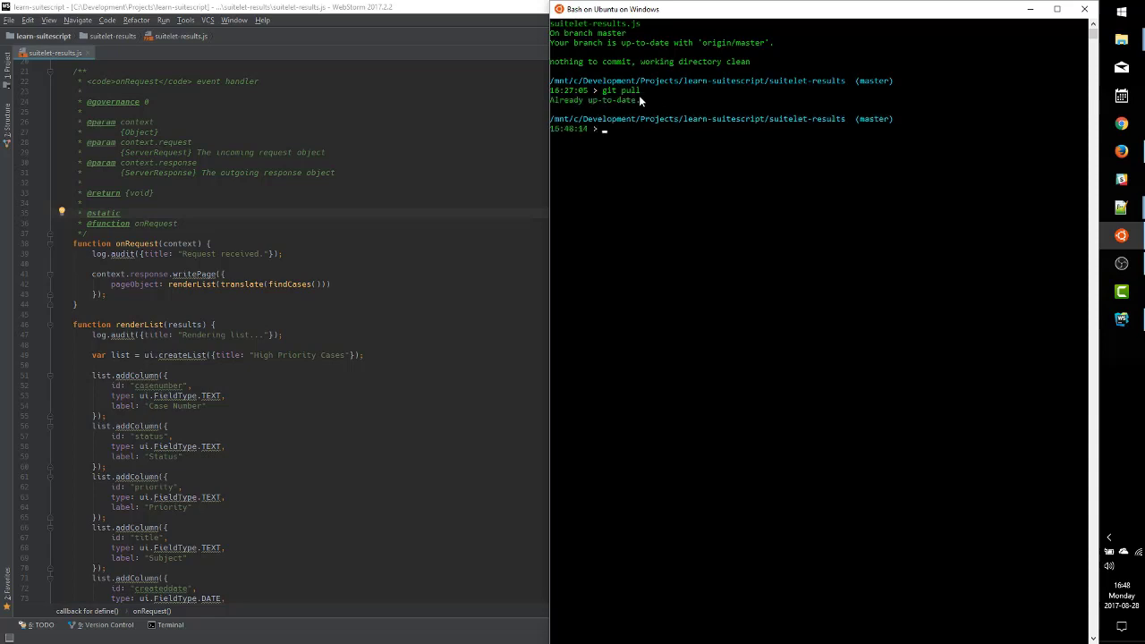
{"action": "mouse_move", "coordinate": [278, 61]}
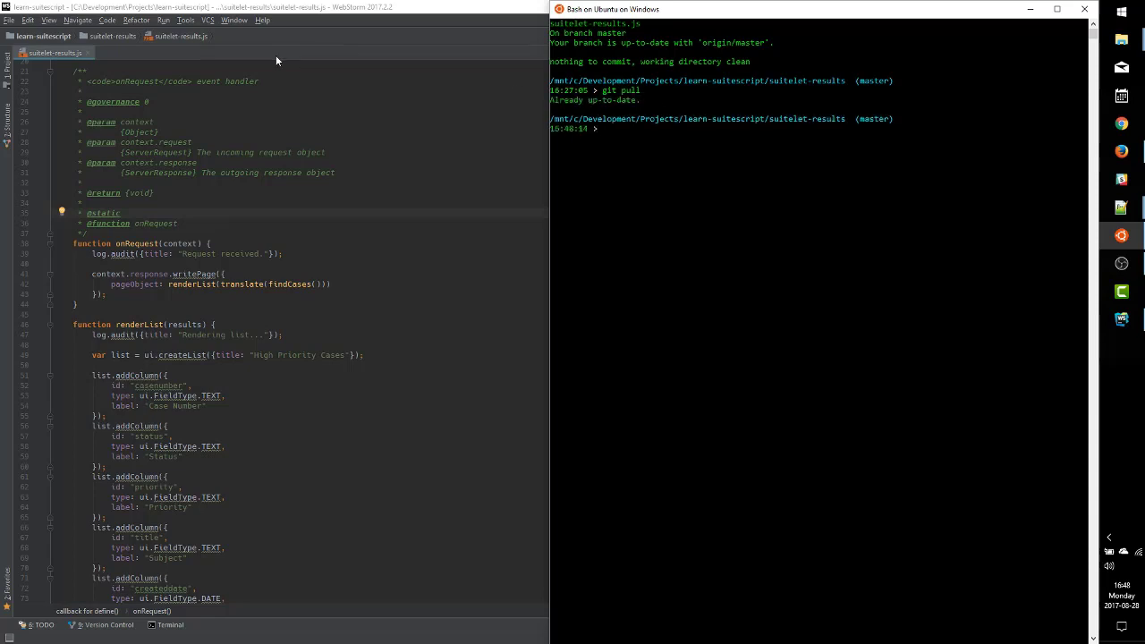
Pull master, then check out a new add-button feature branch with git checkout -b
{"action": "type", "text": "git checkout -b feature/add-button-to-re"}
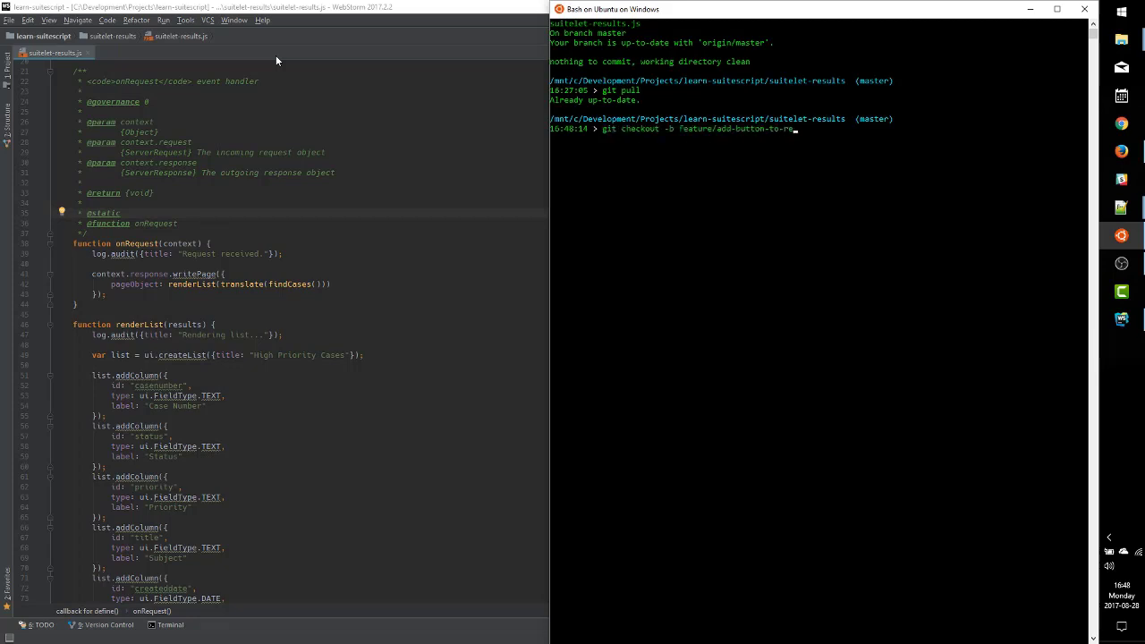
{"action": "key", "text": "Return"}
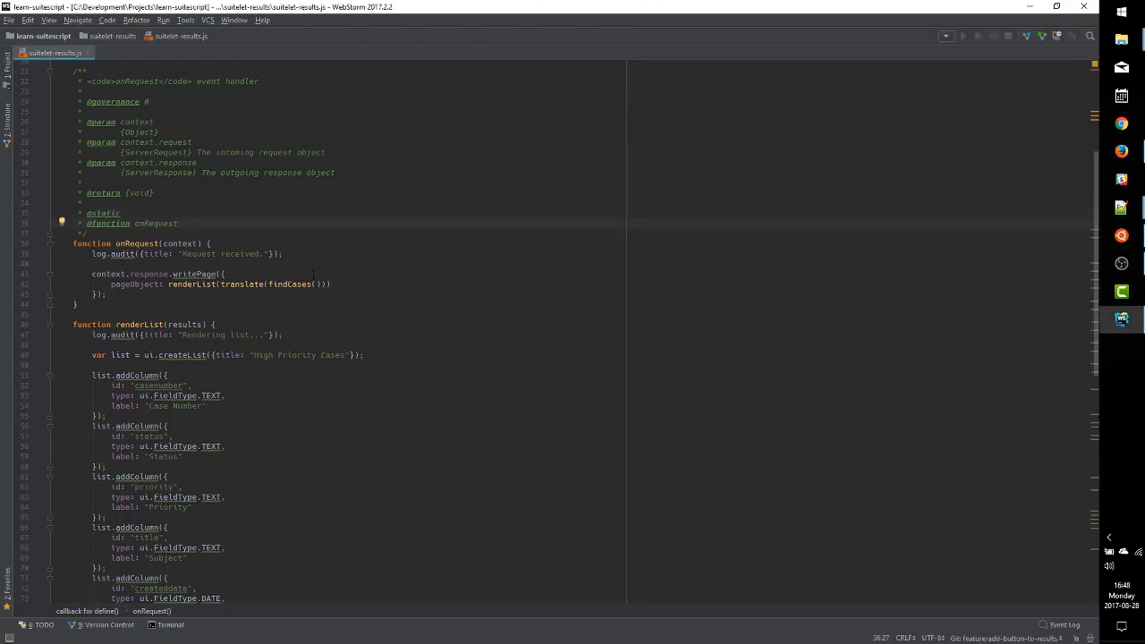
{"action": "scroll", "scroll_direction": "down", "scroll_amount": 3}
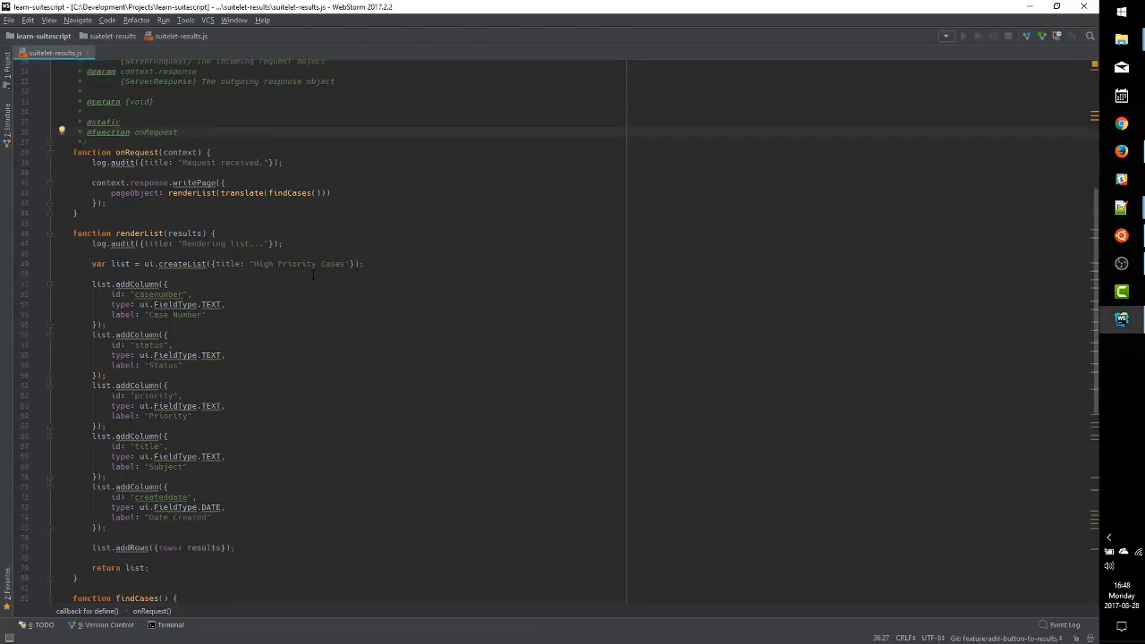
{"action": "scroll", "scroll_direction": "down", "scroll_amount": 3}
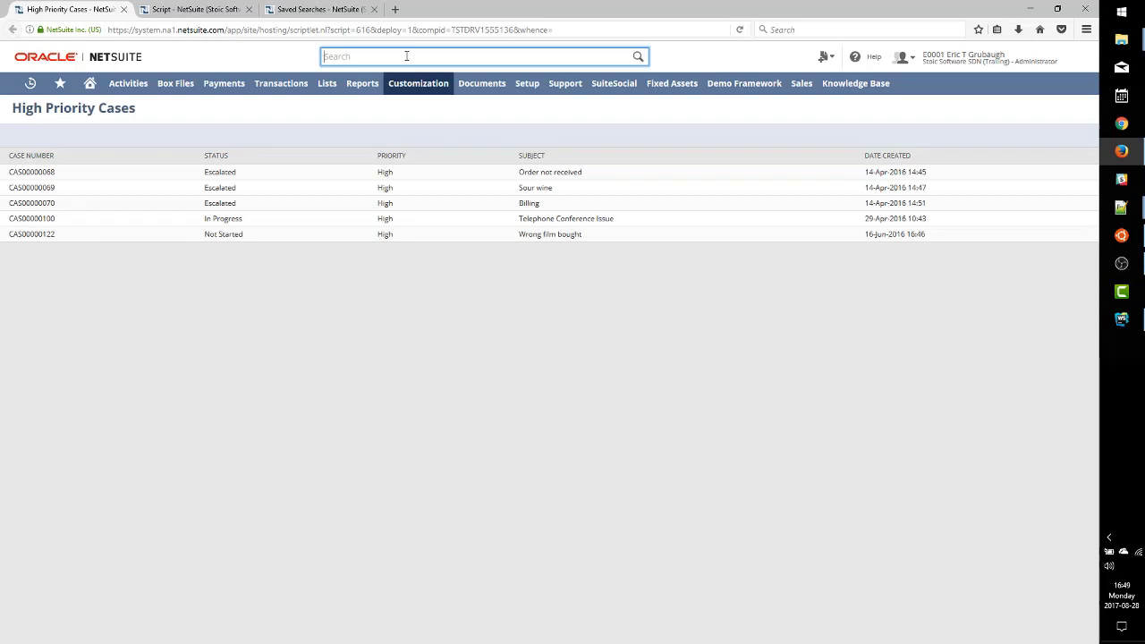
Search Help:N/ui/serverWidget and open the N/ui/serverWidget Module help topic
{"action": "type", "text": "Help:N/ui/serverWidget"}
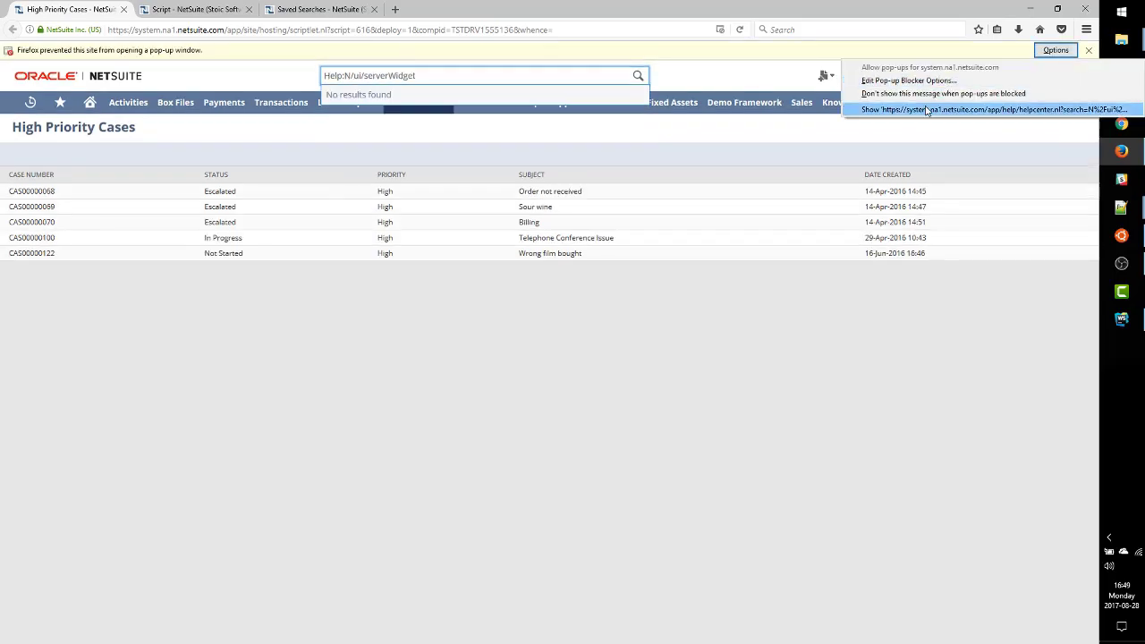
{"action": "left_click", "coordinate": [984, 110]}
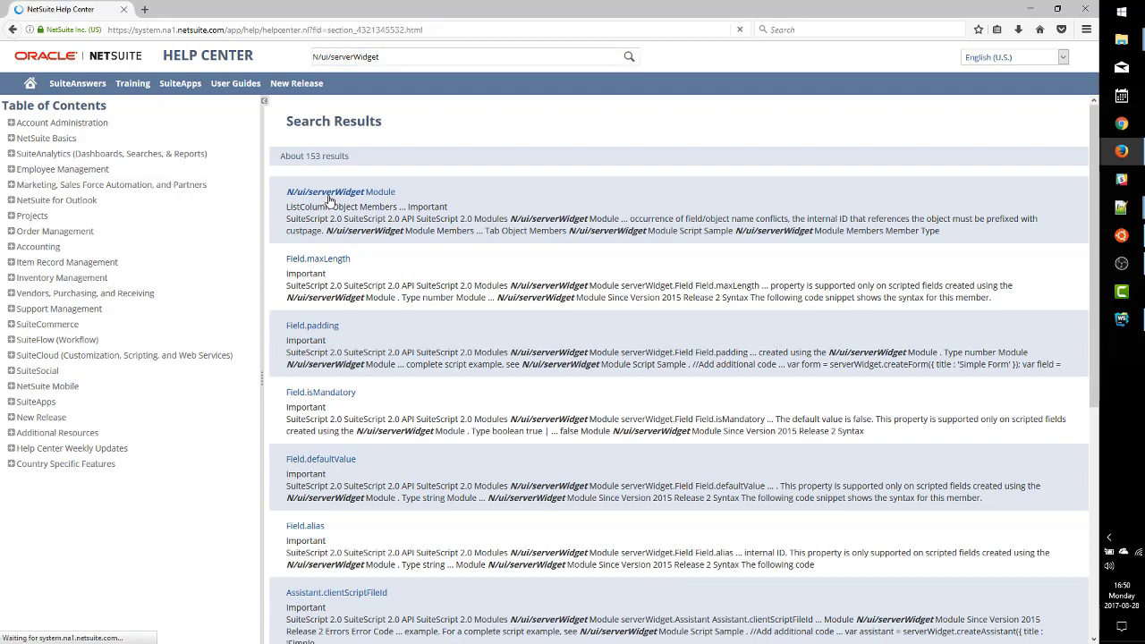
{"action": "left_click", "coordinate": [326, 192]}
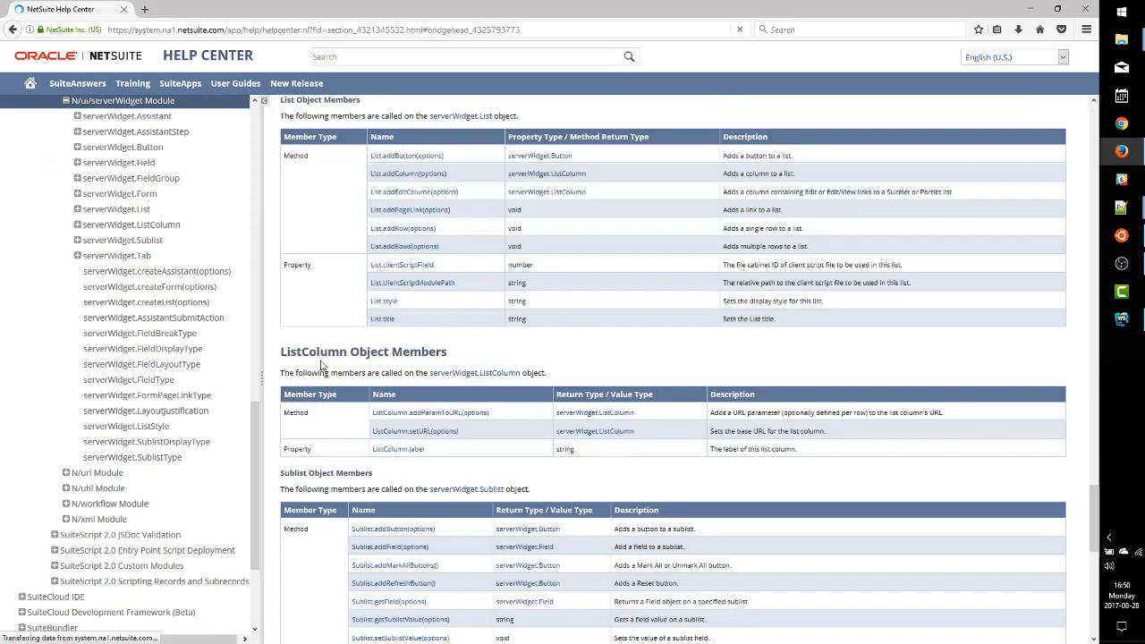
{"action": "left_click", "coordinate": [465, 56]}
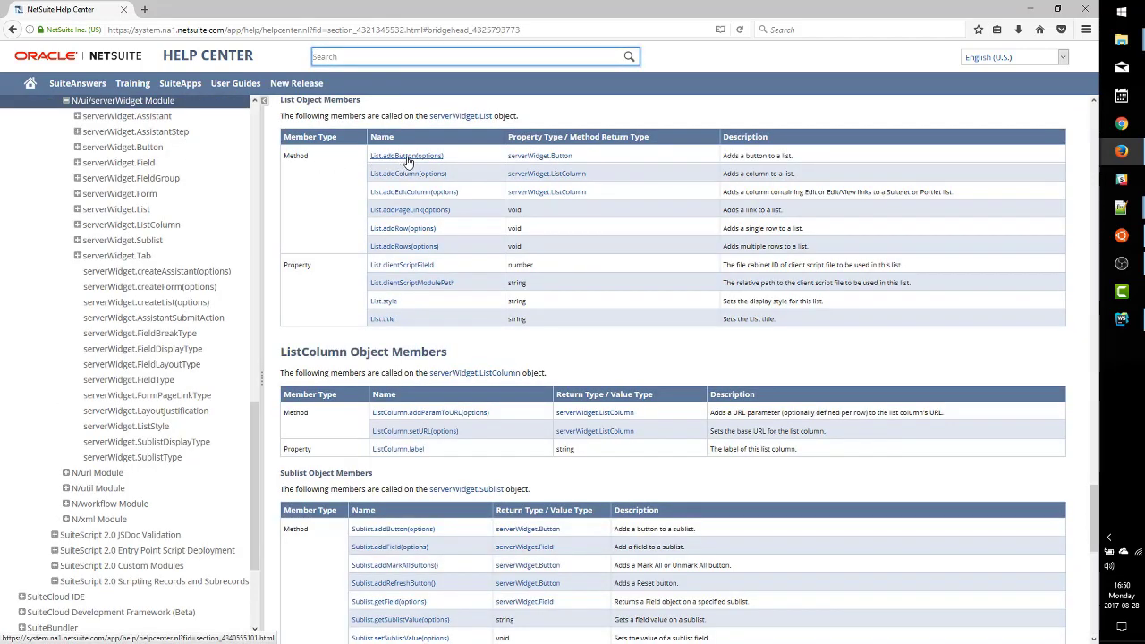
Open the List.addButton(options) reference and review its id, label and functionName parameters
{"action": "left_click", "coordinate": [408, 156]}
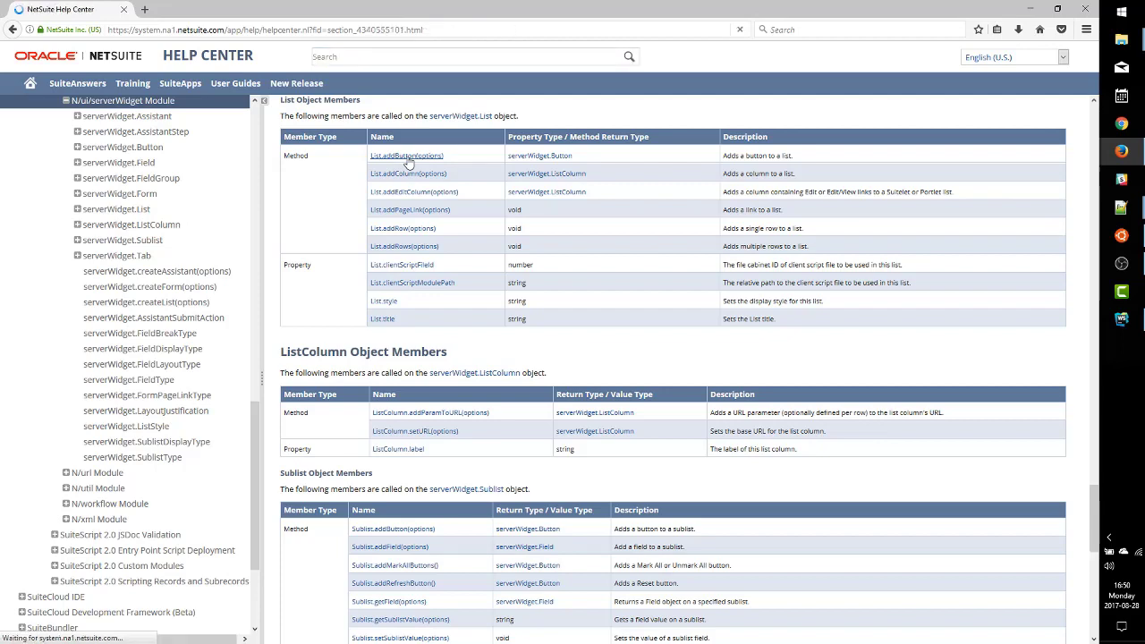
{"action": "left_click", "coordinate": [408, 154]}
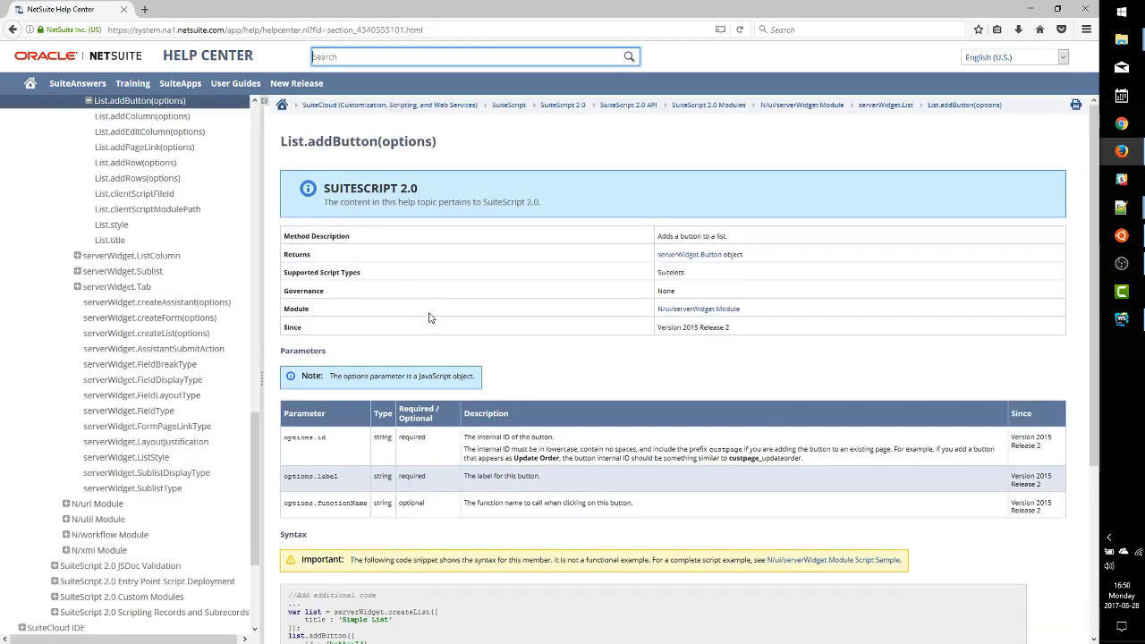
{"action": "scroll", "scroll_direction": "down", "scroll_amount": 3}
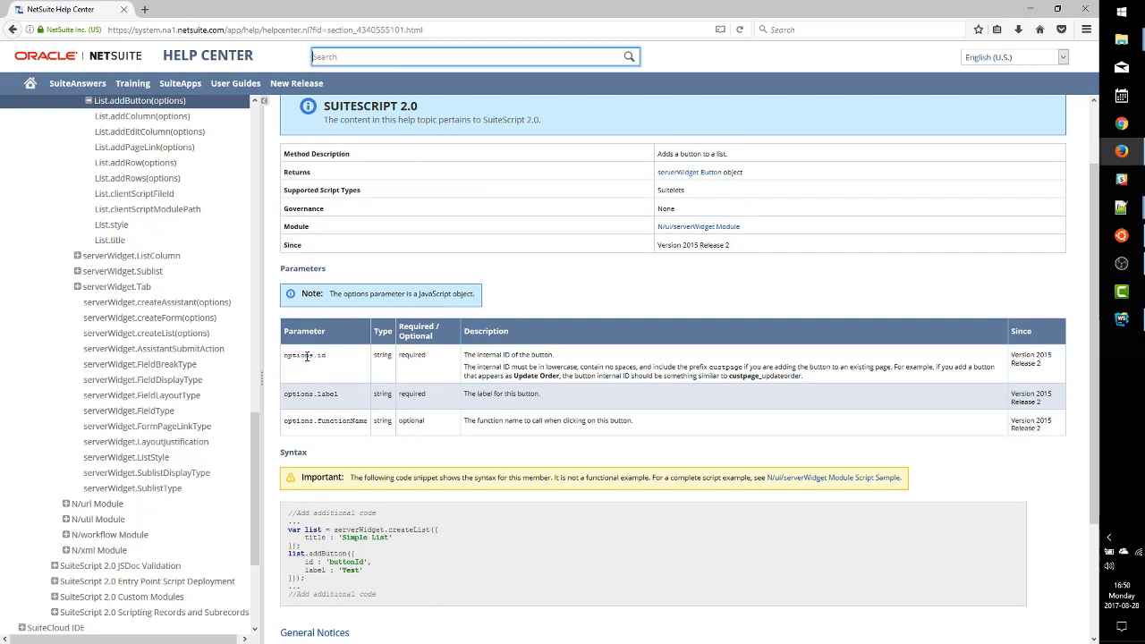
{"action": "double_click", "coordinate": [320, 354]}
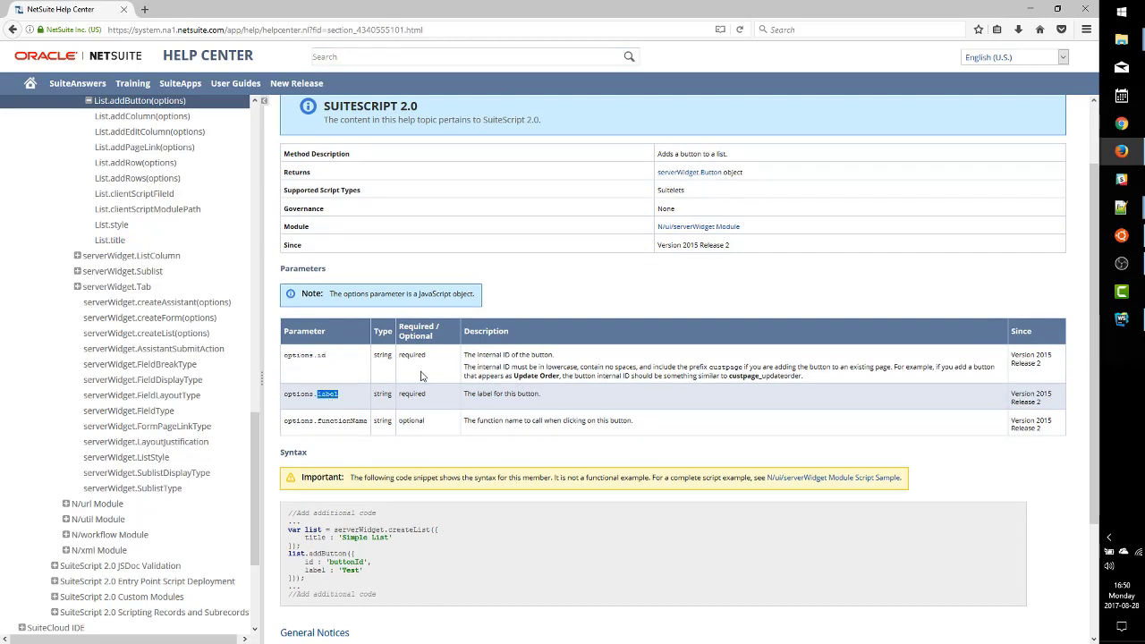
{"action": "mouse_move", "coordinate": [637, 426]}
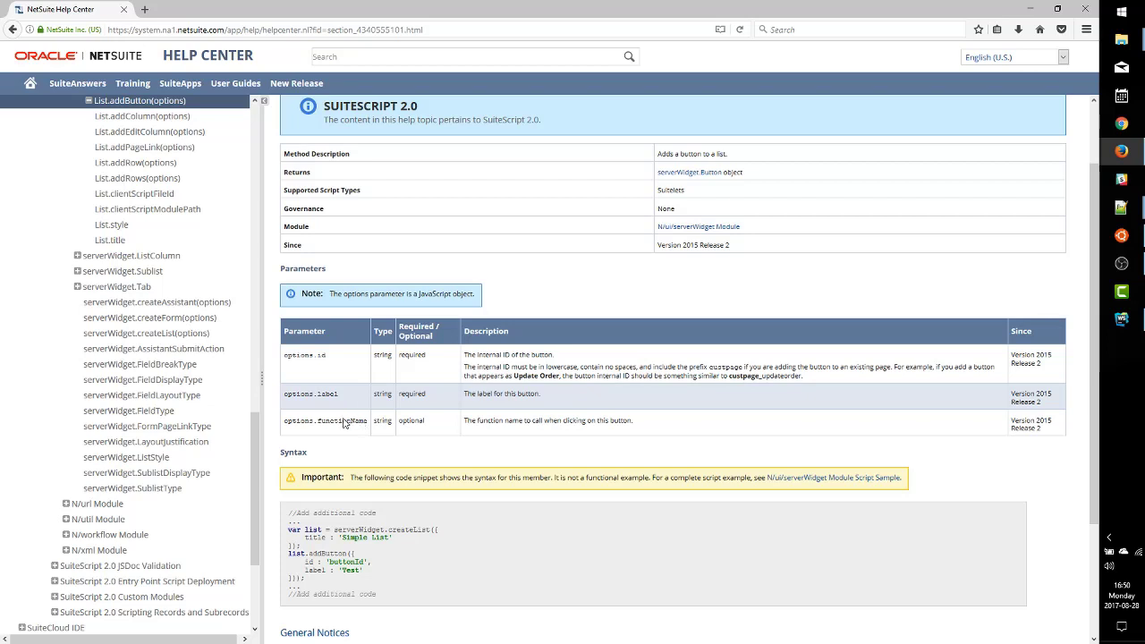
{"action": "mouse_move", "coordinate": [362, 376]}
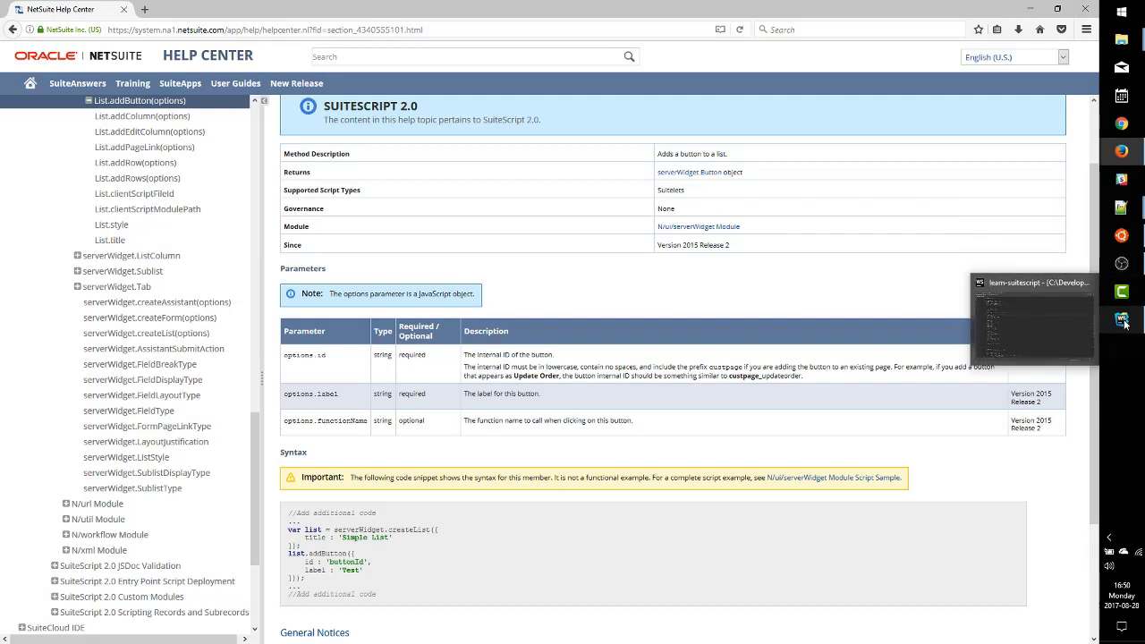
{"action": "left_click", "coordinate": [1121, 318]}
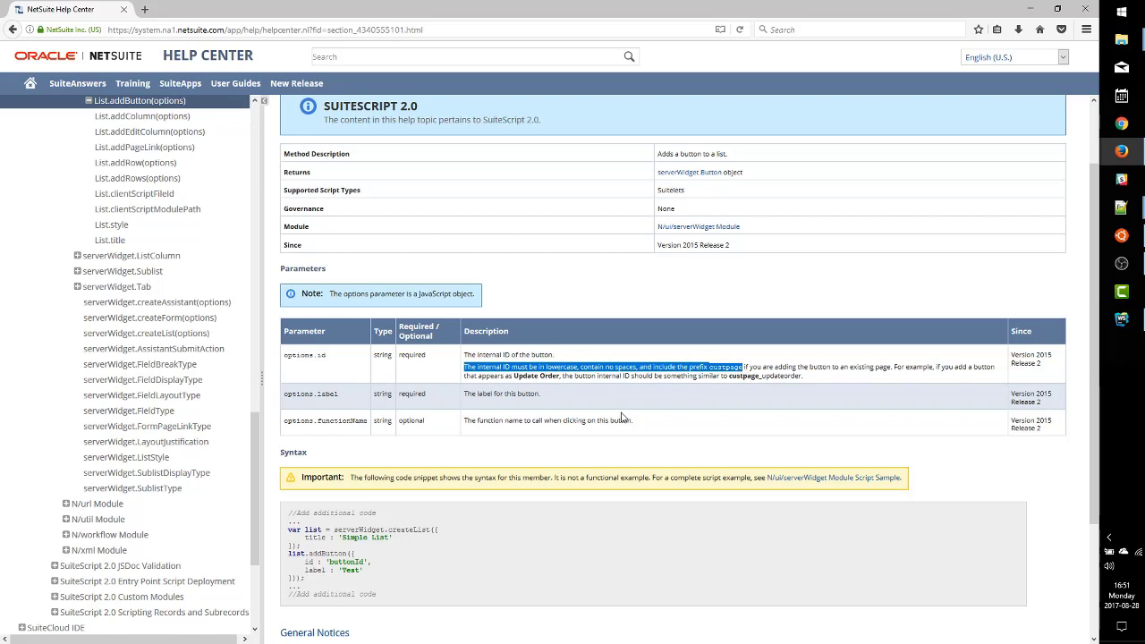
{"action": "mouse_move", "coordinate": [709, 381]}
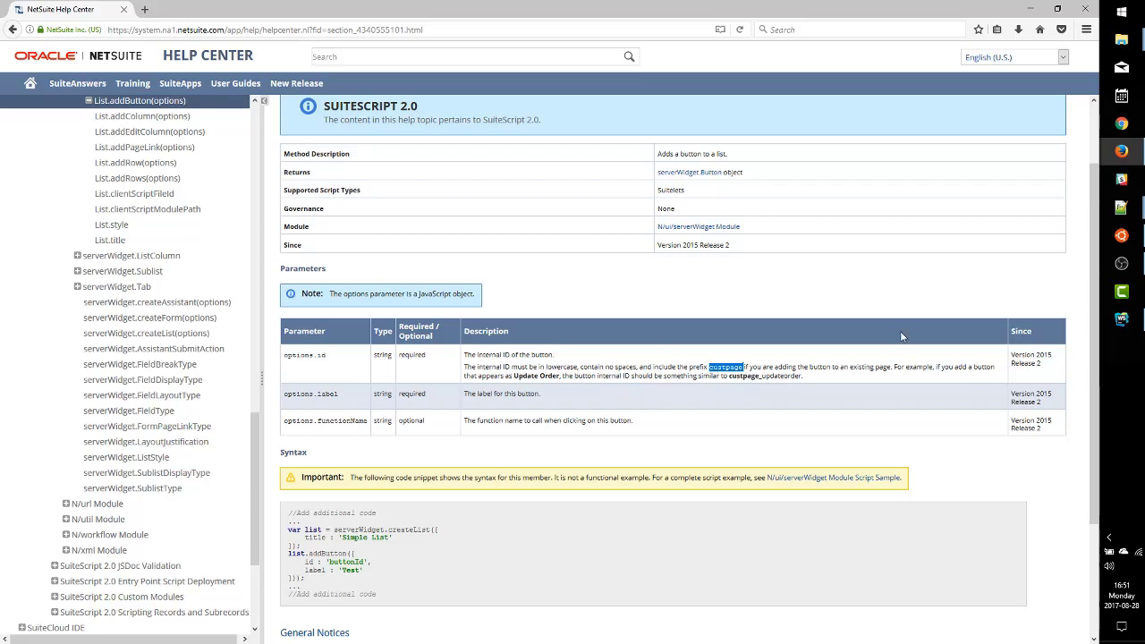
{"action": "left_click", "coordinate": [1120, 319]}
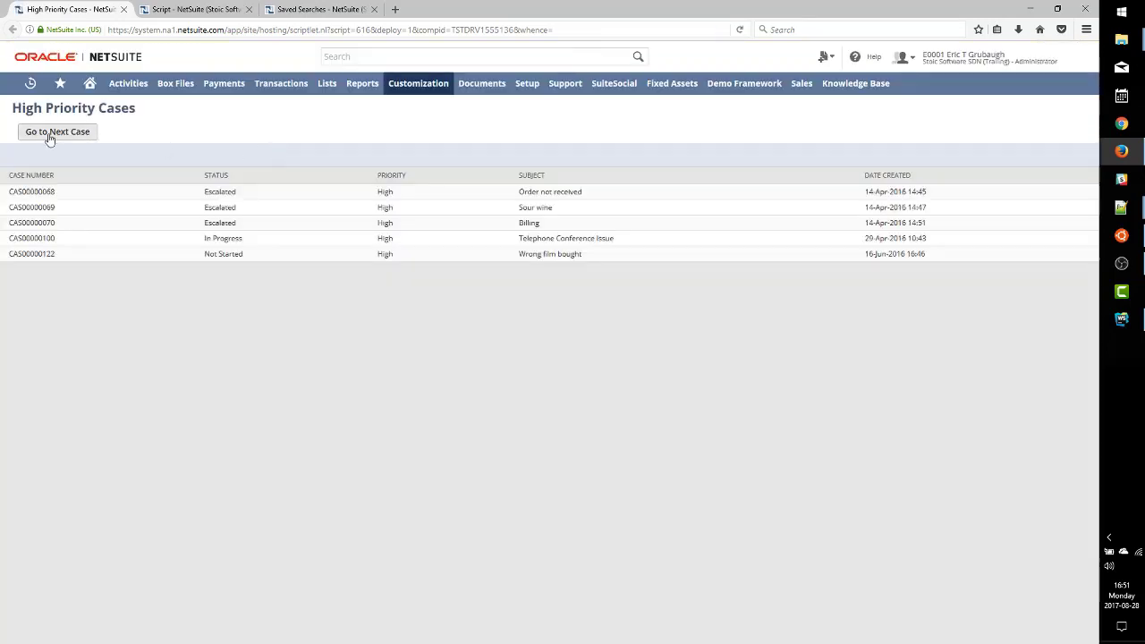
{"action": "mouse_move", "coordinate": [75, 132]}
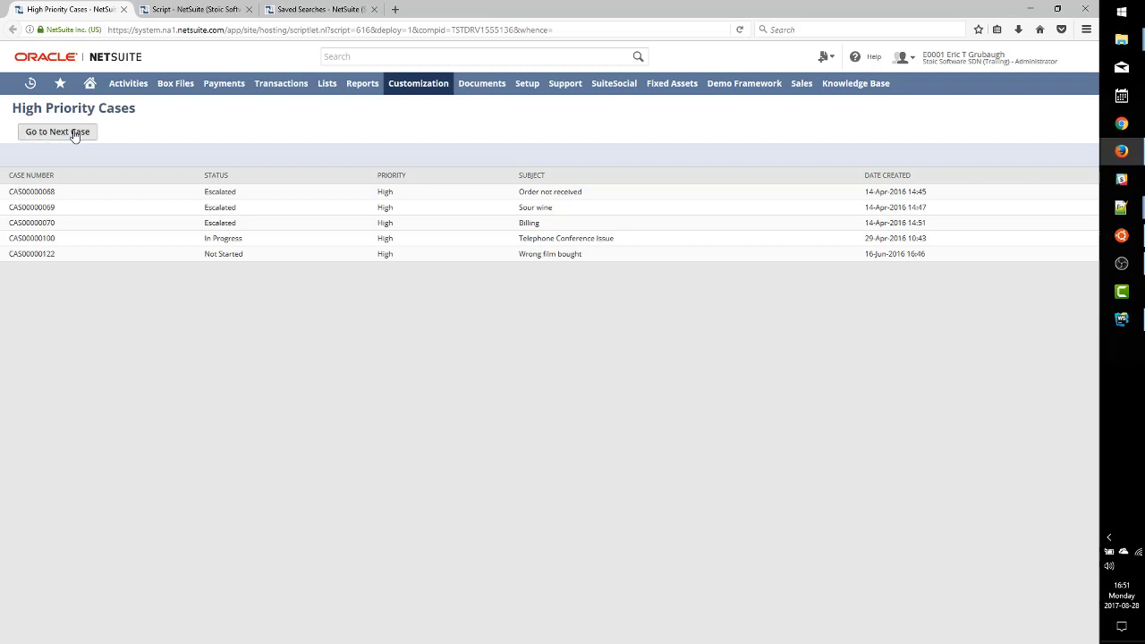
{"action": "mouse_move", "coordinate": [129, 128]}
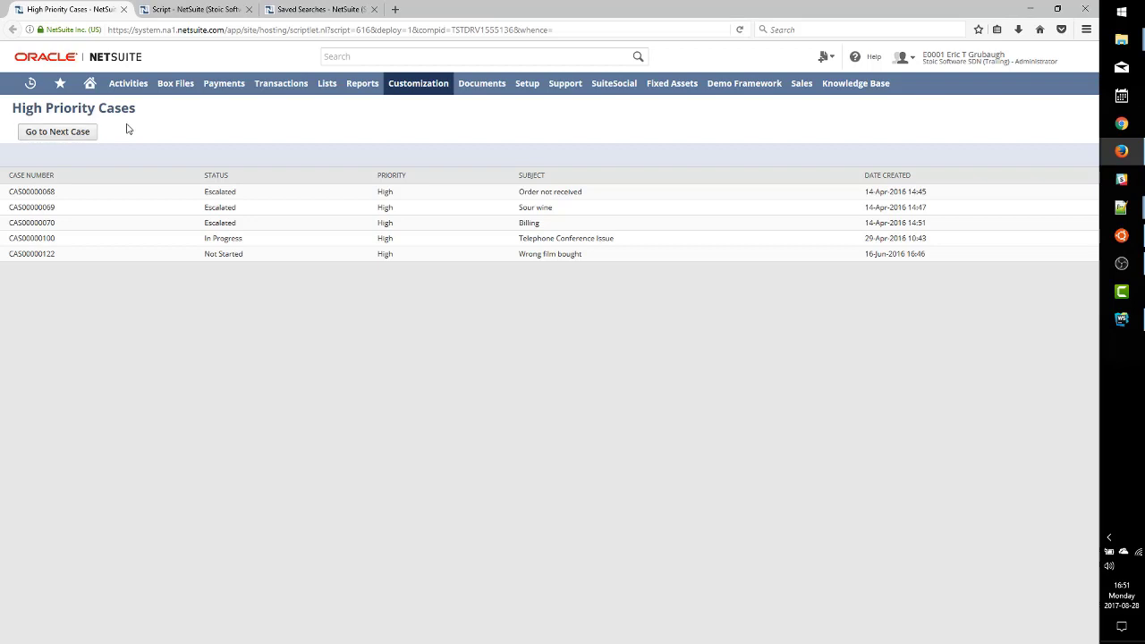
{"action": "mouse_move", "coordinate": [162, 161]}
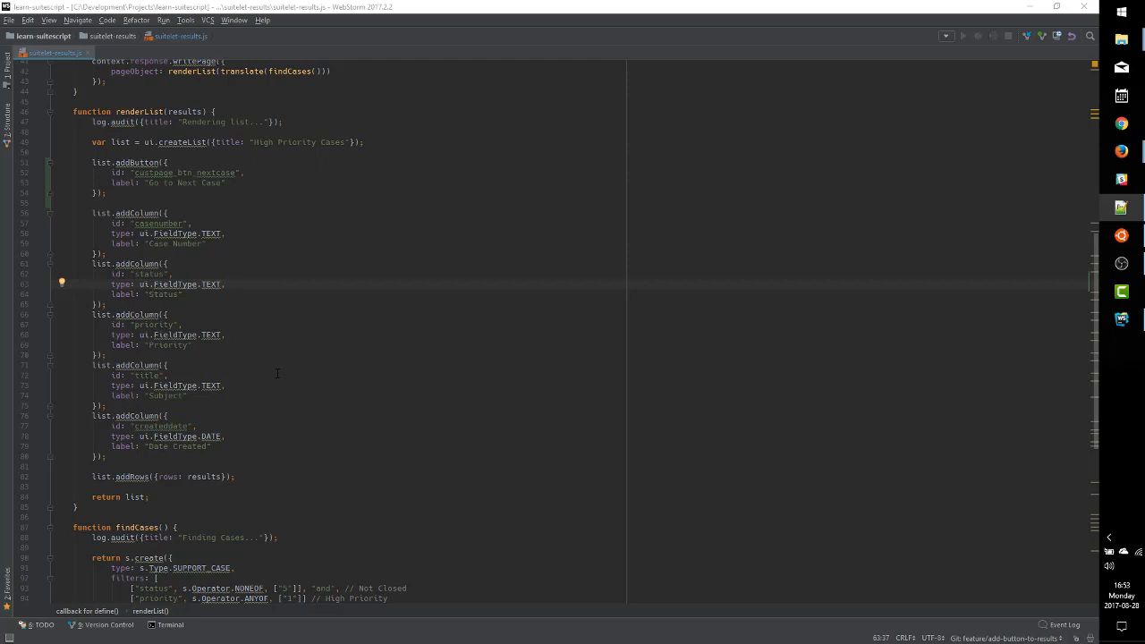
Create a new SS2 Module file named suitelet-results-cl.js in the suitelet-results folder
{"action": "right_click", "coordinate": [112, 36]}
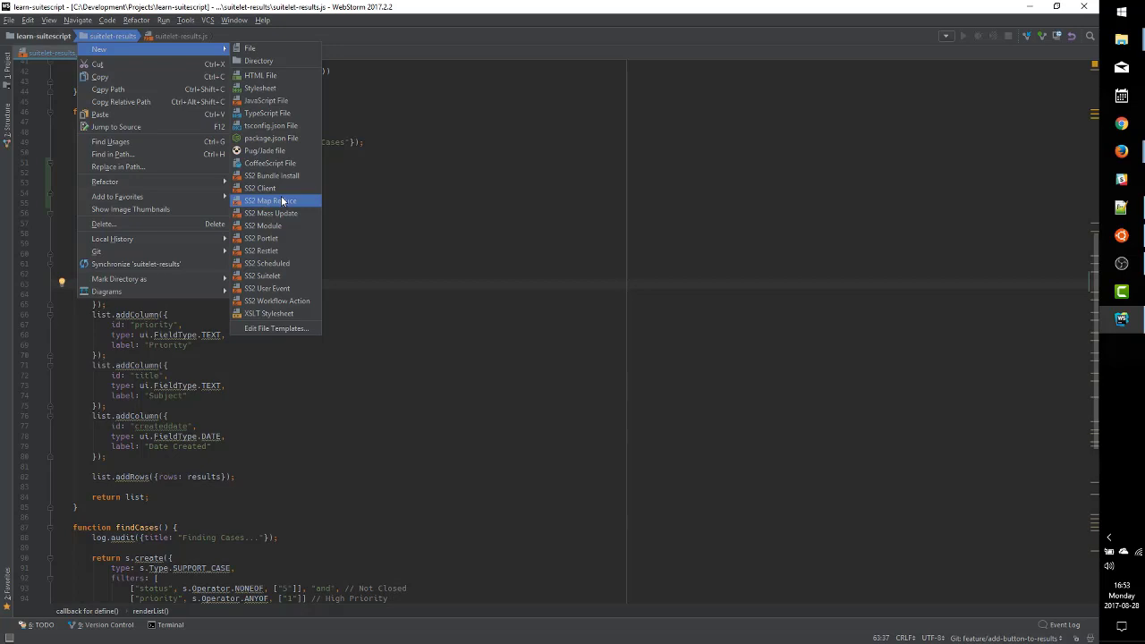
{"action": "mouse_move", "coordinate": [261, 226]}
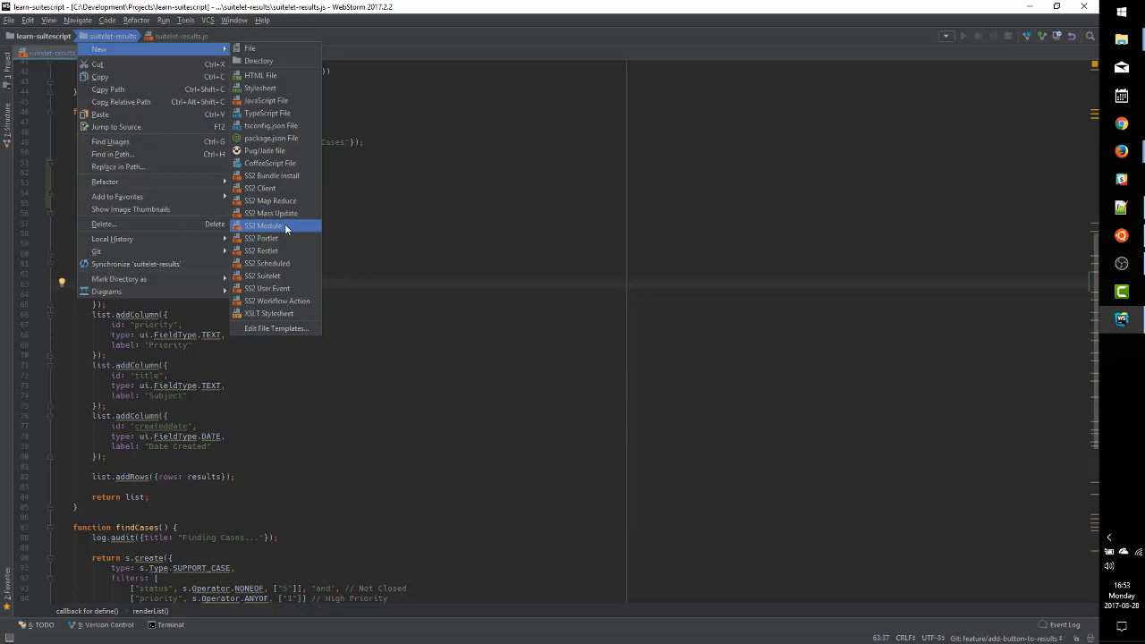
{"action": "left_click", "coordinate": [261, 225]}
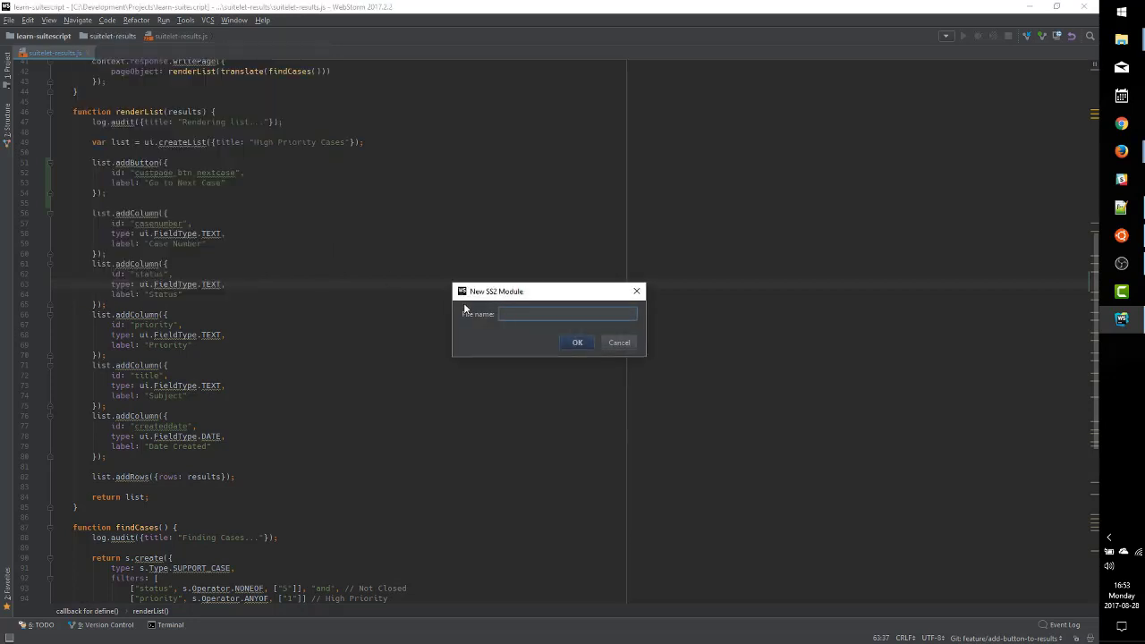
{"action": "type", "text": "suitelet-results"}
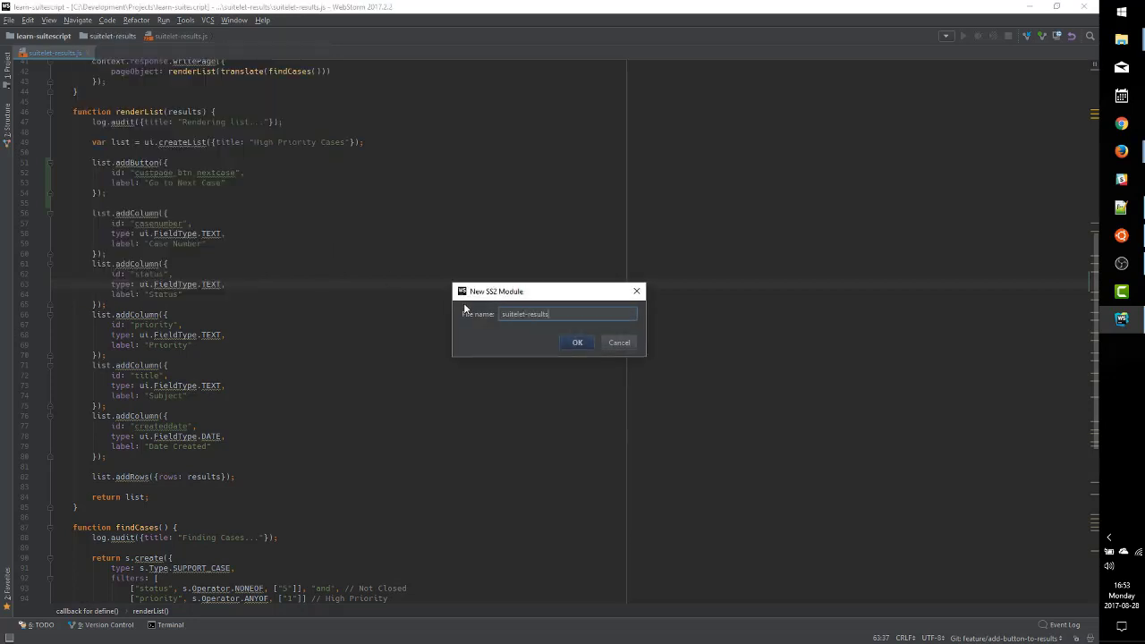
{"action": "type", "text": "-cl.js"}
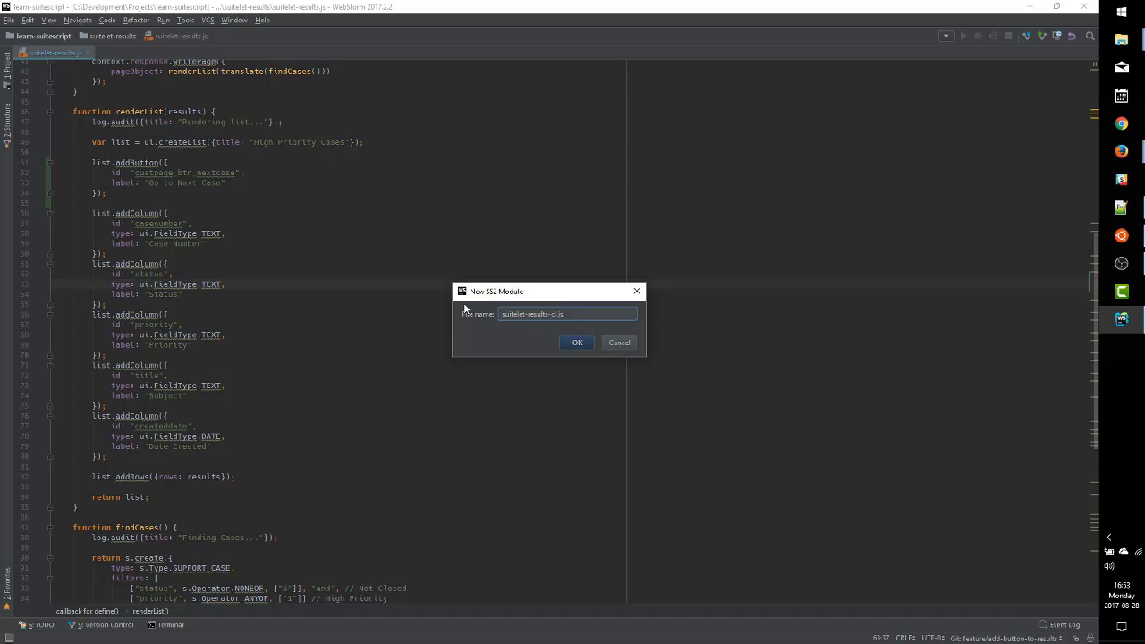
{"action": "left_click", "coordinate": [576, 341]}
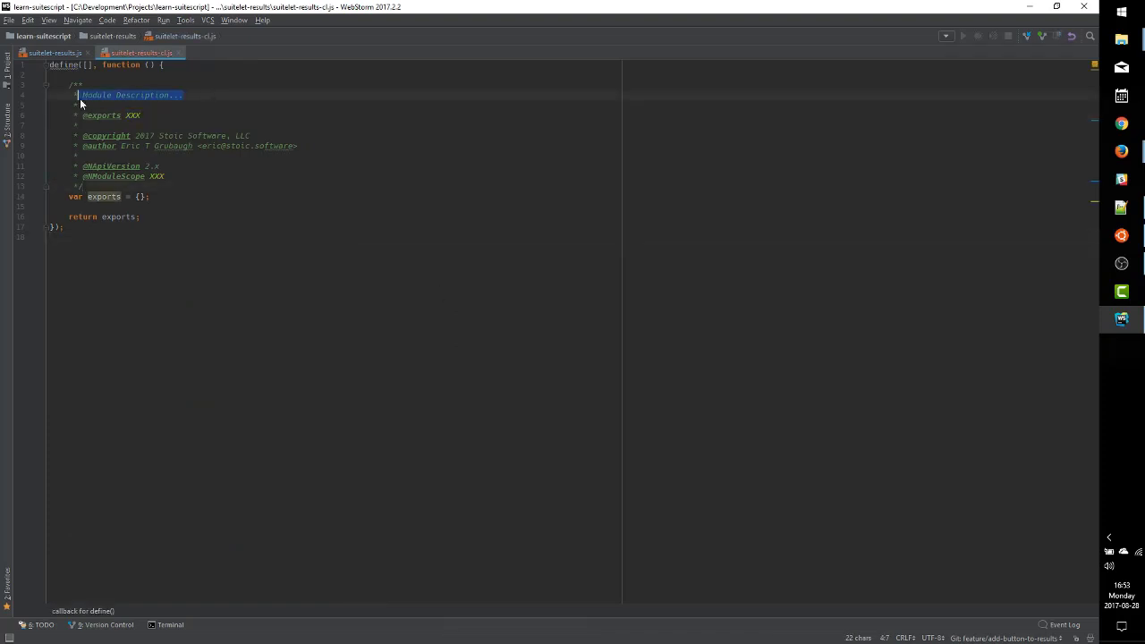
Set the header description to 'Client Script to add a Button to the Suitelet' with SameAccount scope
{"action": "type", "text": "Client Script to add a Button to the Suitelet Cases by Priority"}
{"action": "left_click", "coordinate": [347, 116]}
{"action": "type", "text": "suitelet-results/cl"}
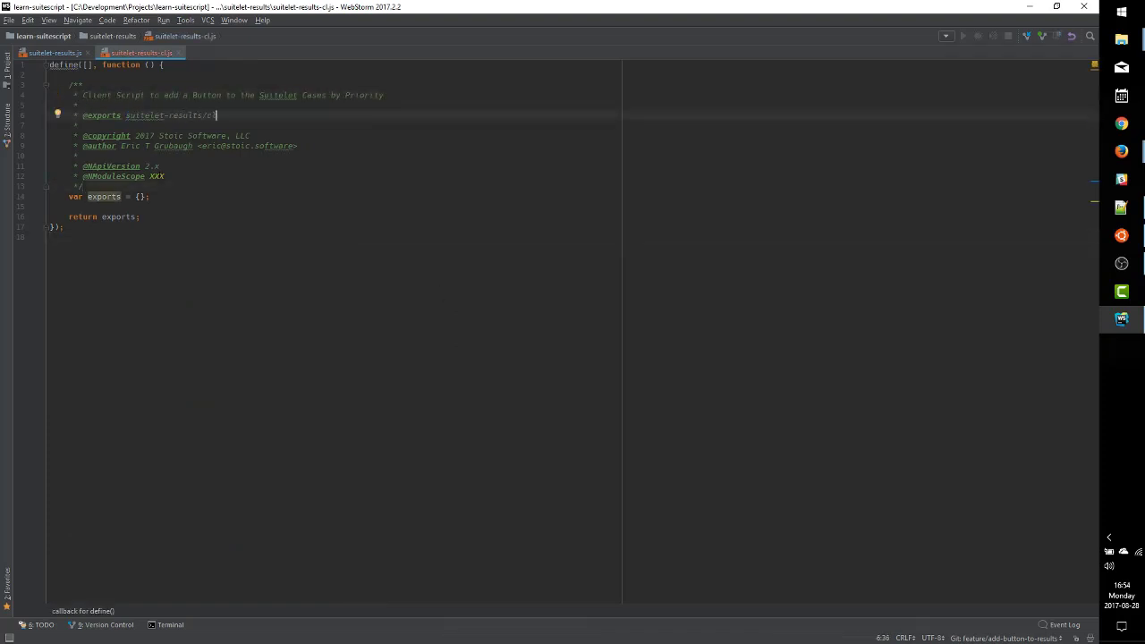
{"action": "type", "text": "SameAccount"}
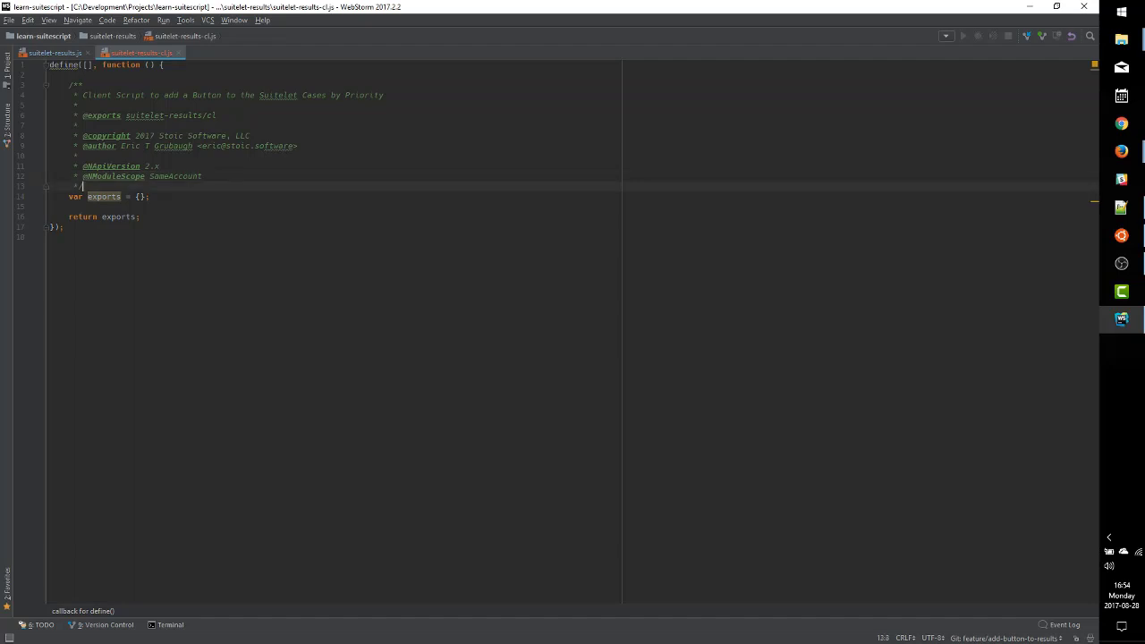
Add function goToNextCase() that alerts 'Go to Next Case clicked.'
{"action": "type", "text": "function goToNextCase() {"}
{"action": "type", "text": "alert(\"Go to Next "}
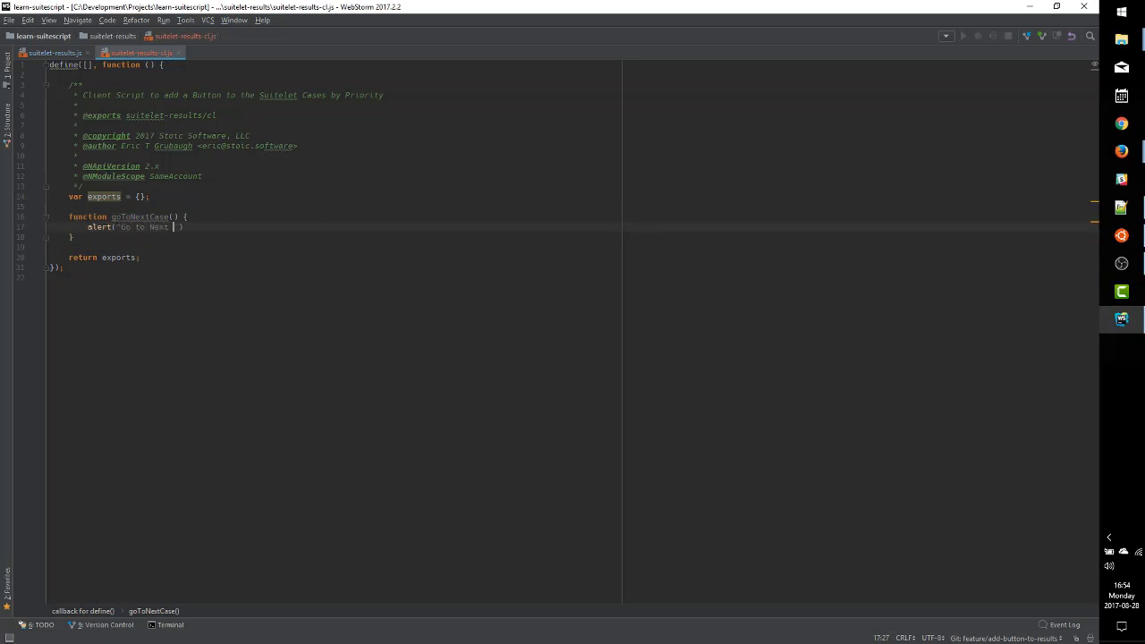
{"action": "type", "text": "Case clicked.\");"}
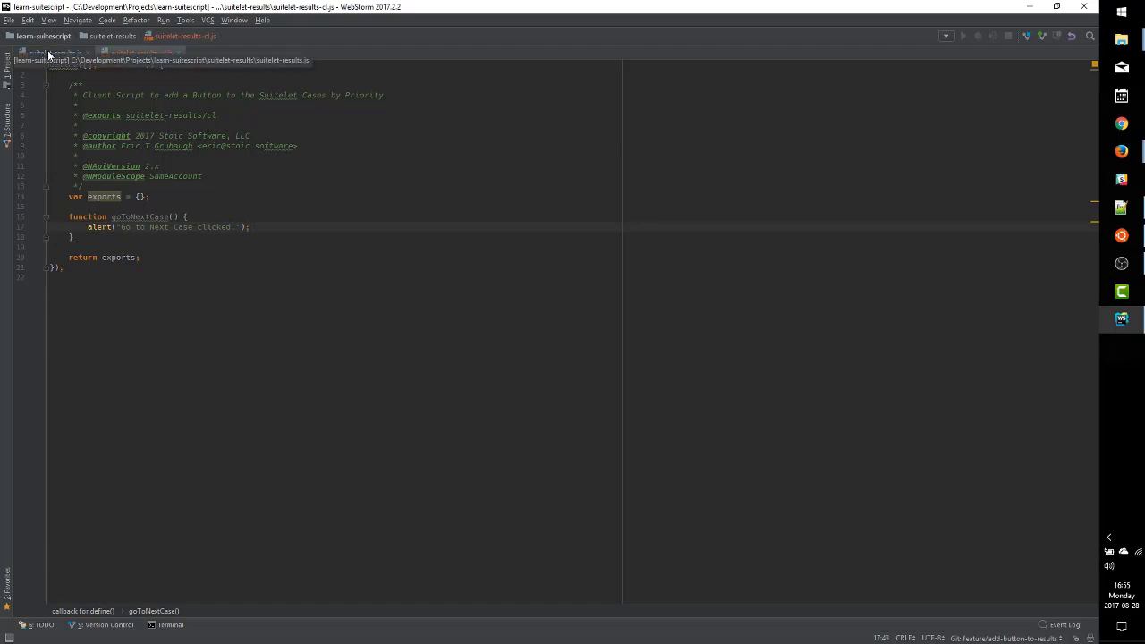
Set functionName: "goToNextCase" on list.addButton in suitelet-results.js and compare with the client script
{"action": "left_click", "coordinate": [183, 36]}
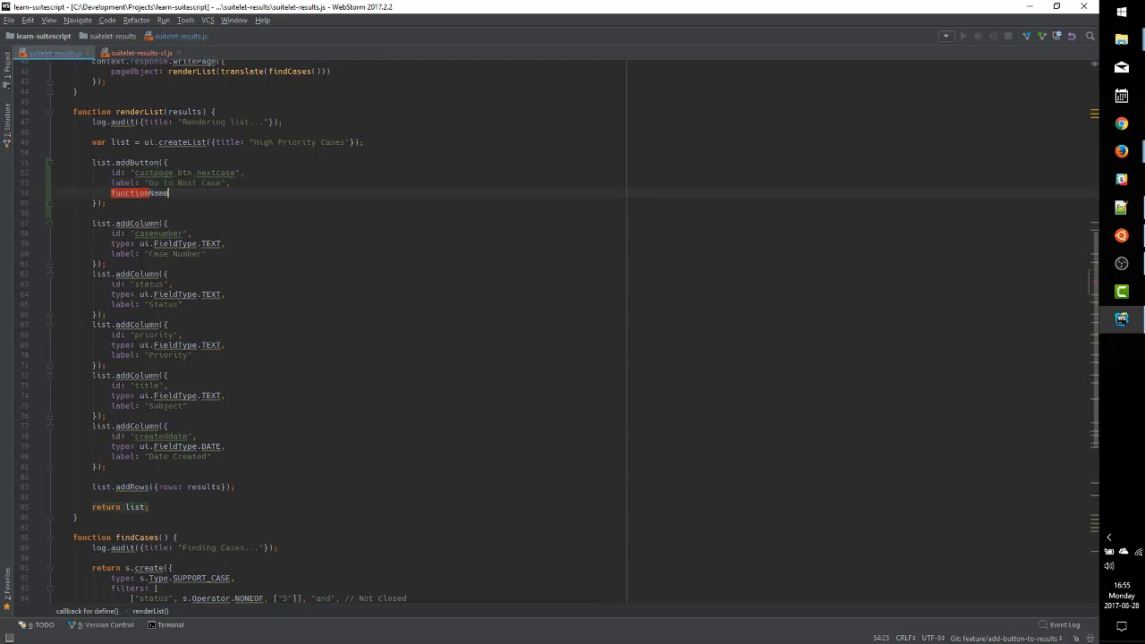
{"action": "type", "text": ": \"goToNextCase\""}
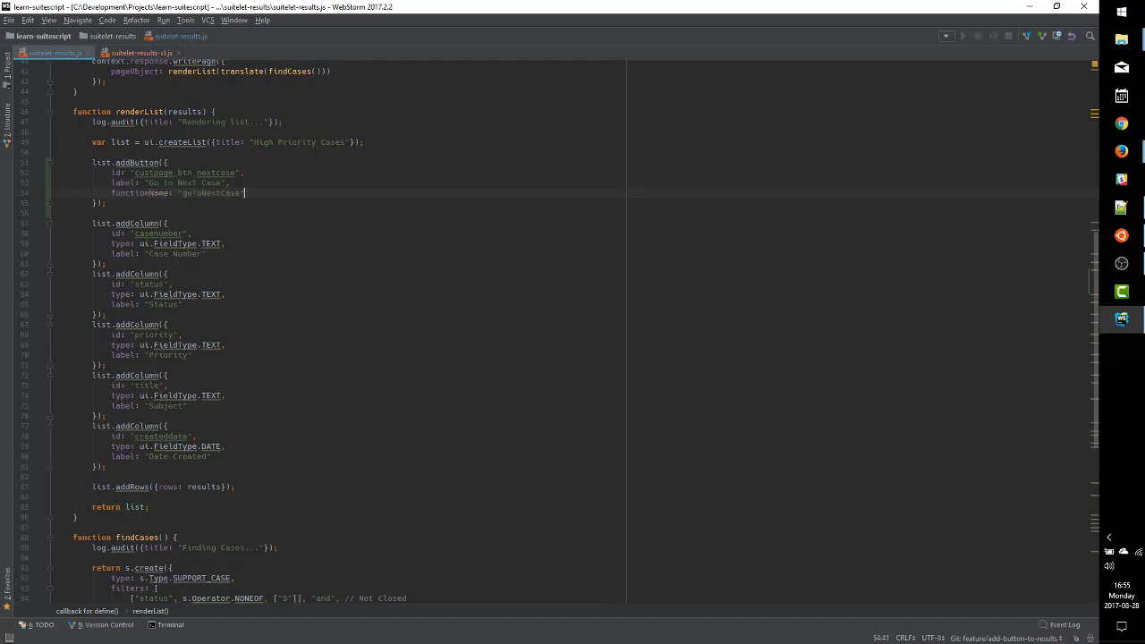
{"action": "double_click", "coordinate": [132, 193]}
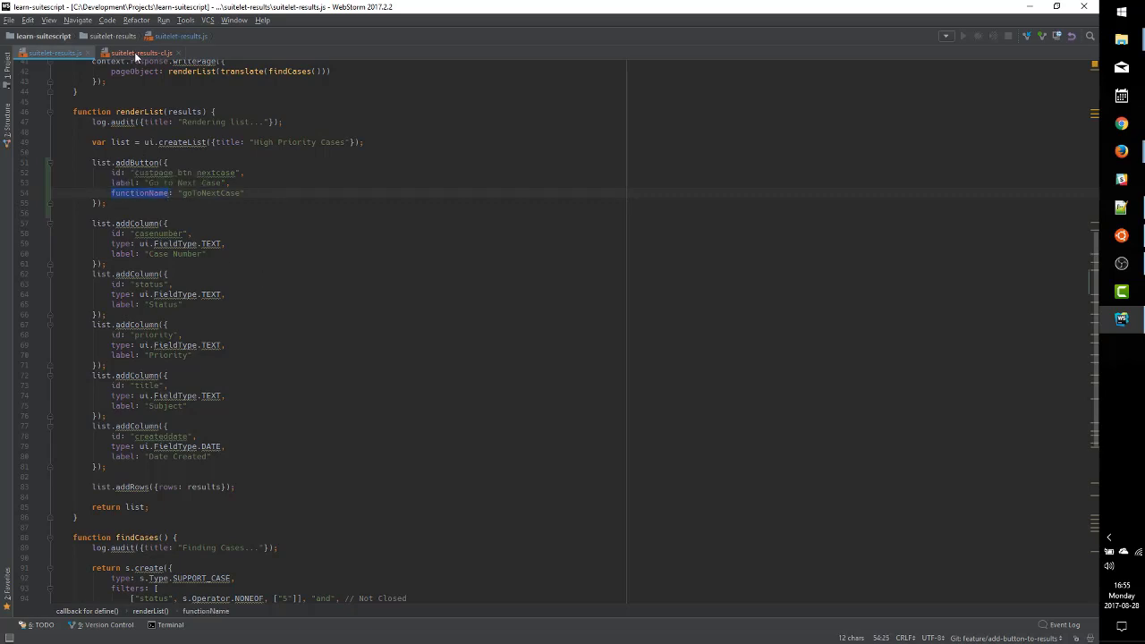
{"action": "mouse_move", "coordinate": [136, 54]}
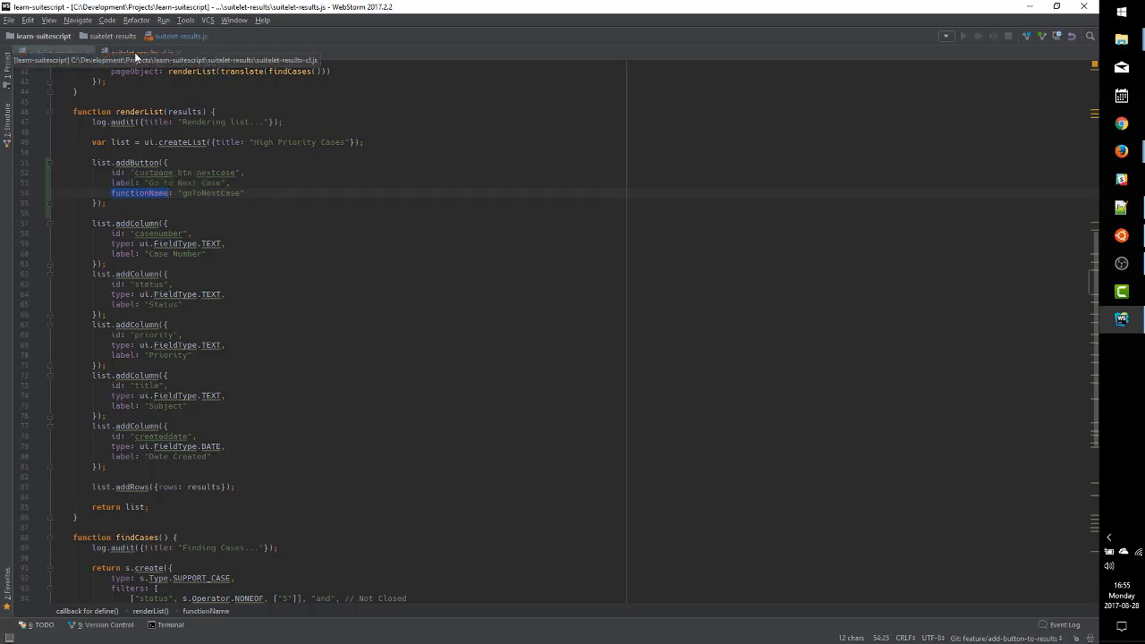
{"action": "left_click", "coordinate": [140, 52]}
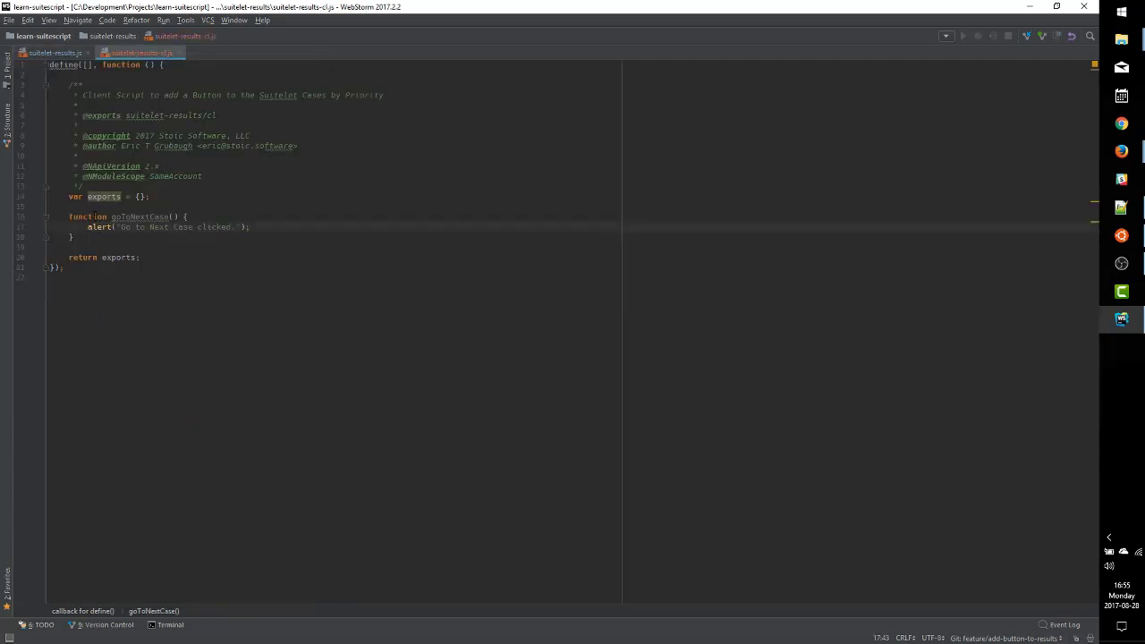
{"action": "double_click", "coordinate": [139, 217]}
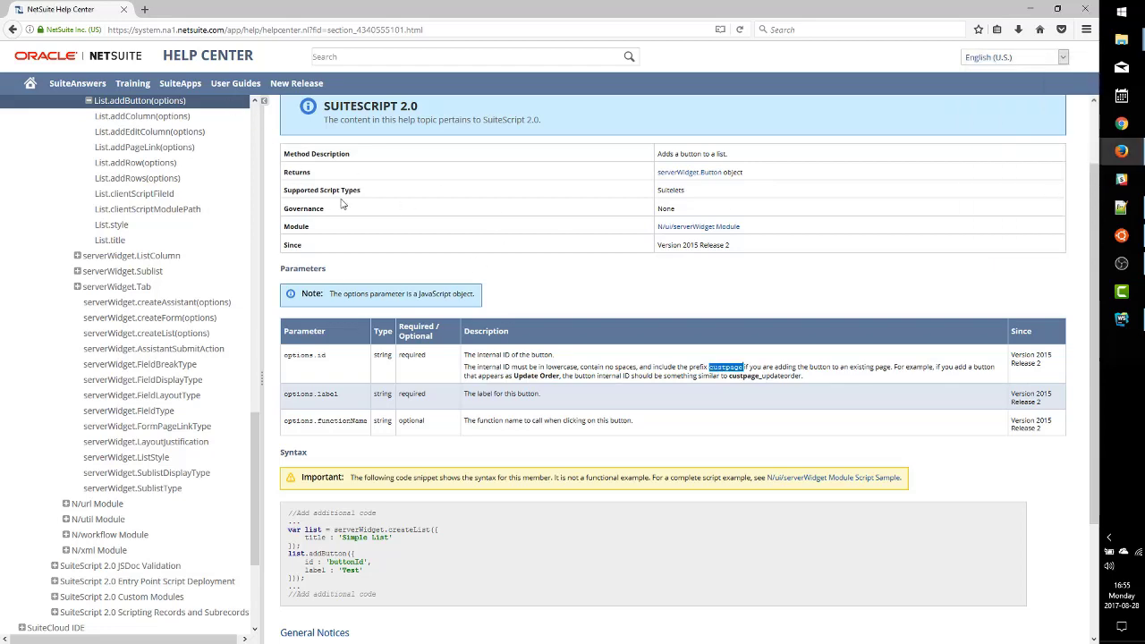
Browse serverWidget.List help to the clientScriptFileId and clientScriptModulePath topics and their syntax samples
{"action": "scroll", "scroll_direction": "up", "scroll_amount": 3}
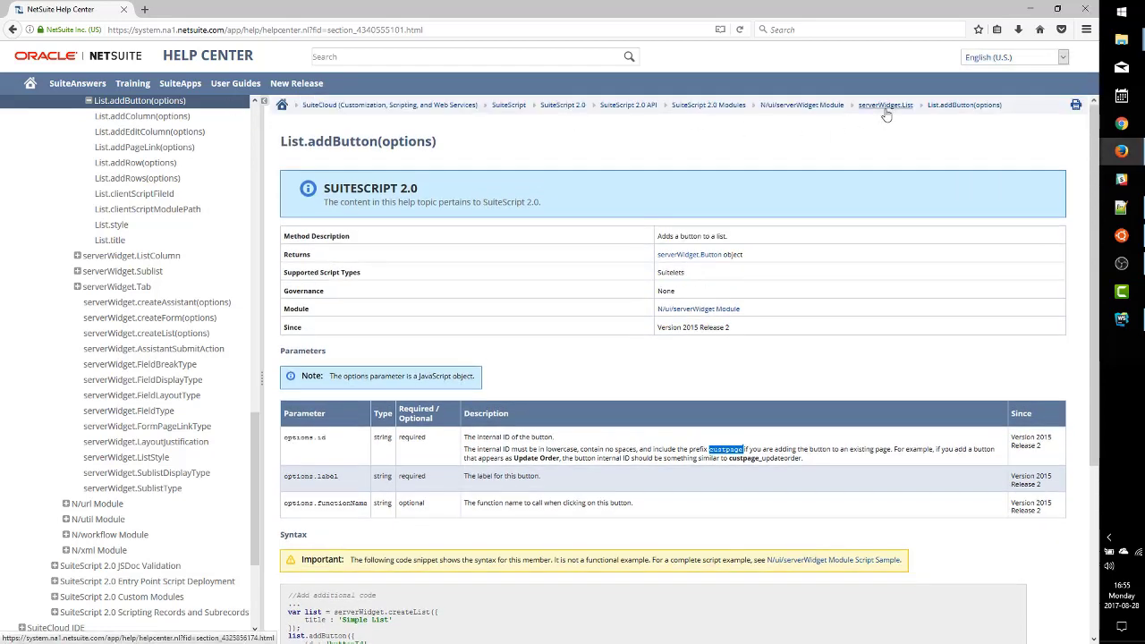
{"action": "left_click", "coordinate": [886, 104]}
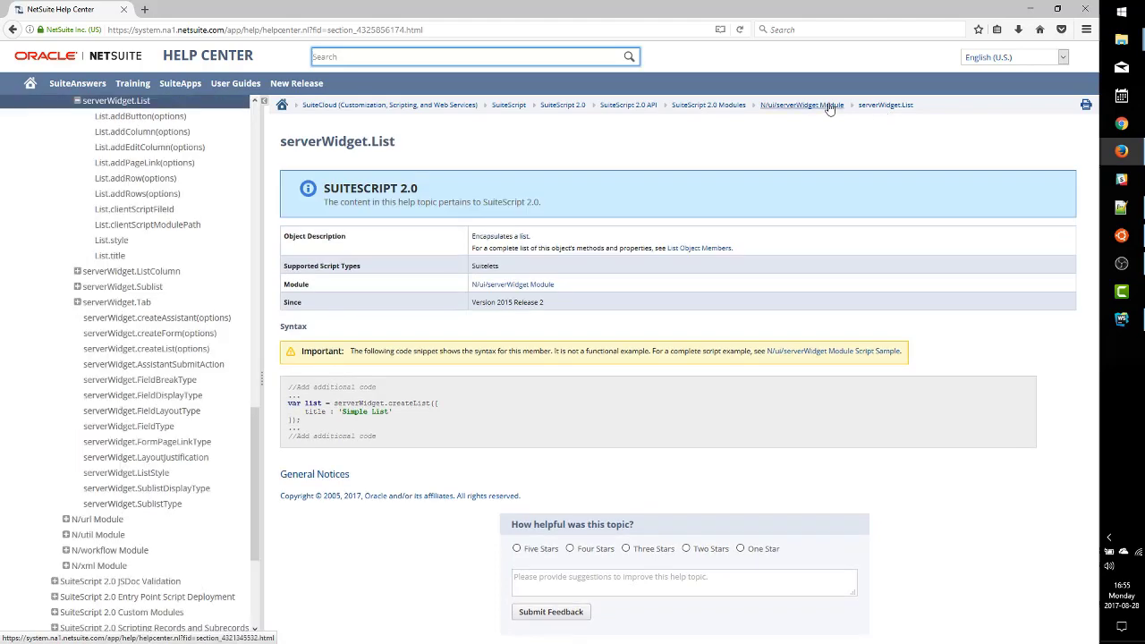
{"action": "left_click", "coordinate": [801, 104]}
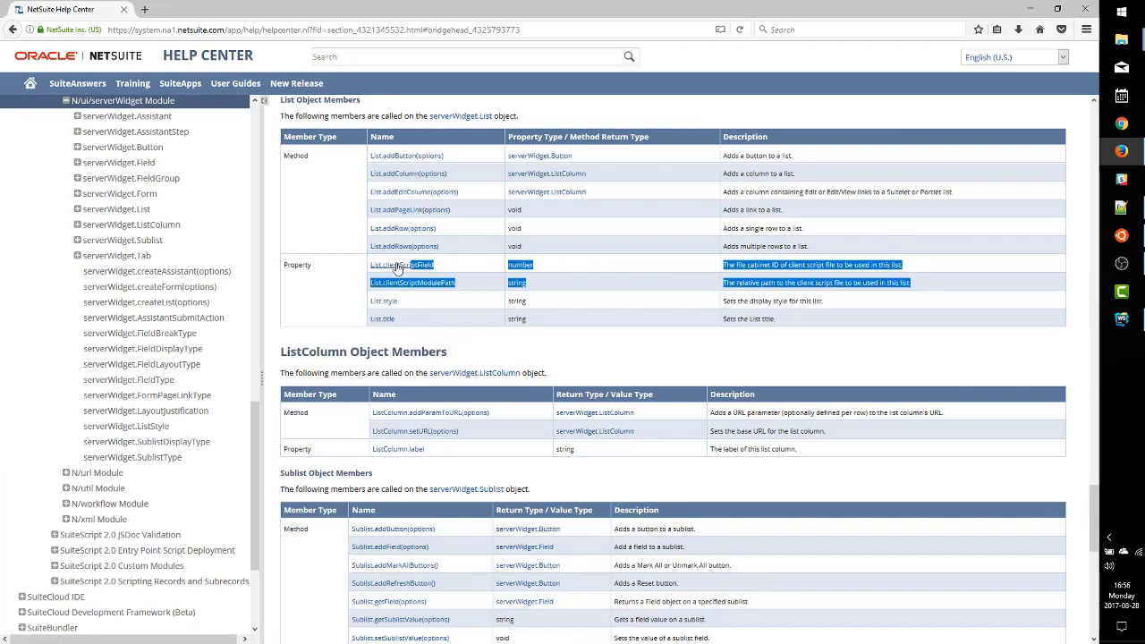
{"action": "mouse_move", "coordinate": [451, 269]}
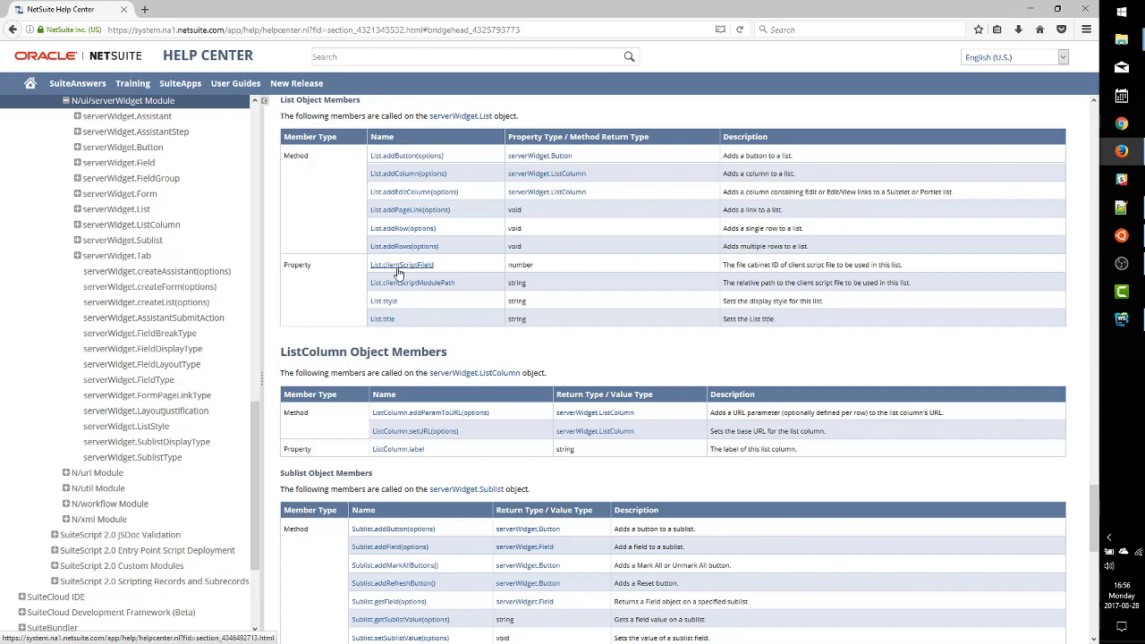
{"action": "mouse_move", "coordinate": [412, 282]}
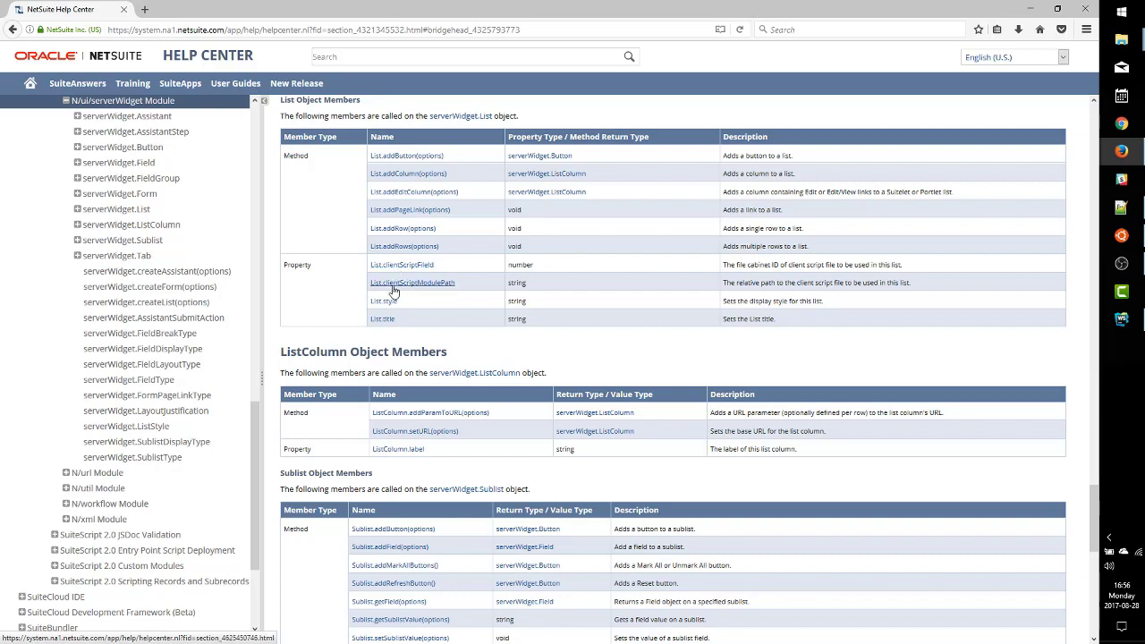
{"action": "mouse_move", "coordinate": [422, 290]}
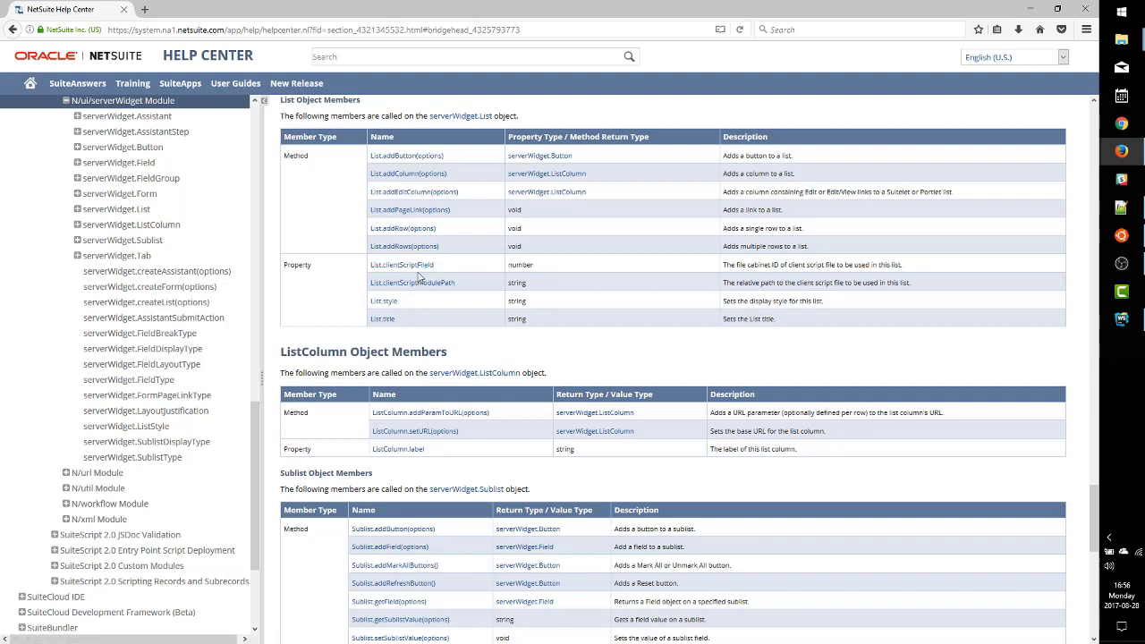
{"action": "mouse_move", "coordinate": [401, 265]}
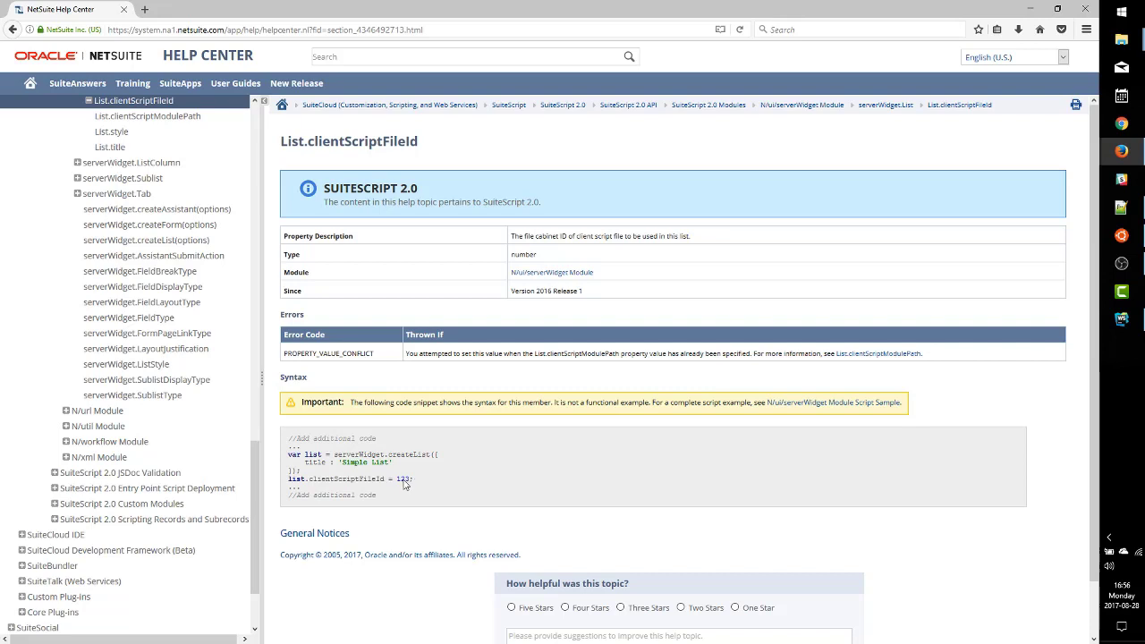
{"action": "mouse_move", "coordinate": [430, 388]}
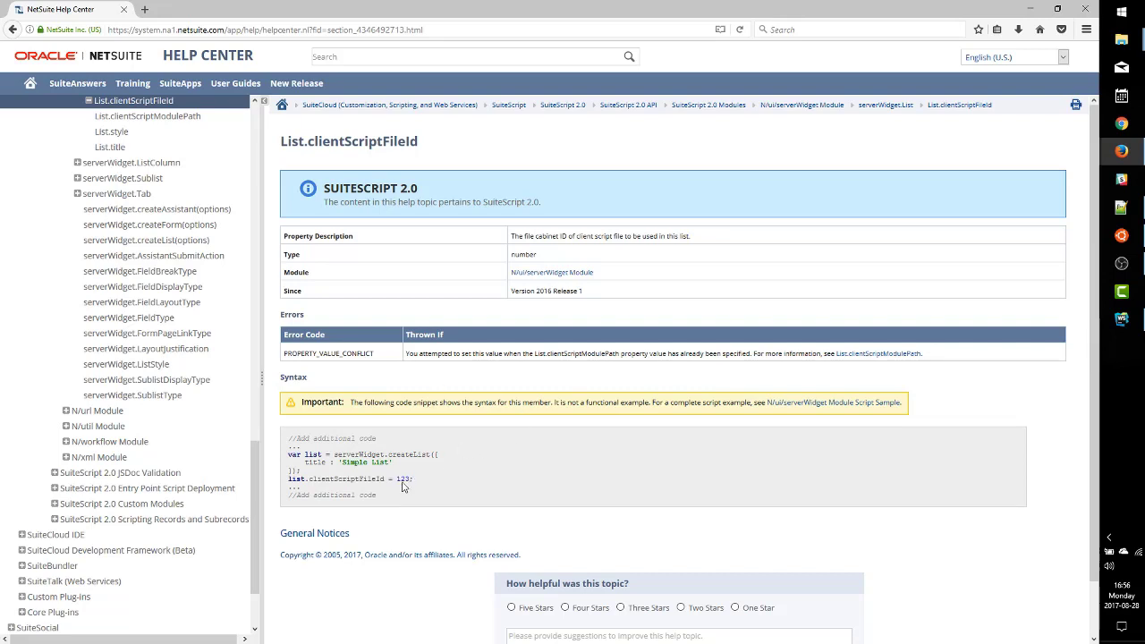
{"action": "double_click", "coordinate": [401, 479]}
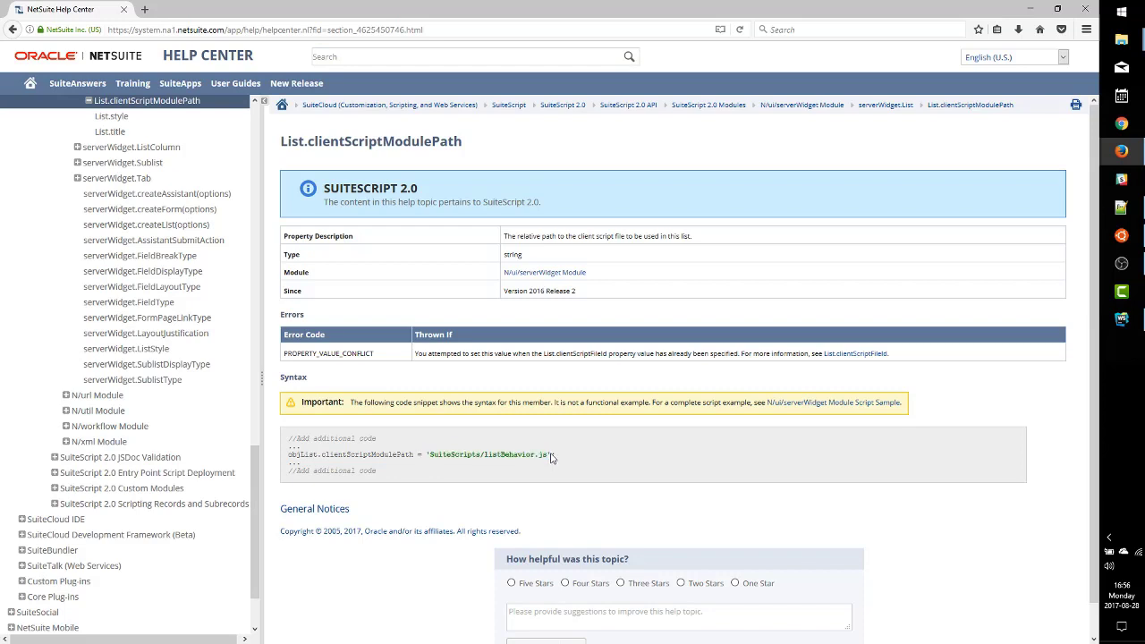
{"action": "mouse_move", "coordinate": [440, 464]}
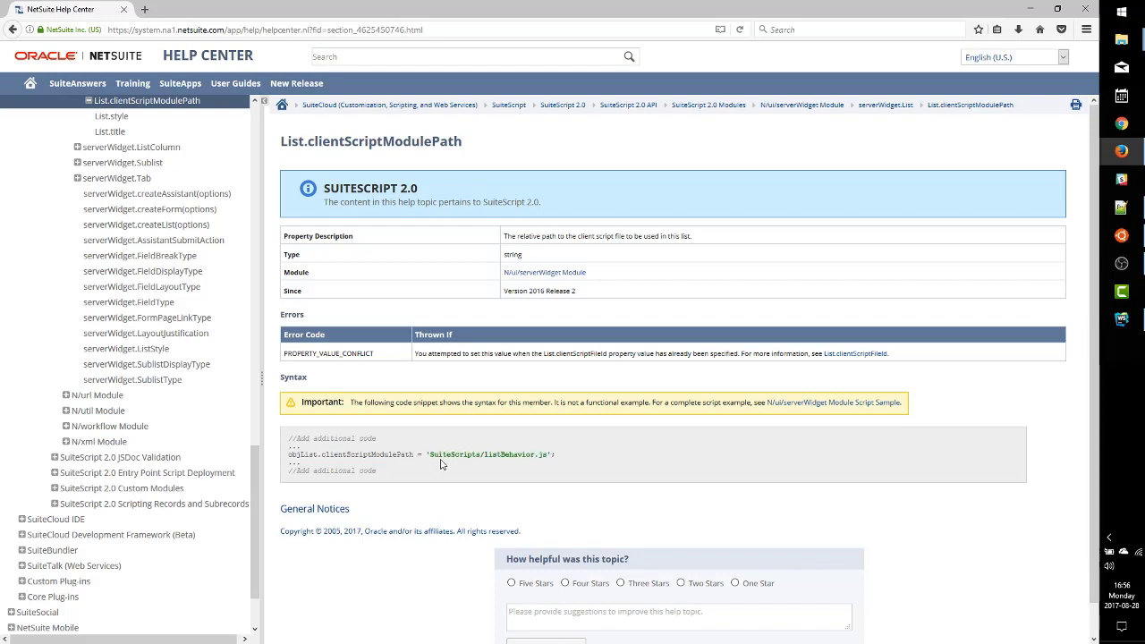
{"action": "mouse_move", "coordinate": [560, 462]}
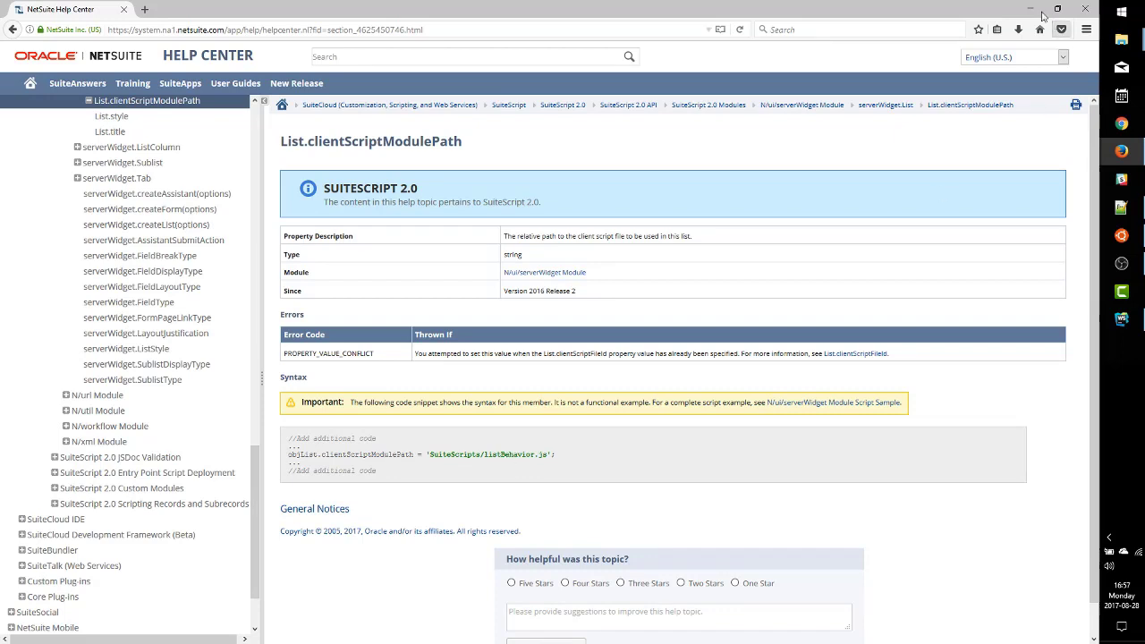
{"action": "mouse_move", "coordinate": [1035, 9]}
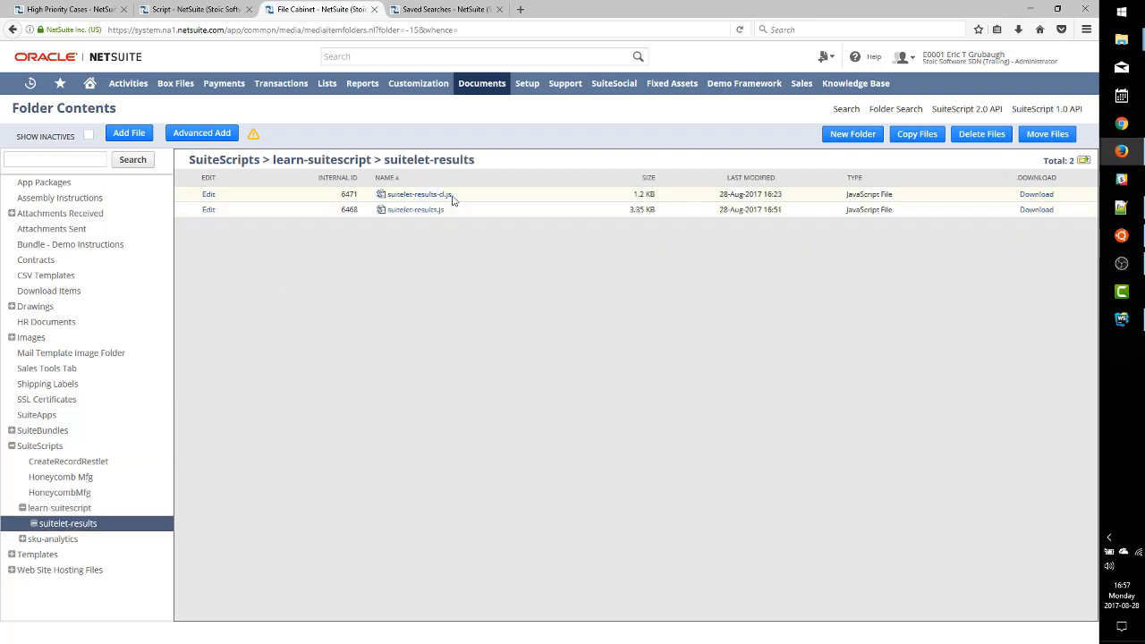
{"action": "mouse_move", "coordinate": [222, 154]}
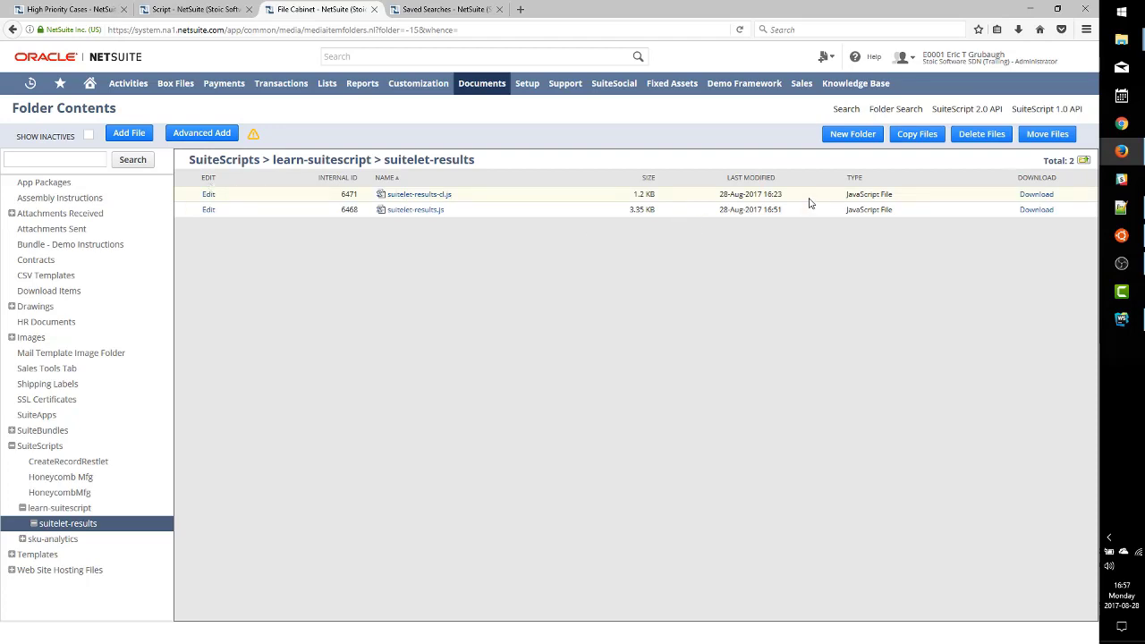
Delete suitelet-results-cl.js from the File Cabinet folder and start adding a replacement file
{"action": "left_click", "coordinate": [981, 133]}
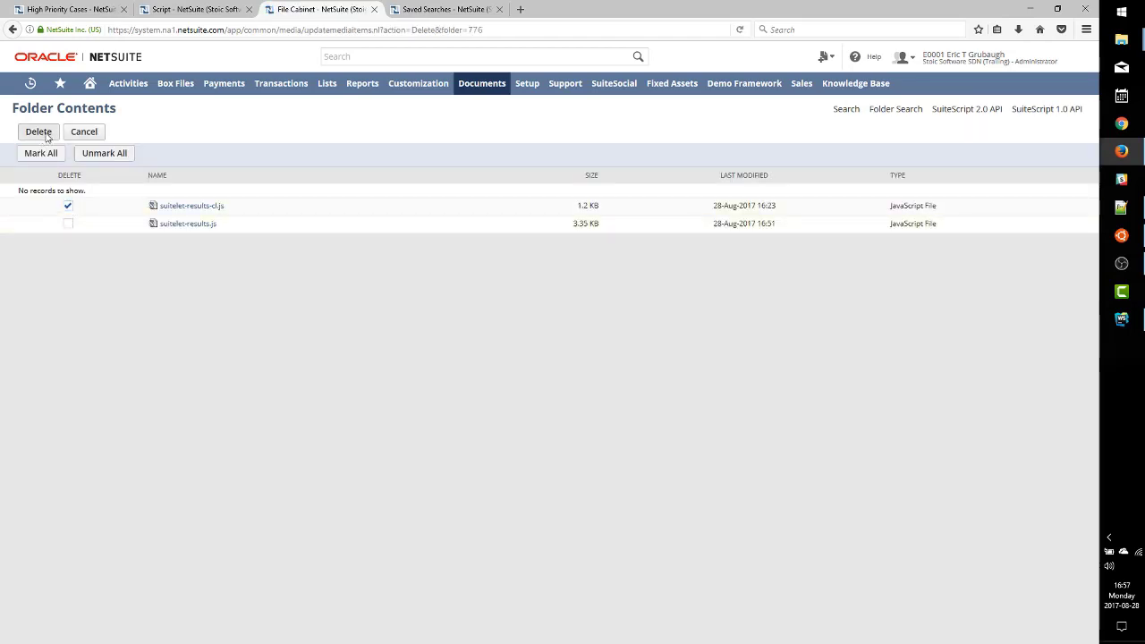
{"action": "left_click", "coordinate": [39, 132]}
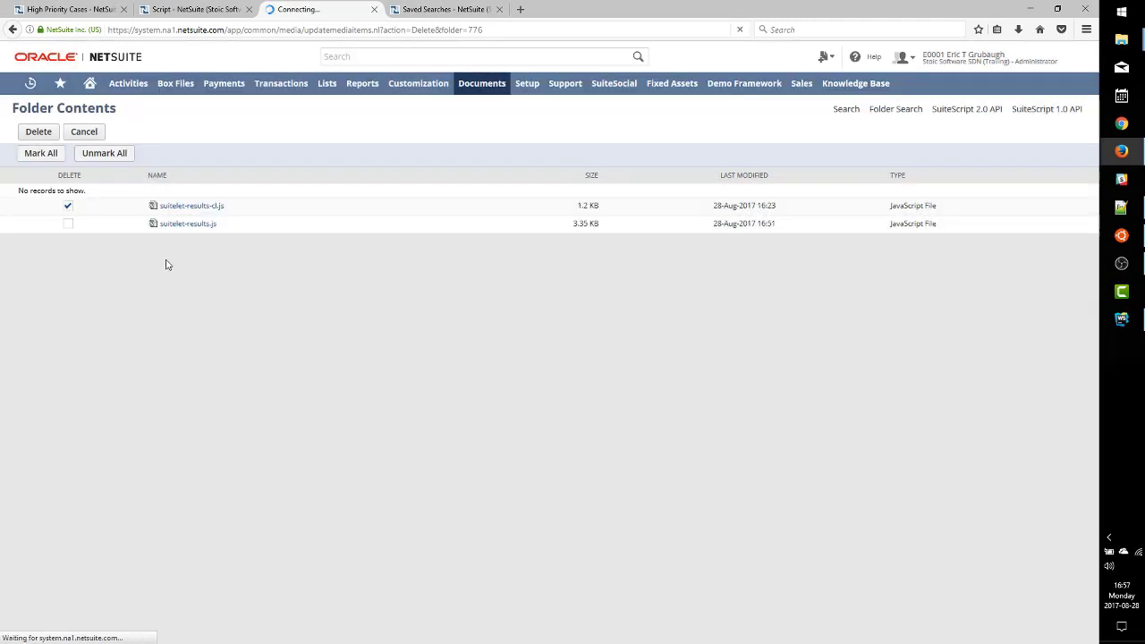
{"action": "left_click", "coordinate": [40, 132]}
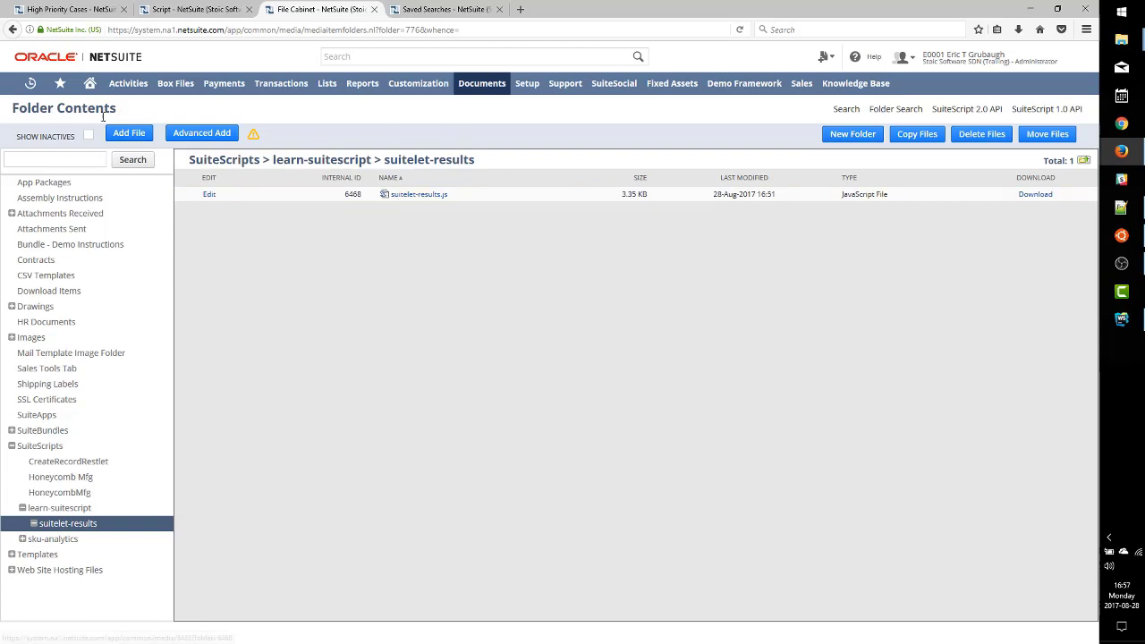
{"action": "left_click", "coordinate": [129, 133]}
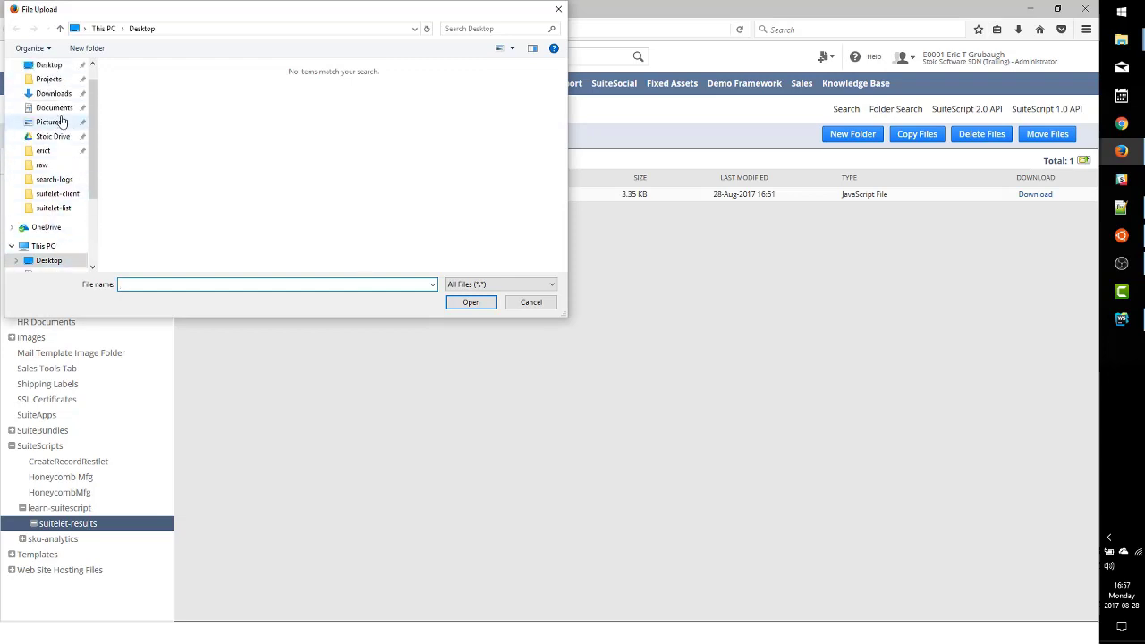
Upload the local learn-suitescript/suitelet-results/suitelet-results-cl.js and return to the code editor
{"action": "double_click", "coordinate": [48, 79]}
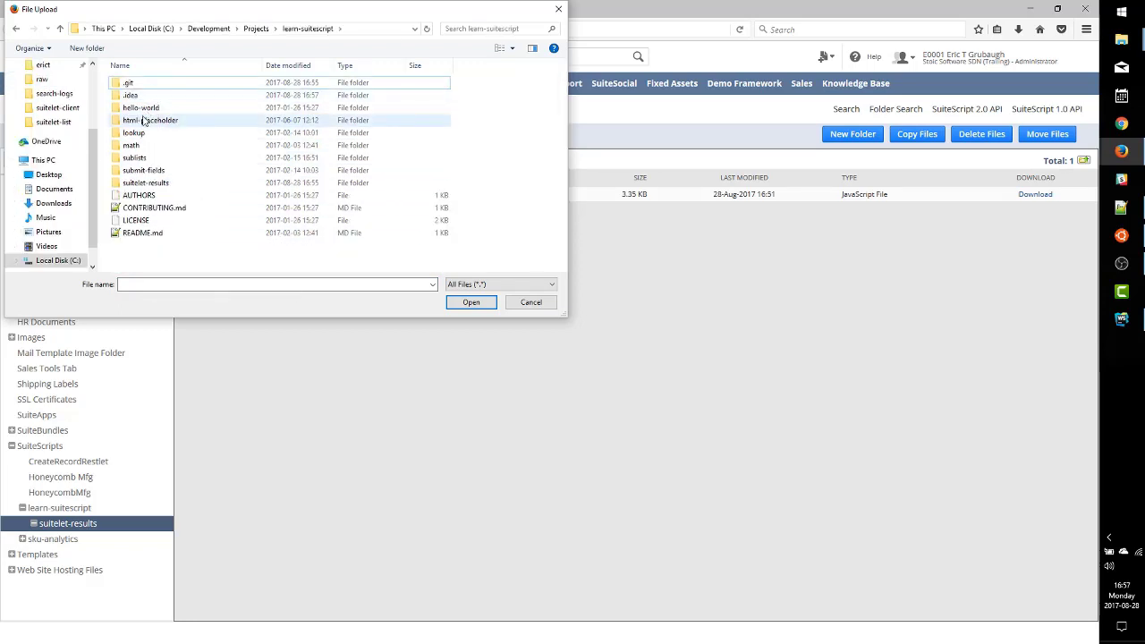
{"action": "double_click", "coordinate": [147, 182]}
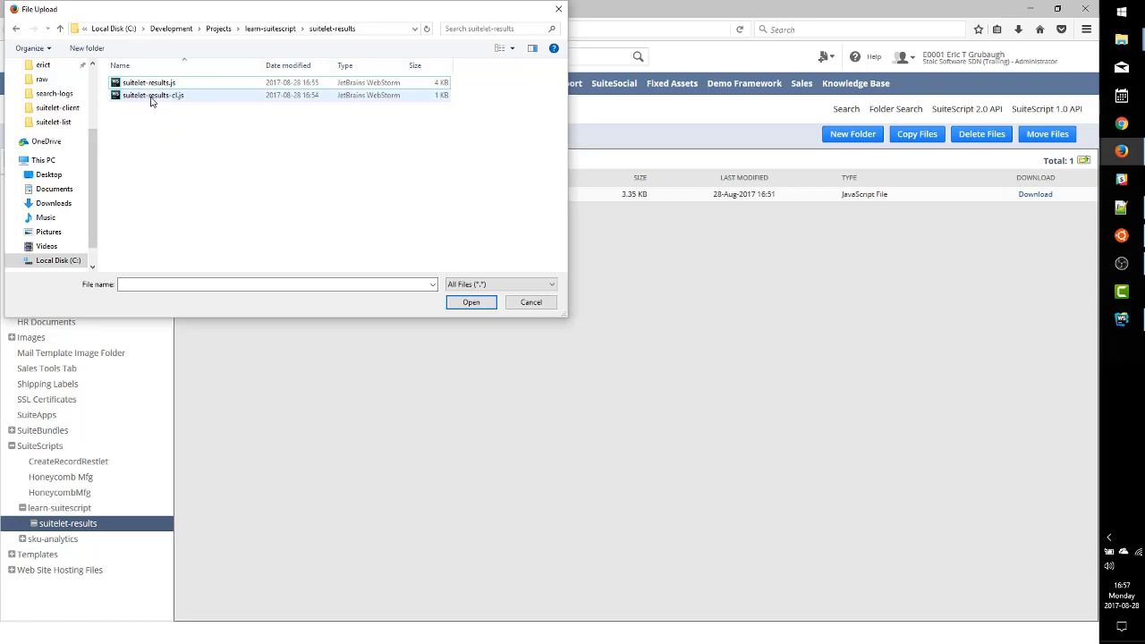
{"action": "left_click", "coordinate": [470, 301]}
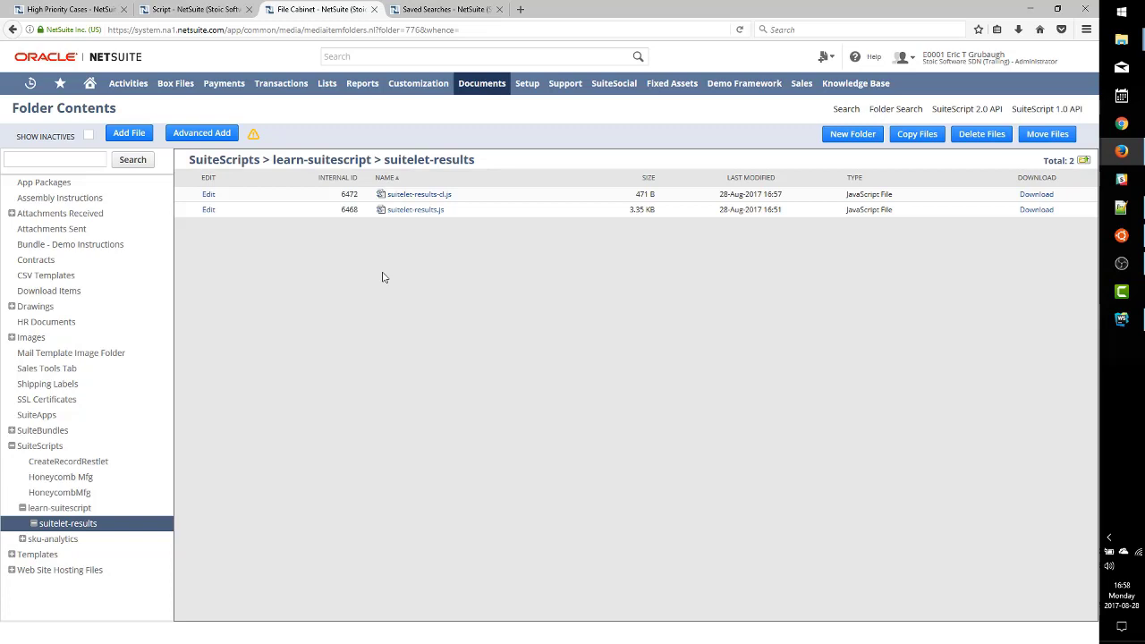
{"action": "mouse_move", "coordinate": [419, 194]}
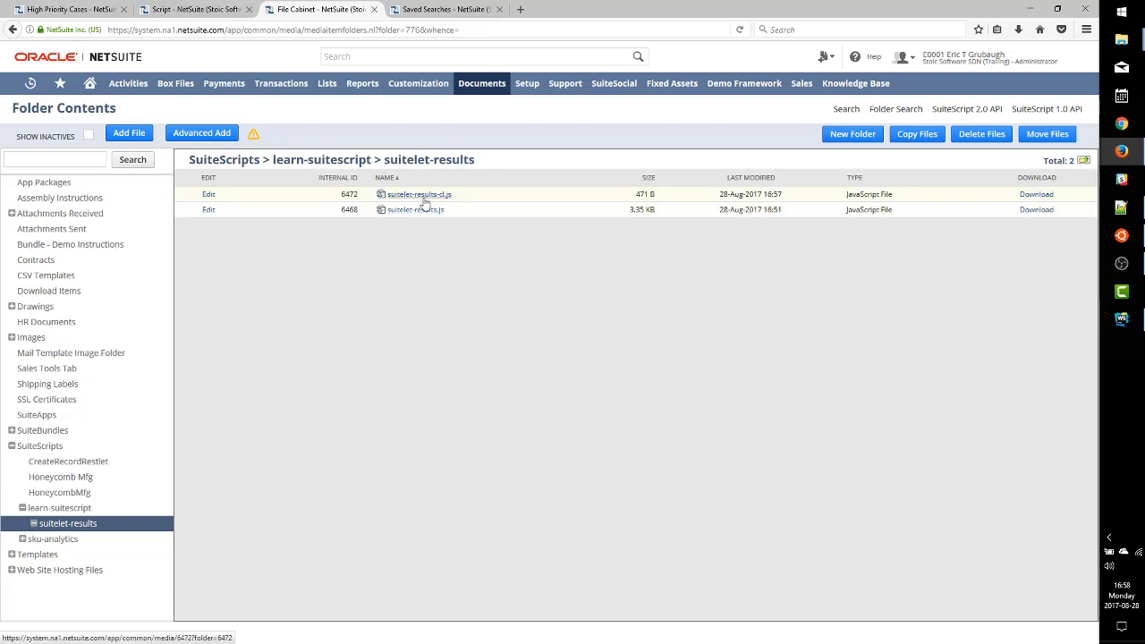
{"action": "mouse_move", "coordinate": [372, 165]}
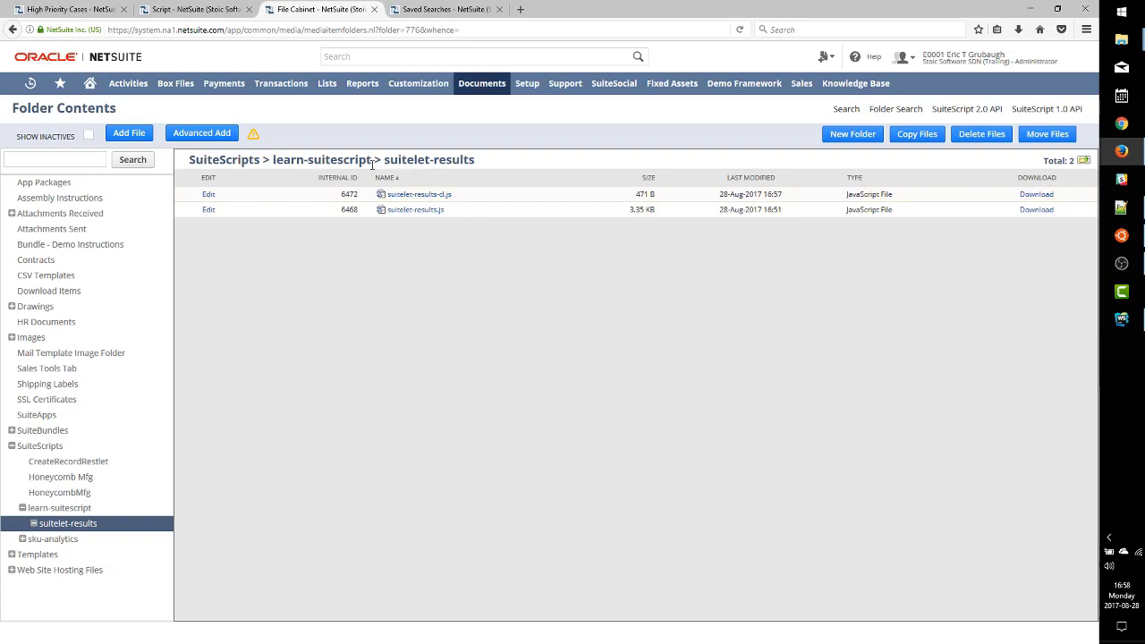
{"action": "mouse_move", "coordinate": [426, 243]}
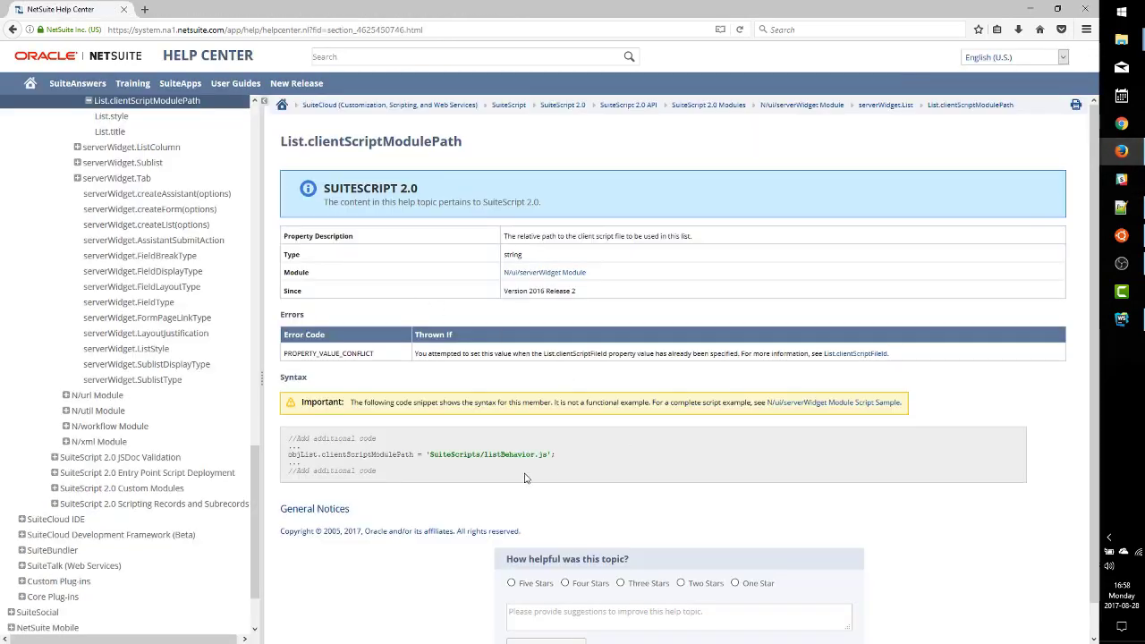
{"action": "double_click", "coordinate": [490, 455]}
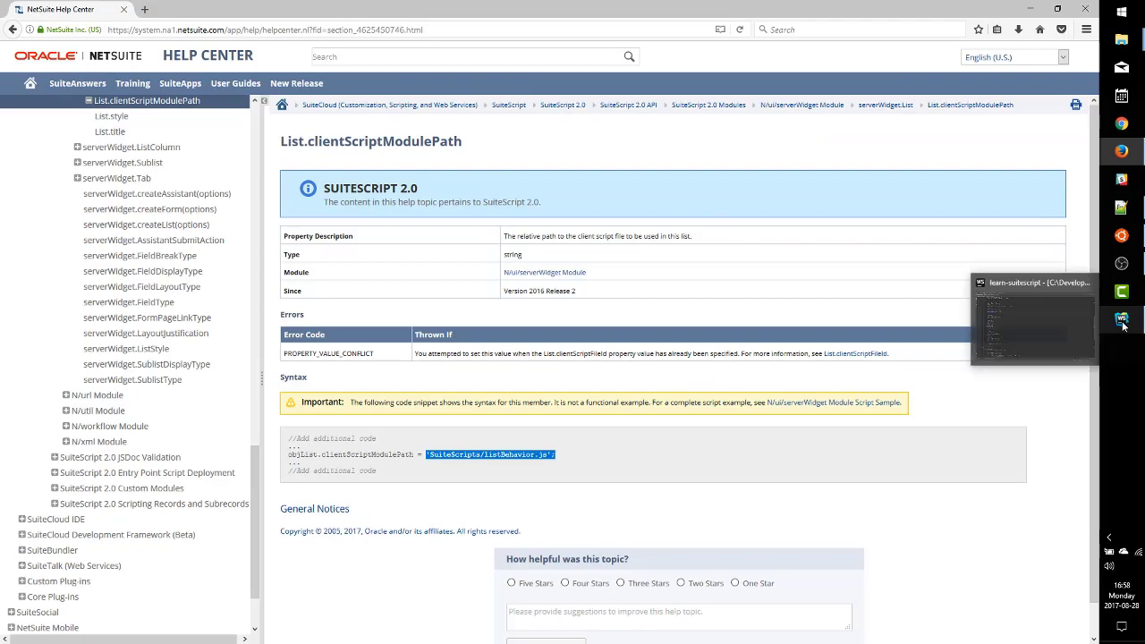
{"action": "left_click", "coordinate": [1122, 319]}
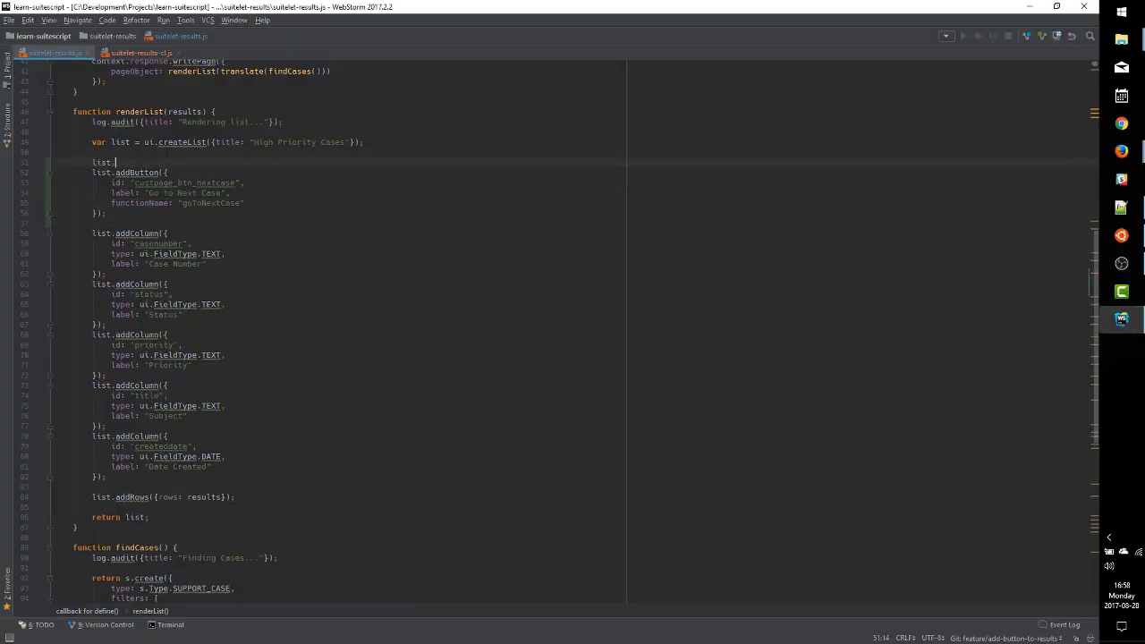
Set list.clientScriptModulePath = './suitelet-results-cl.js' in renderList
{"action": "type", "text": "clientScriptModulePath = \"./suitelet-results-cl.js\";"}
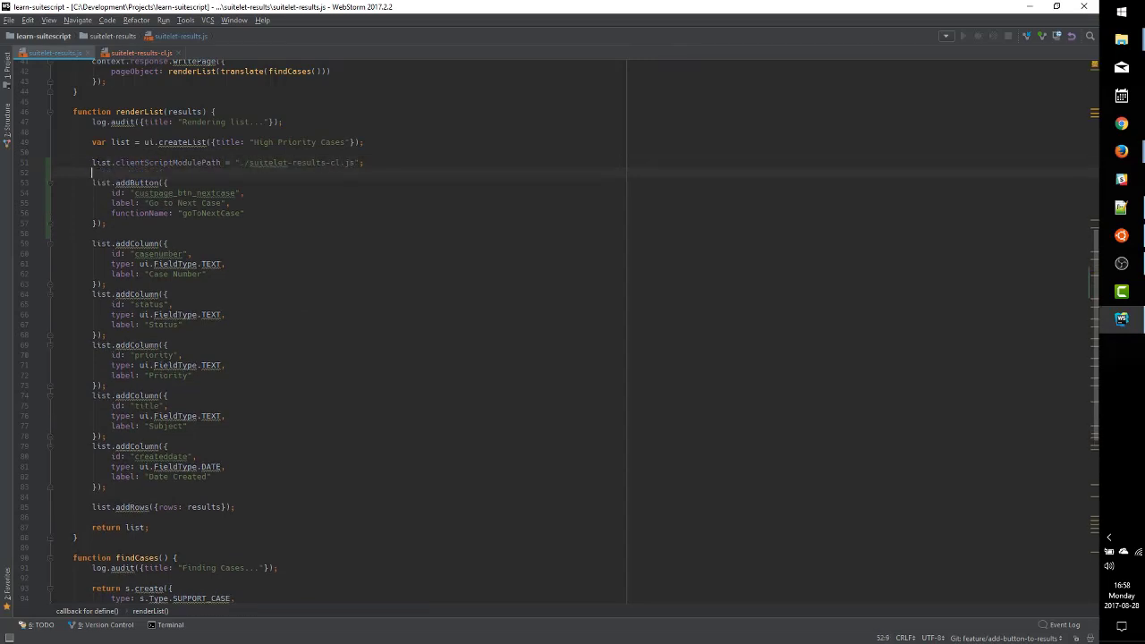
{"action": "double_click", "coordinate": [167, 161]}
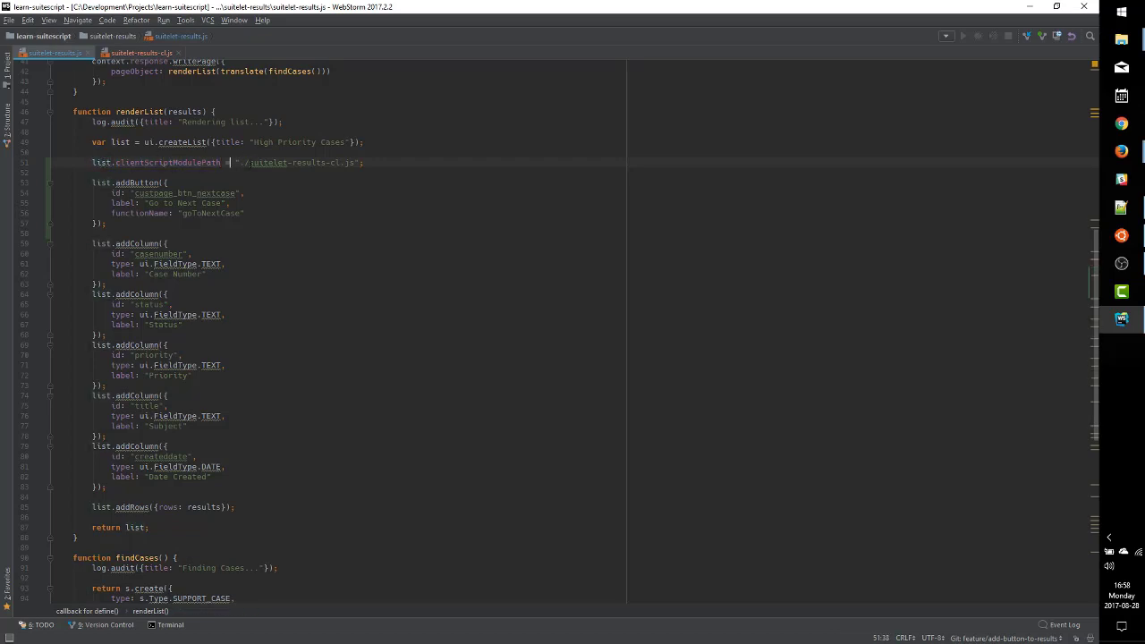
{"action": "mouse_move", "coordinate": [268, 161]}
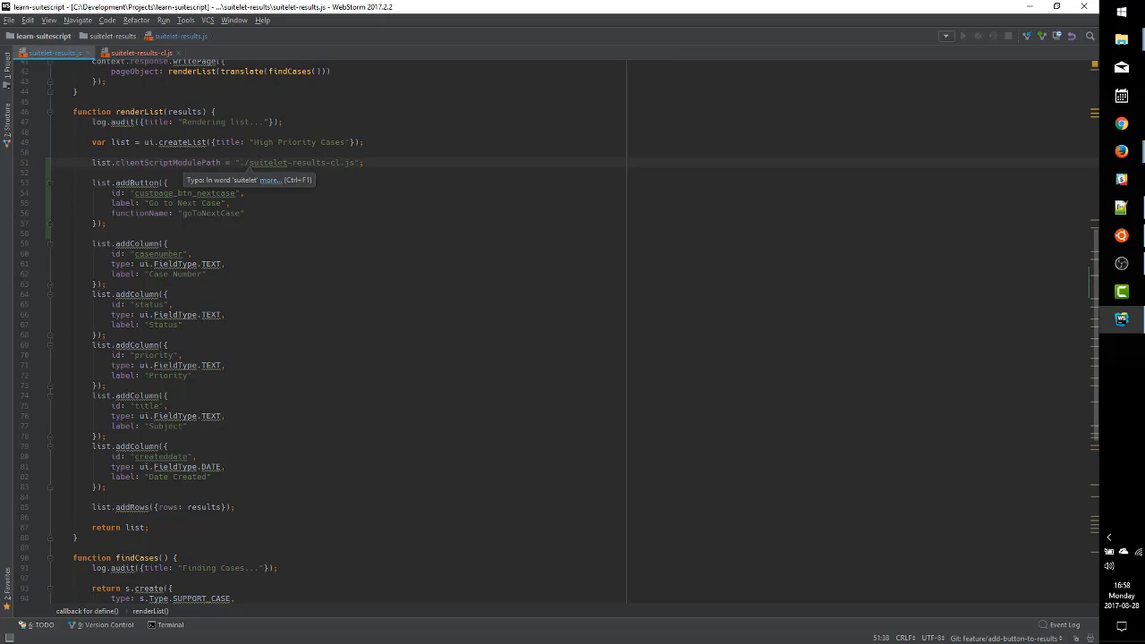
{"action": "double_click", "coordinate": [295, 161]}
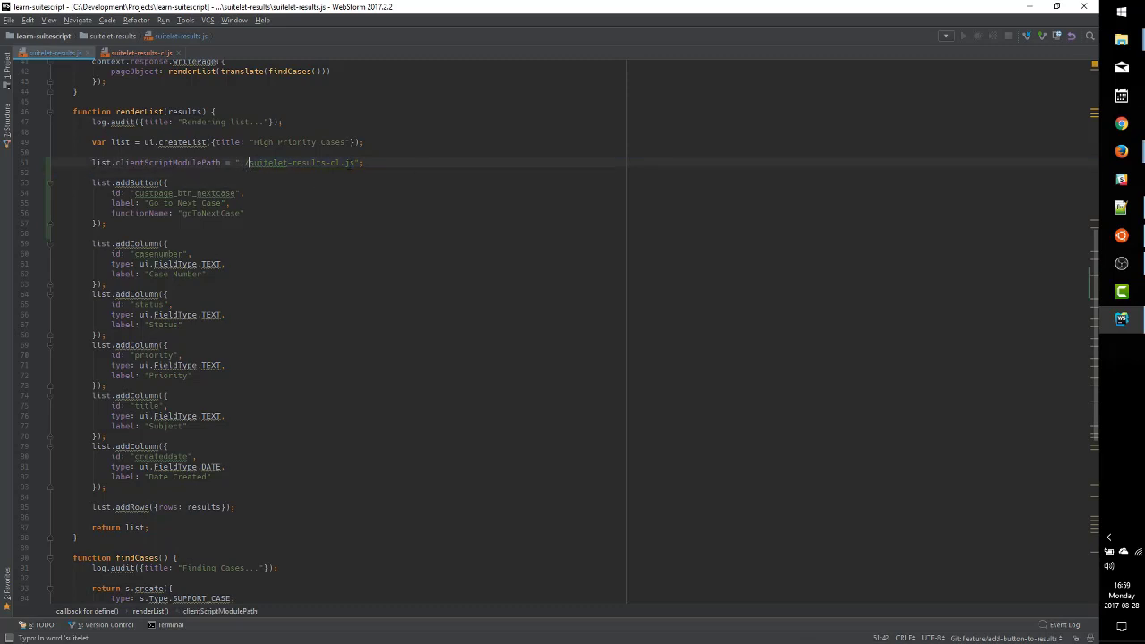
{"action": "type", "text": "subdir/"}
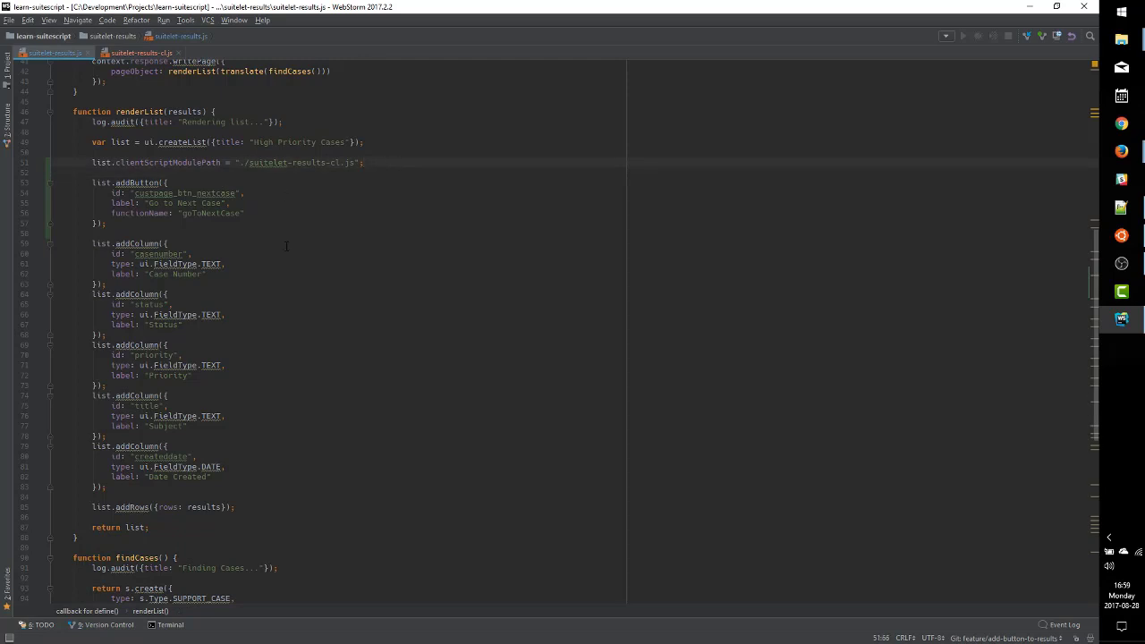
{"action": "scroll", "scroll_direction": "down", "scroll_amount": 3}
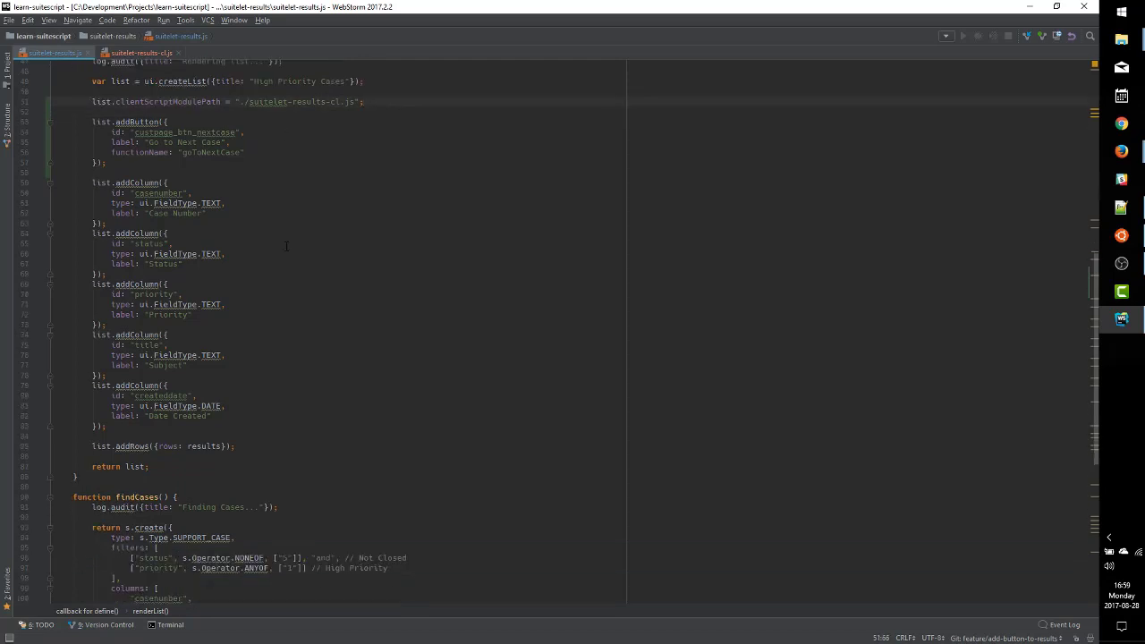
{"action": "scroll", "scroll_direction": "up", "scroll_amount": 3}
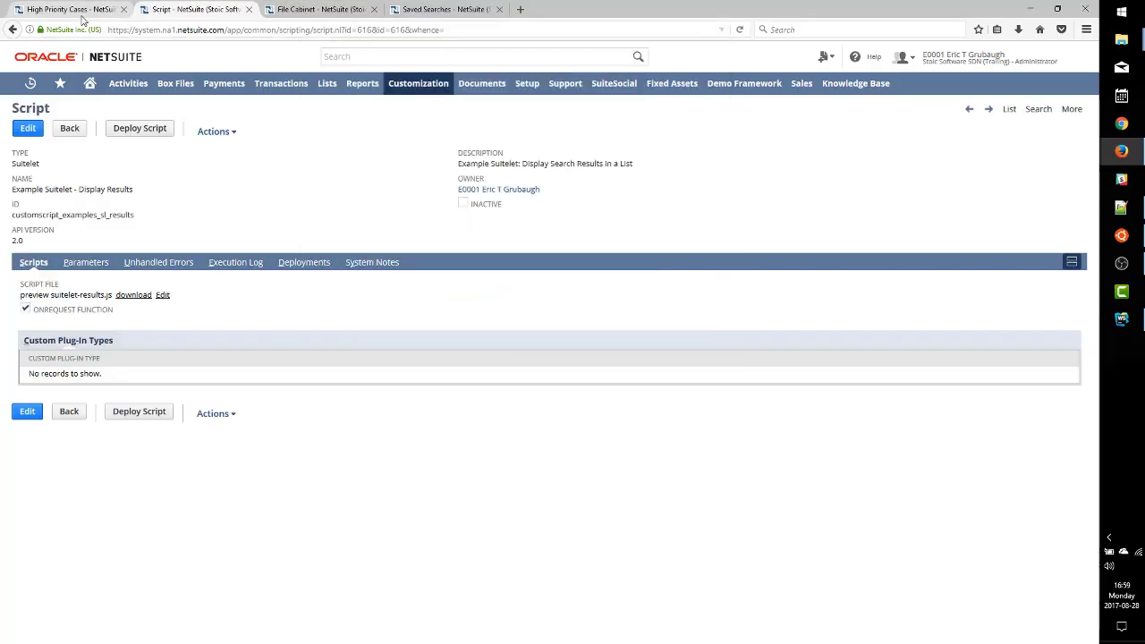
Trigger Go to Next Case on the suitelet and expand the 'goToNextCase is not a function' TypeError stack trace
{"action": "left_click", "coordinate": [62, 9]}
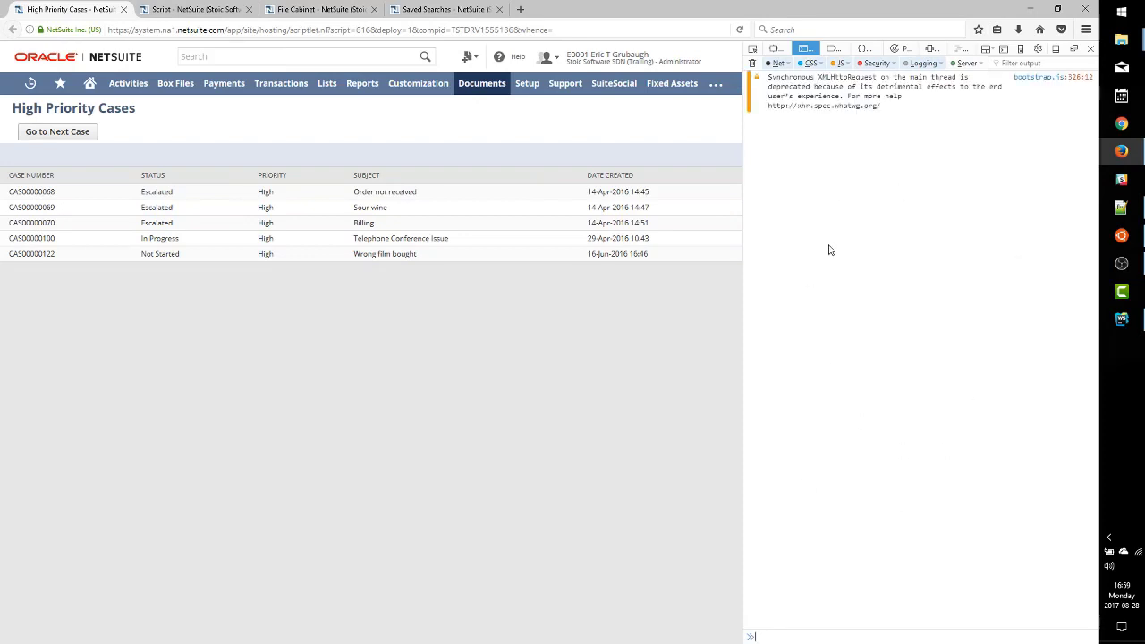
{"action": "left_click", "coordinate": [57, 132]}
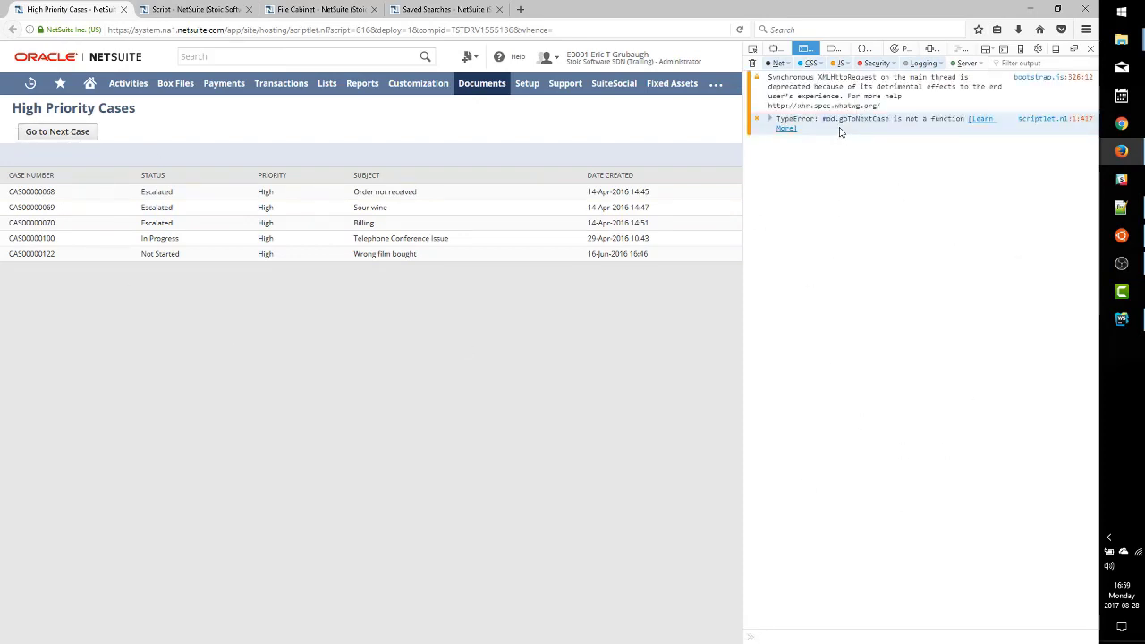
{"action": "left_click", "coordinate": [769, 119]}
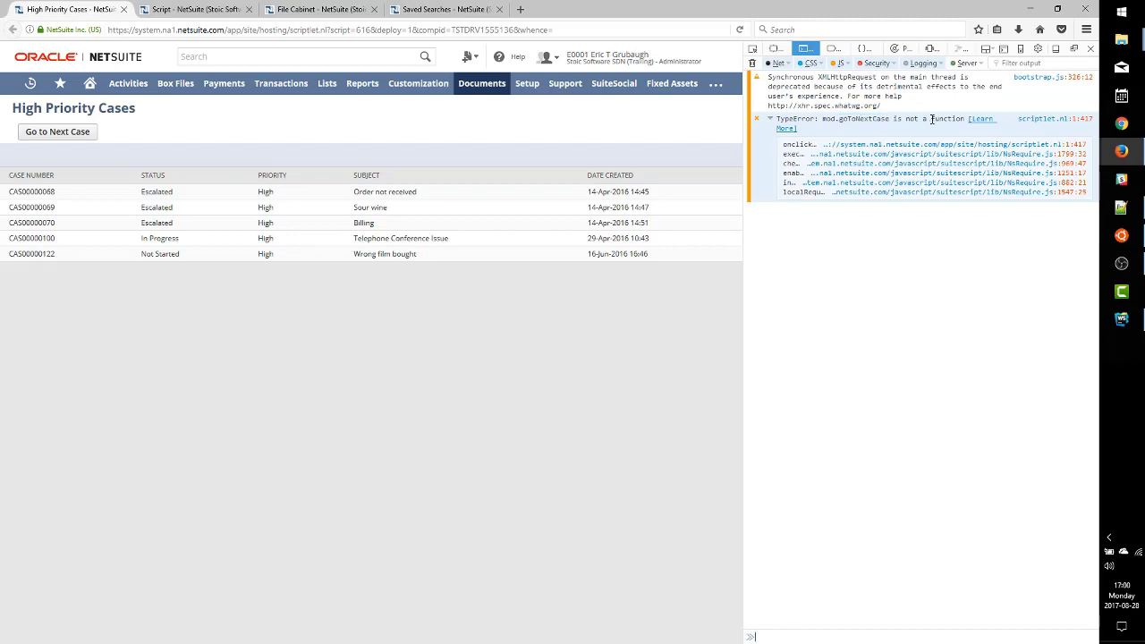
{"action": "mouse_move", "coordinate": [835, 143]}
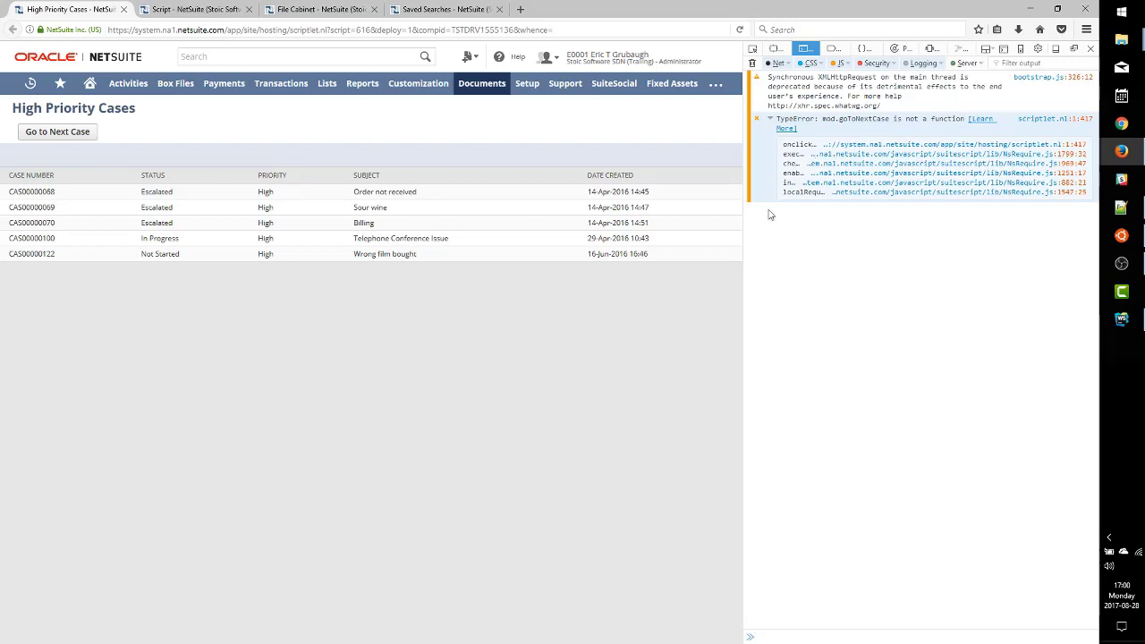
{"action": "left_click", "coordinate": [1121, 319]}
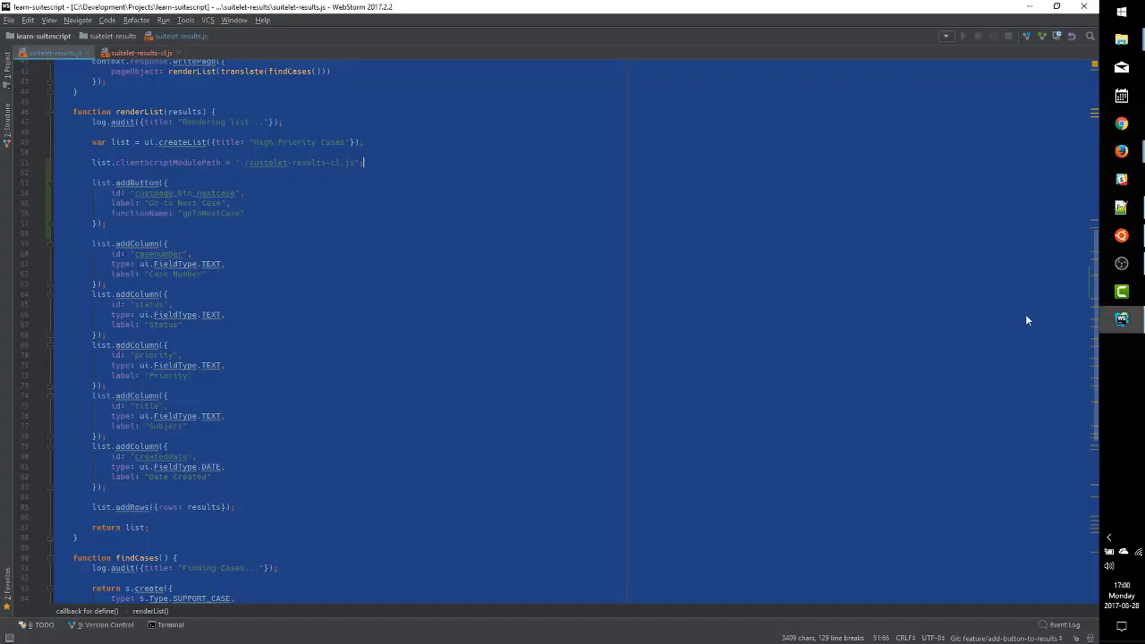
Add exports.goToNextCase = goToNextCase; above the module's return statement
{"action": "left_click", "coordinate": [140, 54]}
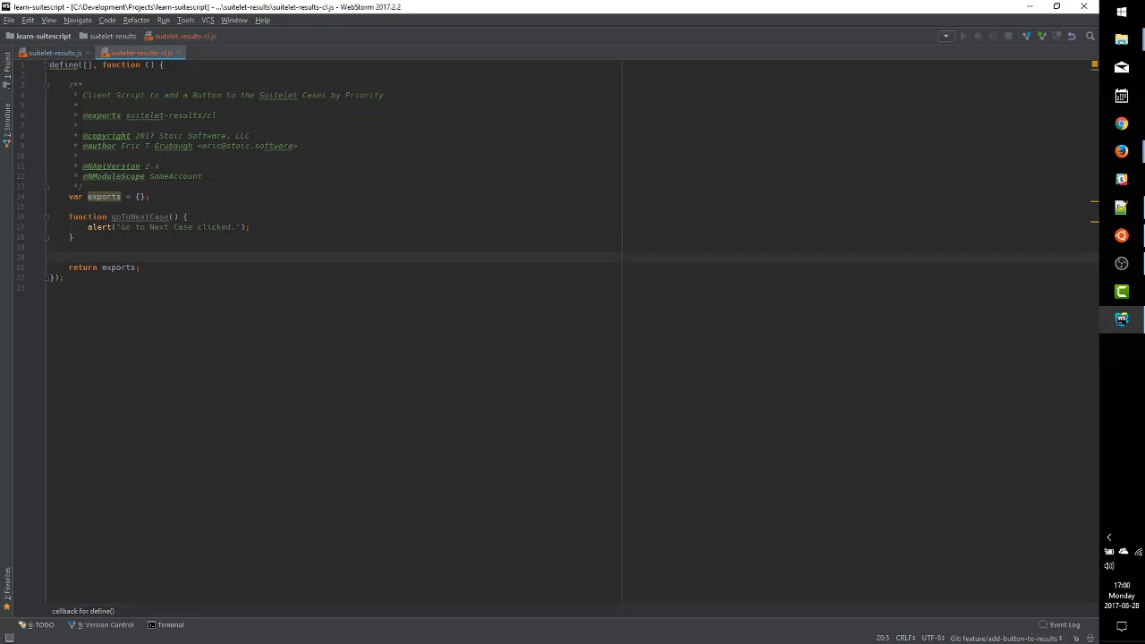
{"action": "double_click", "coordinate": [118, 267]}
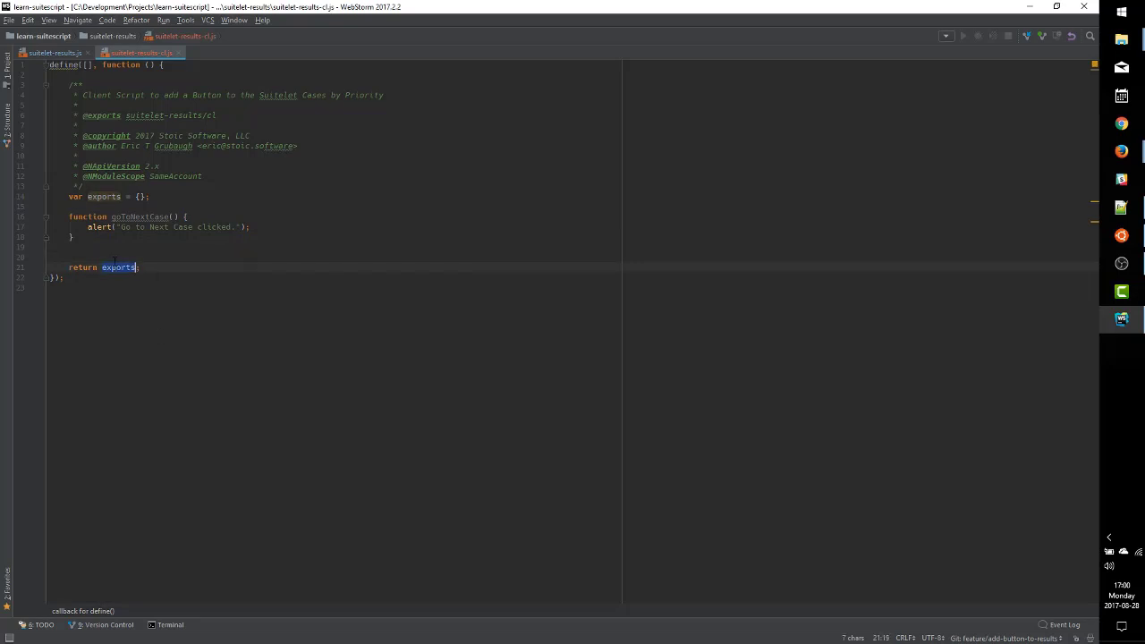
{"action": "type", "text": "exports.go"}
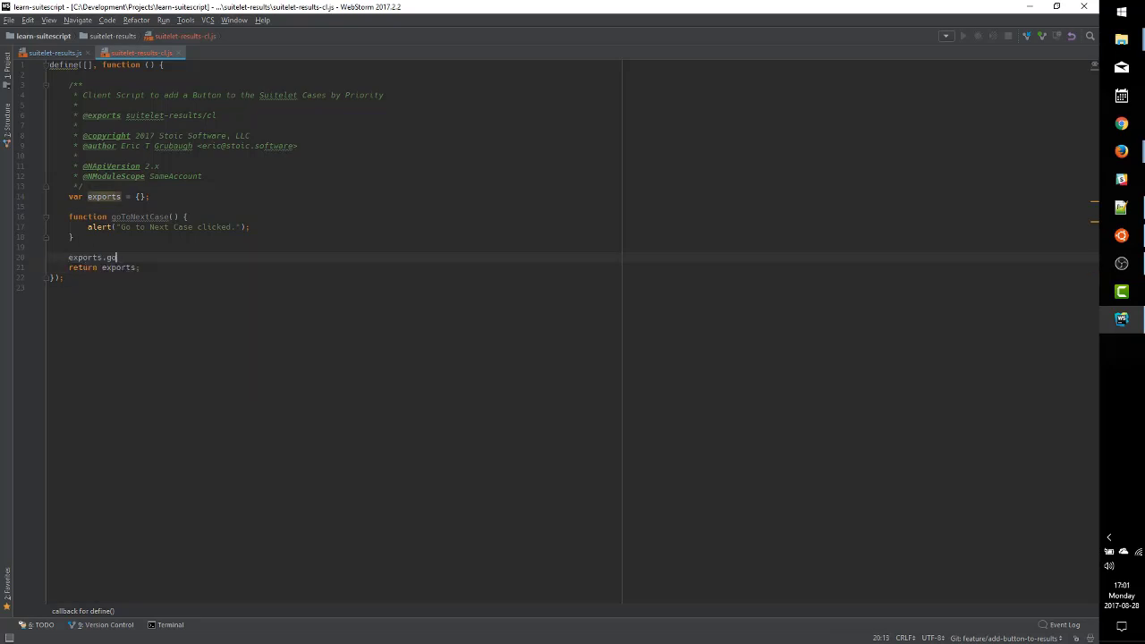
{"action": "type", "text": "ToNextCase = goToNextCase;"}
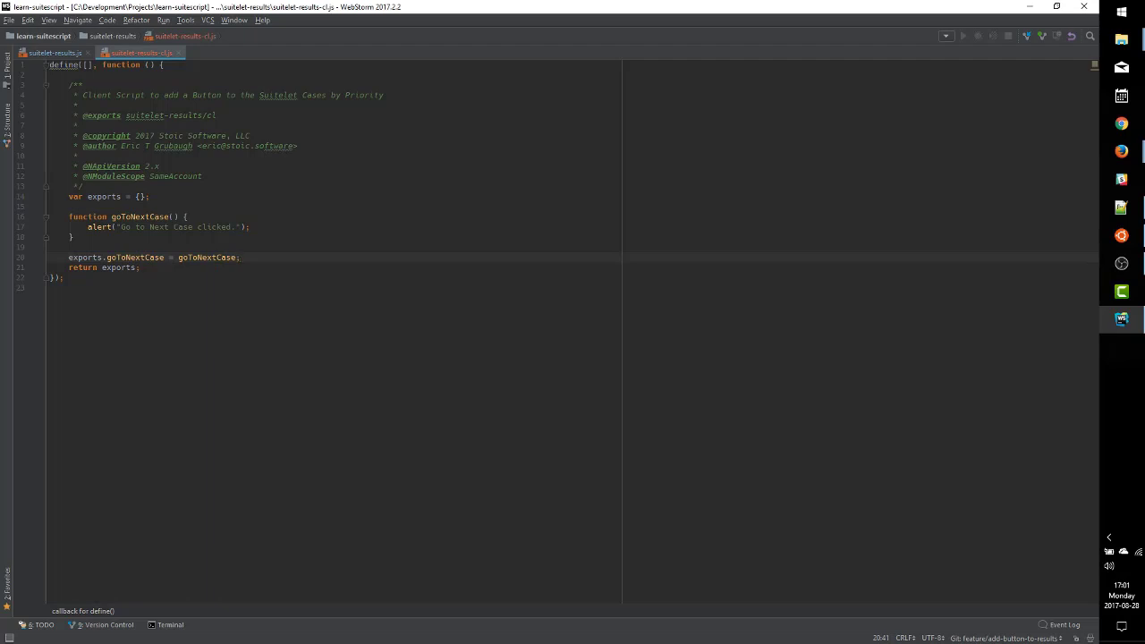
{"action": "double_click", "coordinate": [134, 258]}
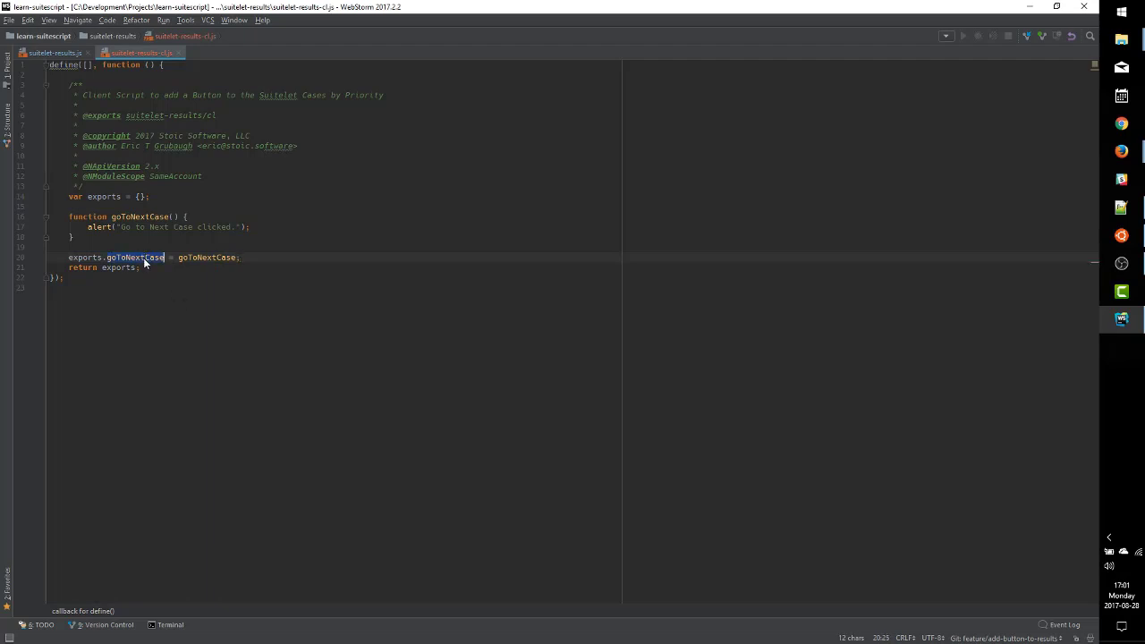
{"action": "mouse_move", "coordinate": [147, 261]}
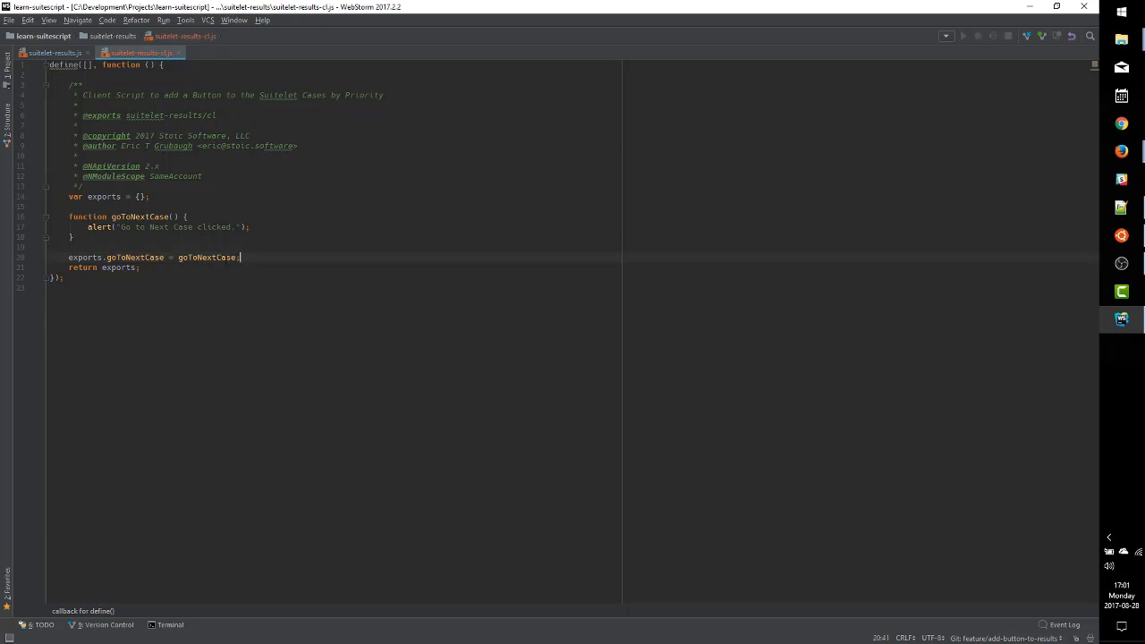
{"action": "mouse_move", "coordinate": [1120, 150]}
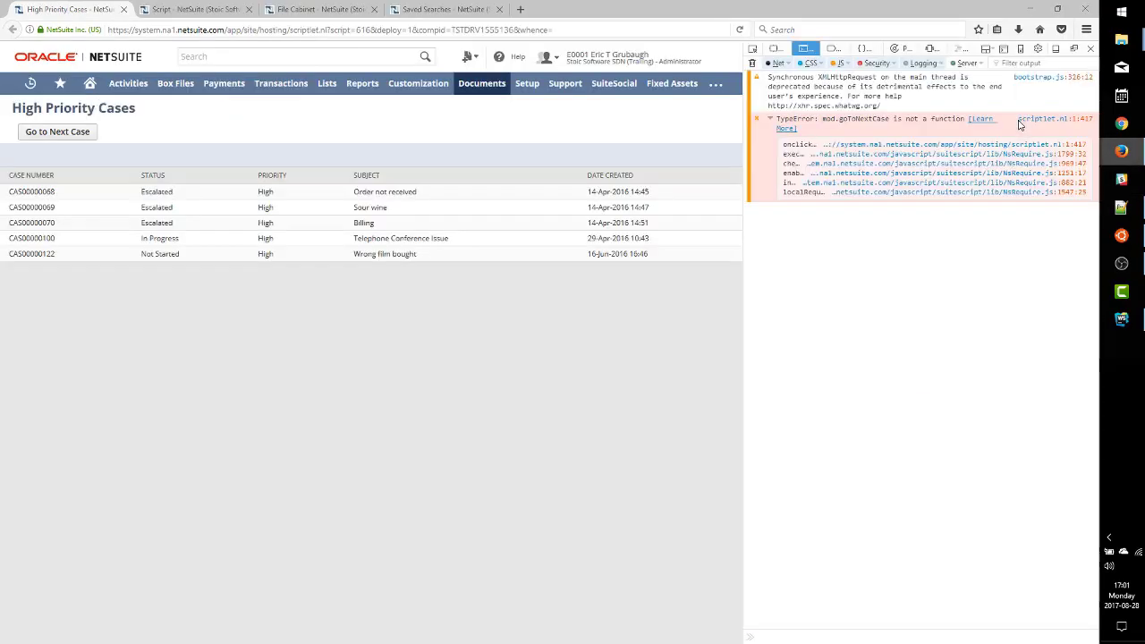
{"action": "mouse_move", "coordinate": [874, 121]}
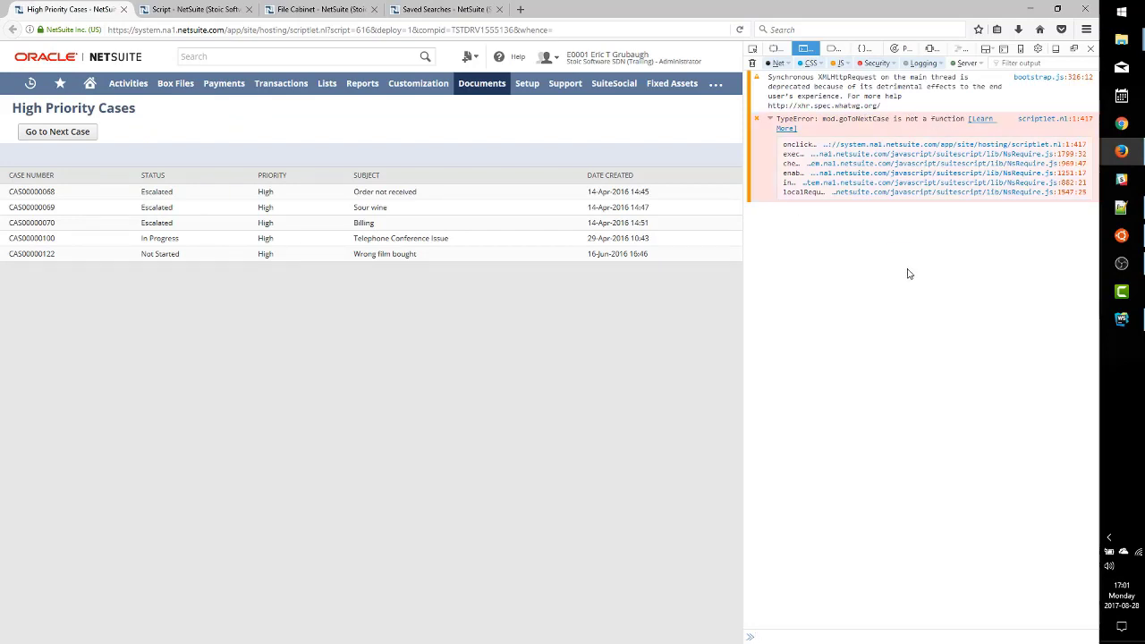
{"action": "mouse_move", "coordinate": [827, 254]}
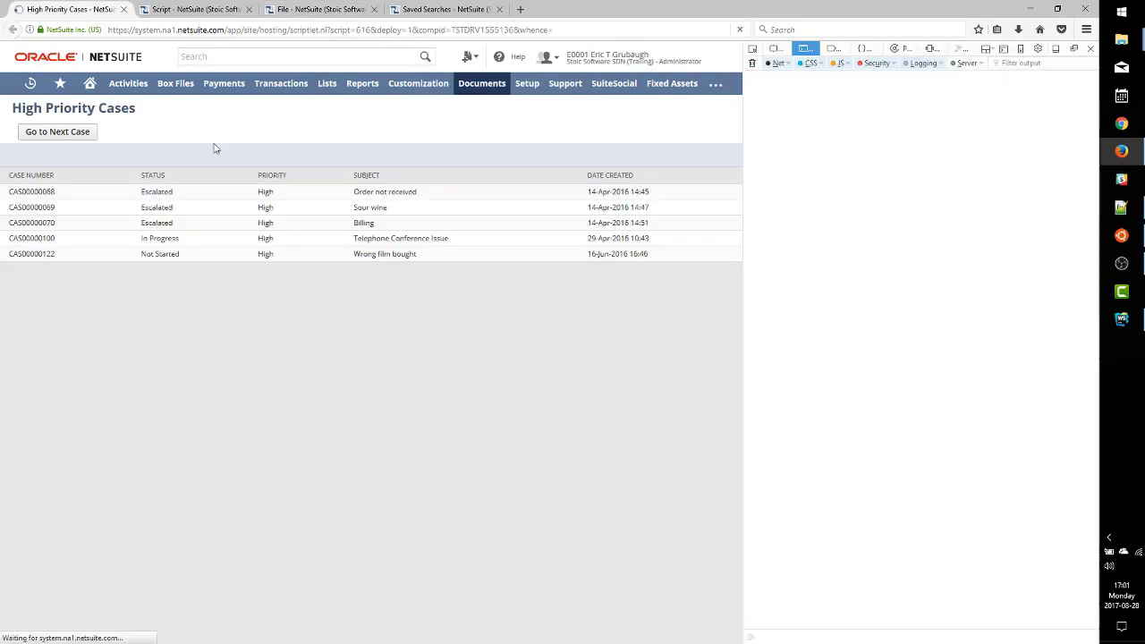
{"action": "mouse_move", "coordinate": [224, 326]}
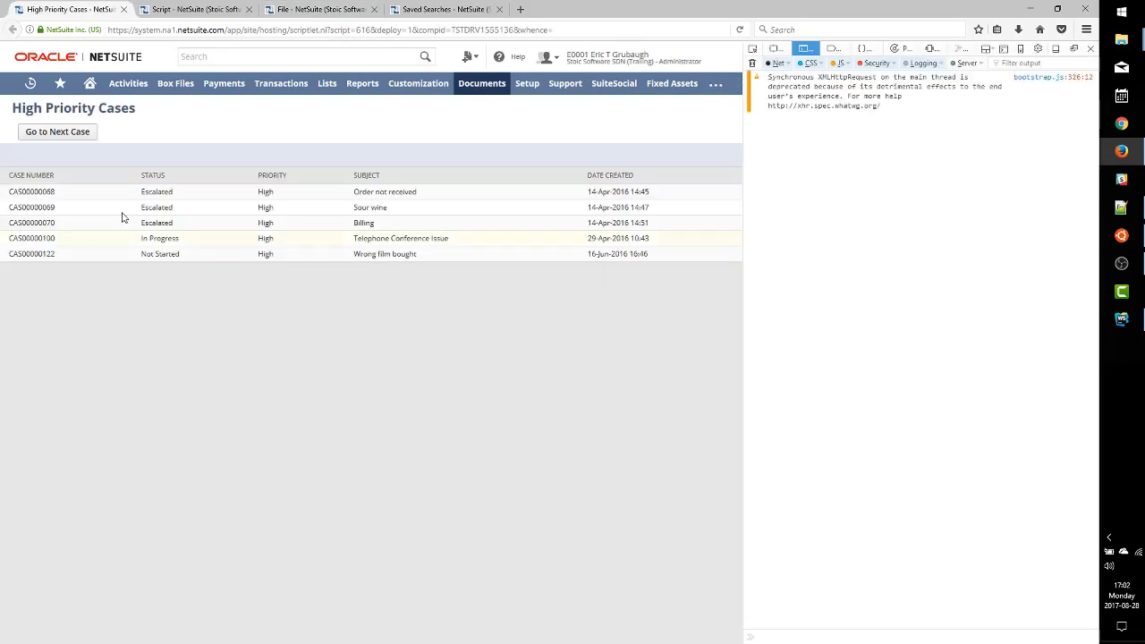
Trigger Go to Next Case and dismiss the 'Go to Next Case clicked' alert, then return to the editor
{"action": "left_click", "coordinate": [58, 133]}
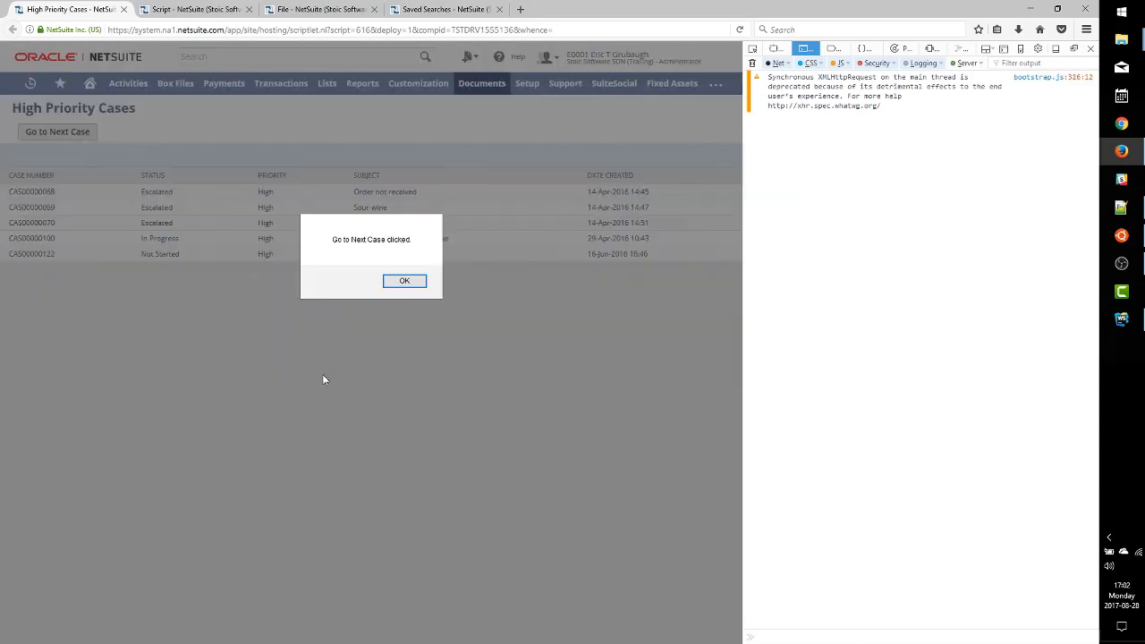
{"action": "mouse_move", "coordinate": [280, 349]}
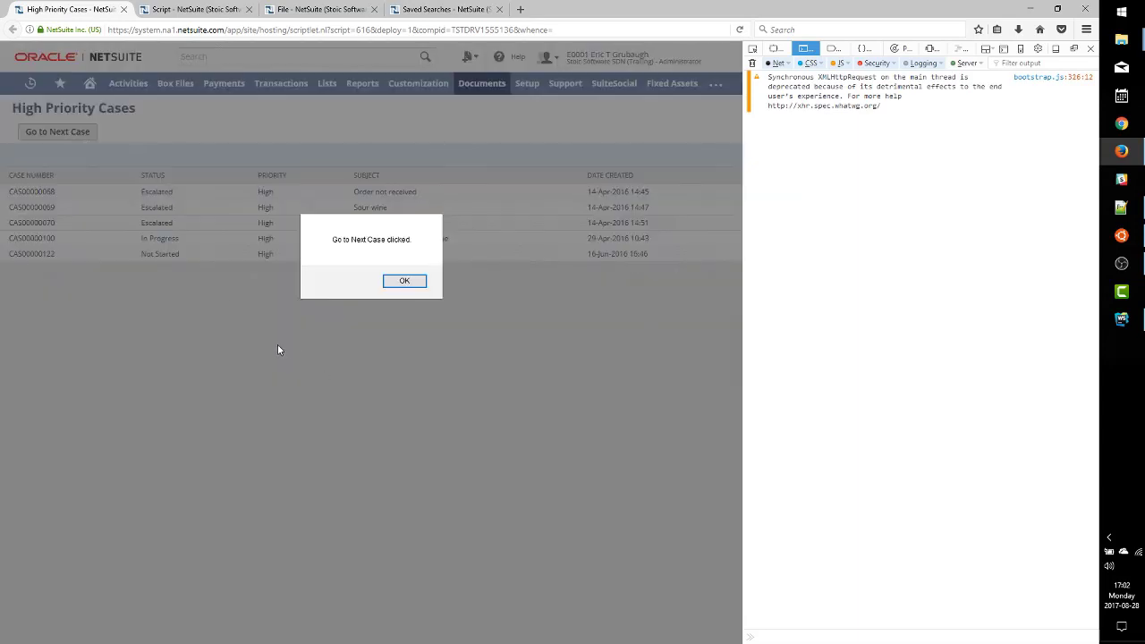
{"action": "left_click", "coordinate": [405, 279]}
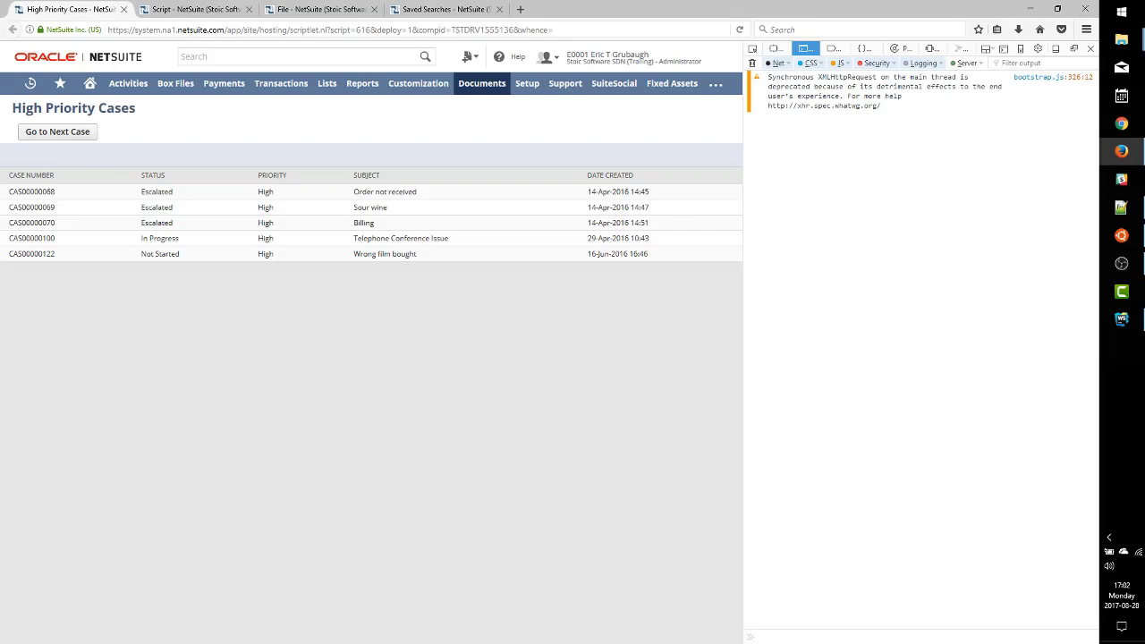
{"action": "mouse_move", "coordinate": [476, 307]}
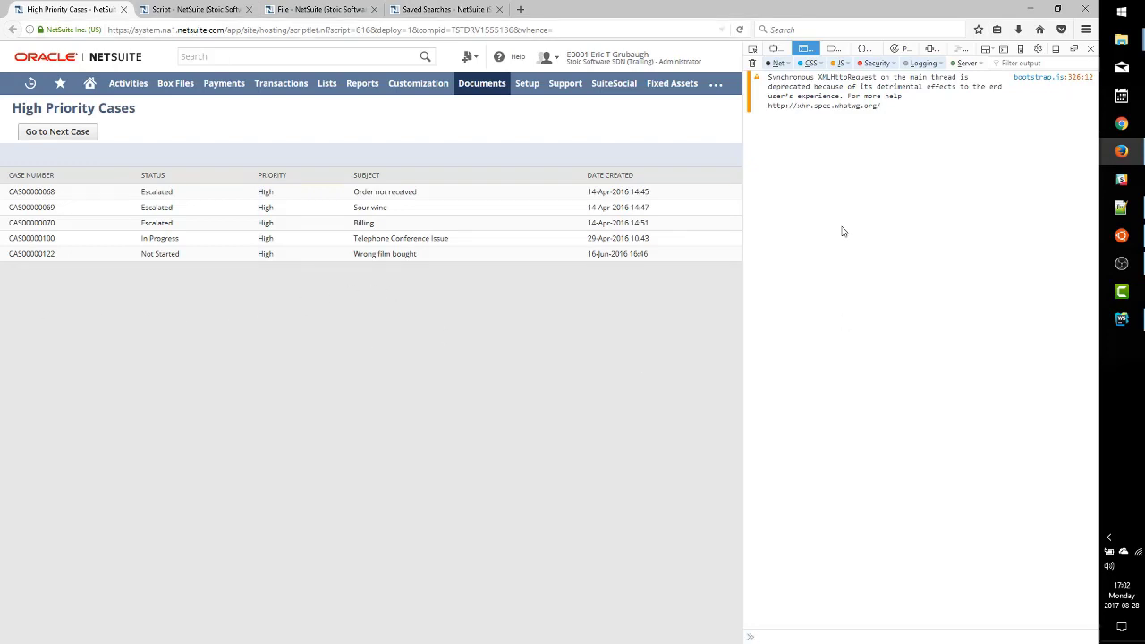
{"action": "mouse_move", "coordinate": [1123, 319]}
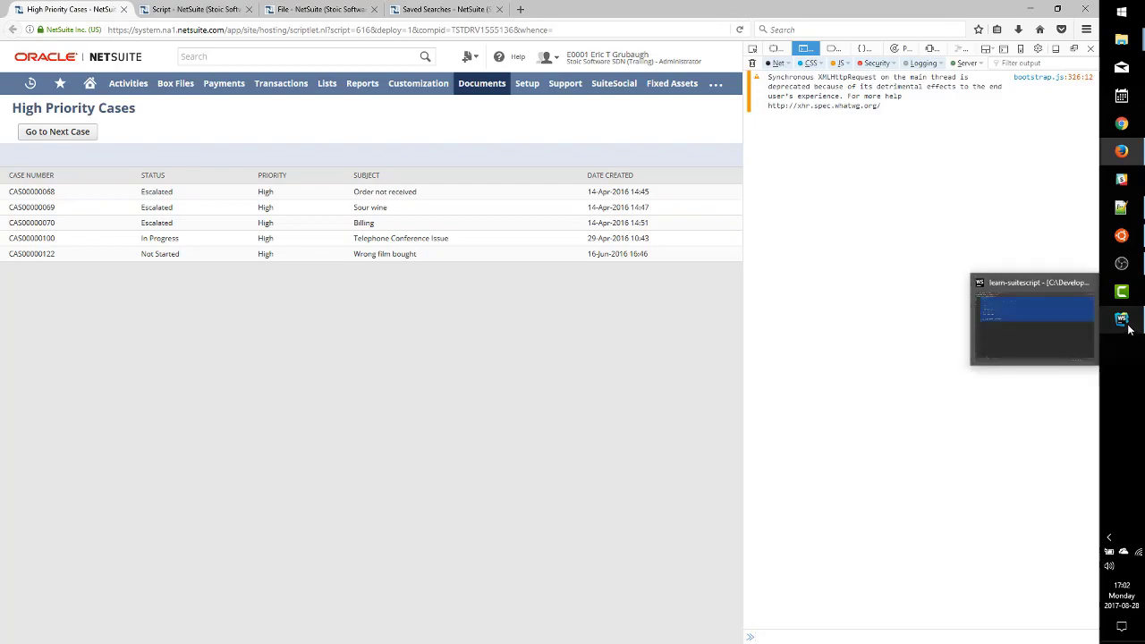
{"action": "left_click", "coordinate": [1034, 318]}
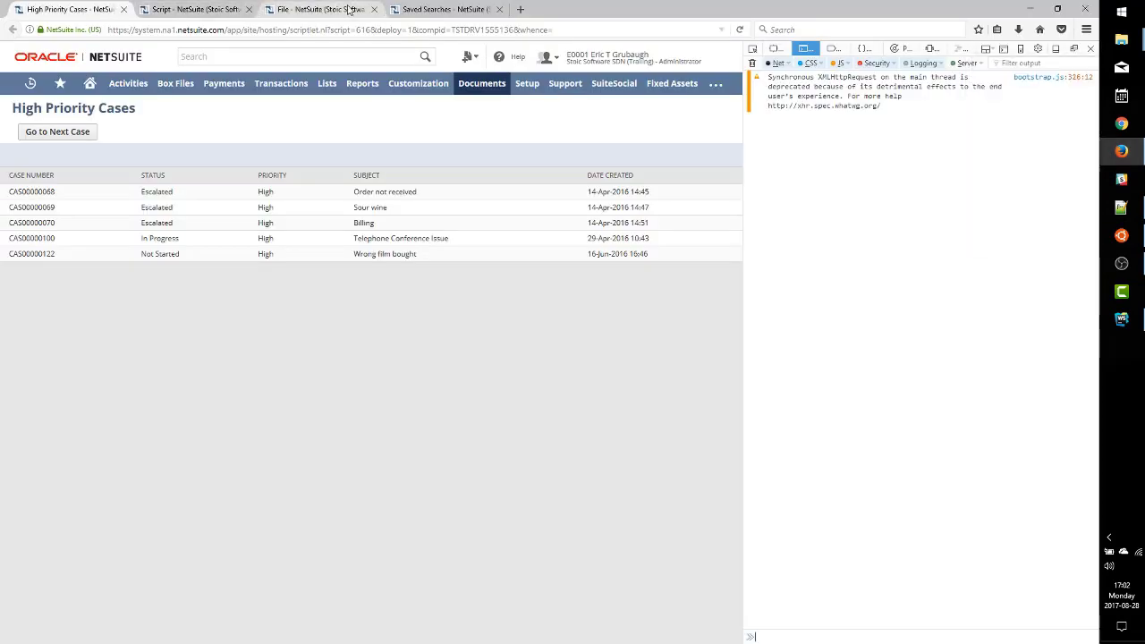
Select the customsearch_cases_by_priority ID from the saved searches list for use in the script
{"action": "left_click", "coordinate": [437, 11]}
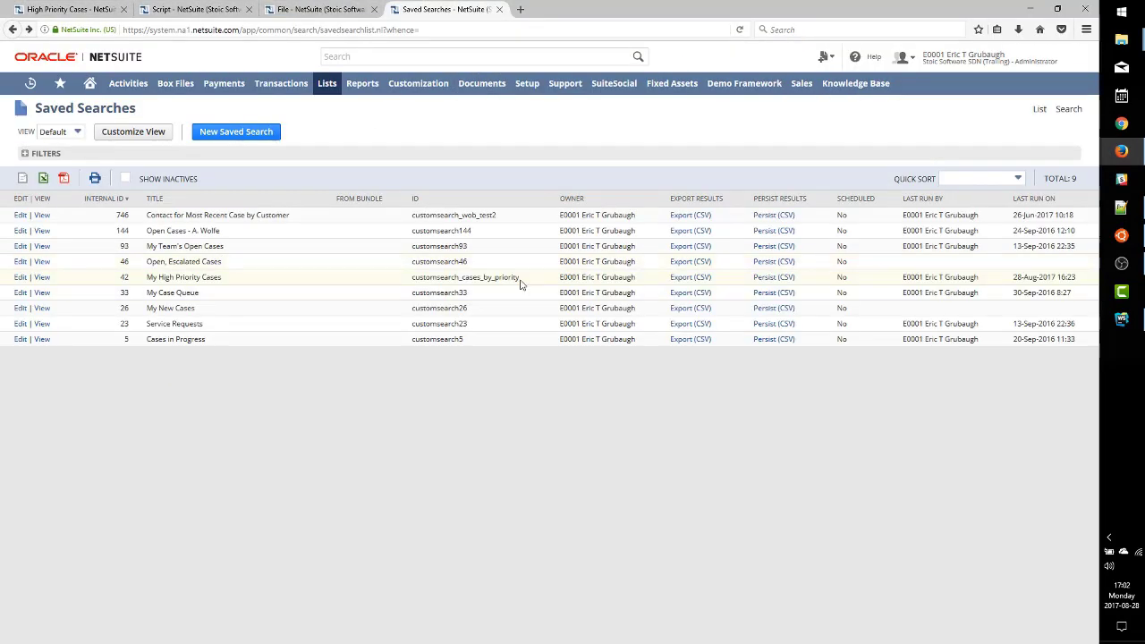
{"action": "double_click", "coordinate": [183, 276]}
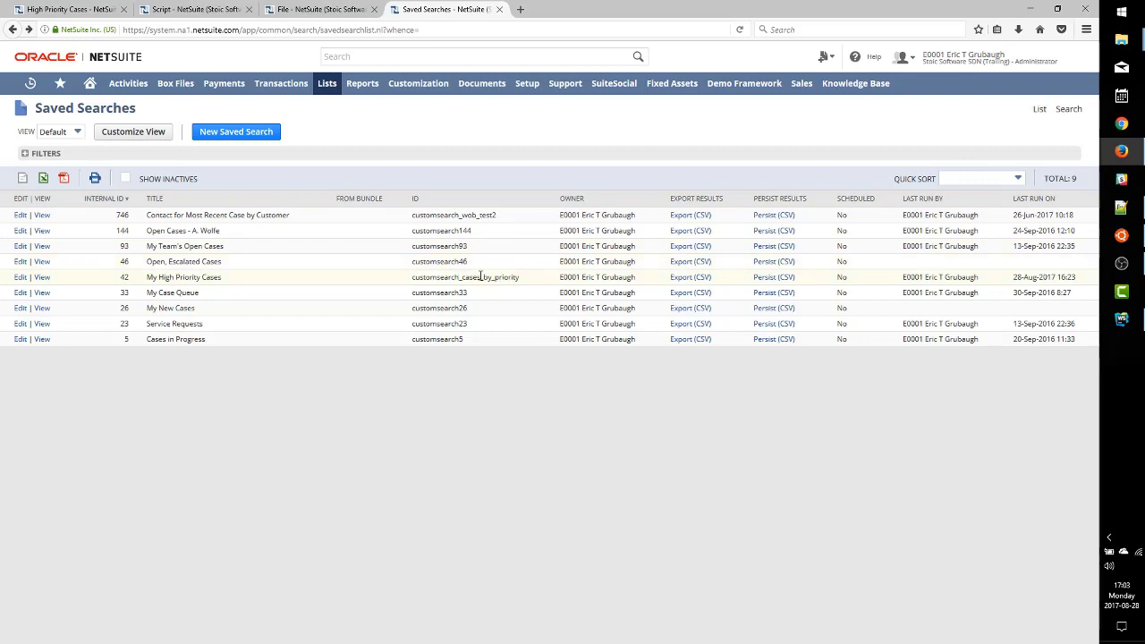
{"action": "double_click", "coordinate": [465, 276]}
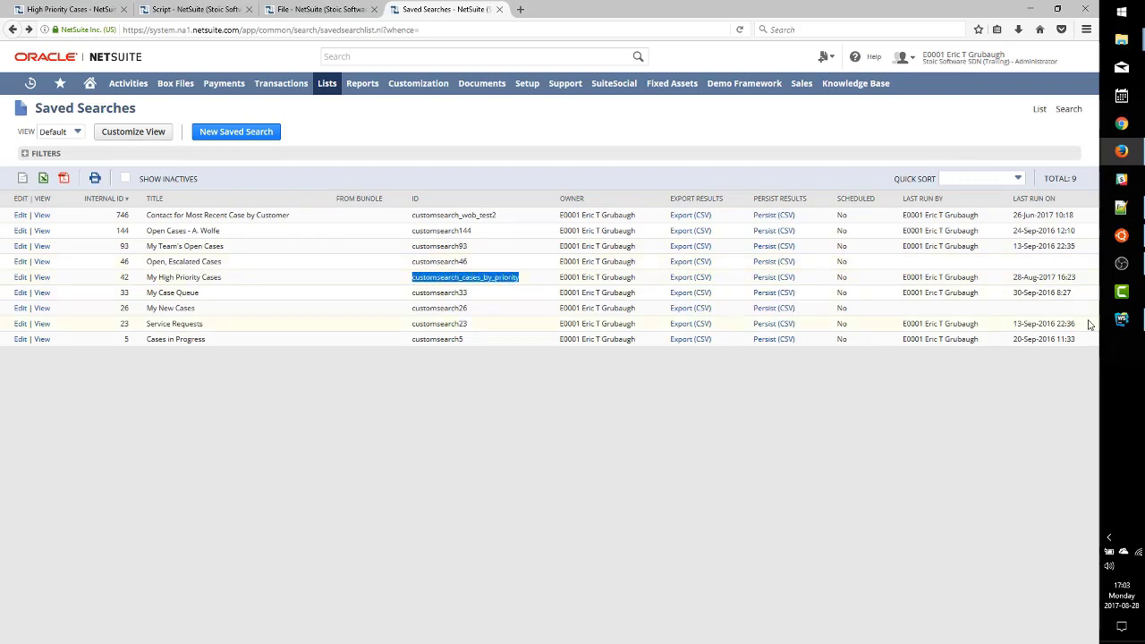
{"action": "left_click", "coordinate": [1121, 318]}
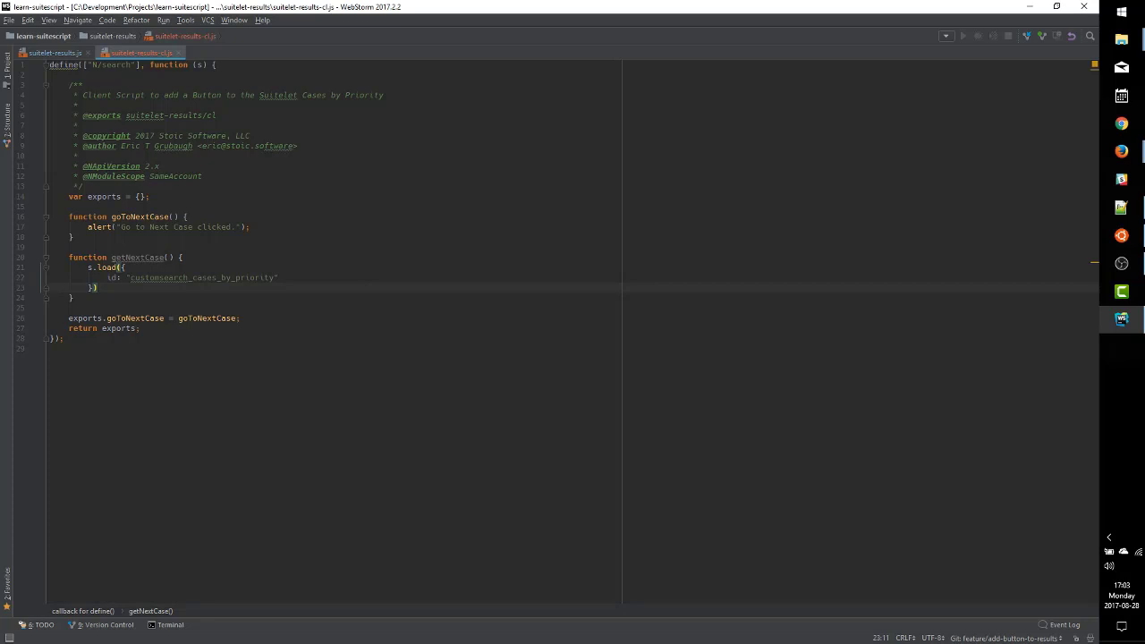
Make getNextCase return s.load(...).run().getRange({start:0,end:1})[0].id
{"action": "type", "text": ".run()."}
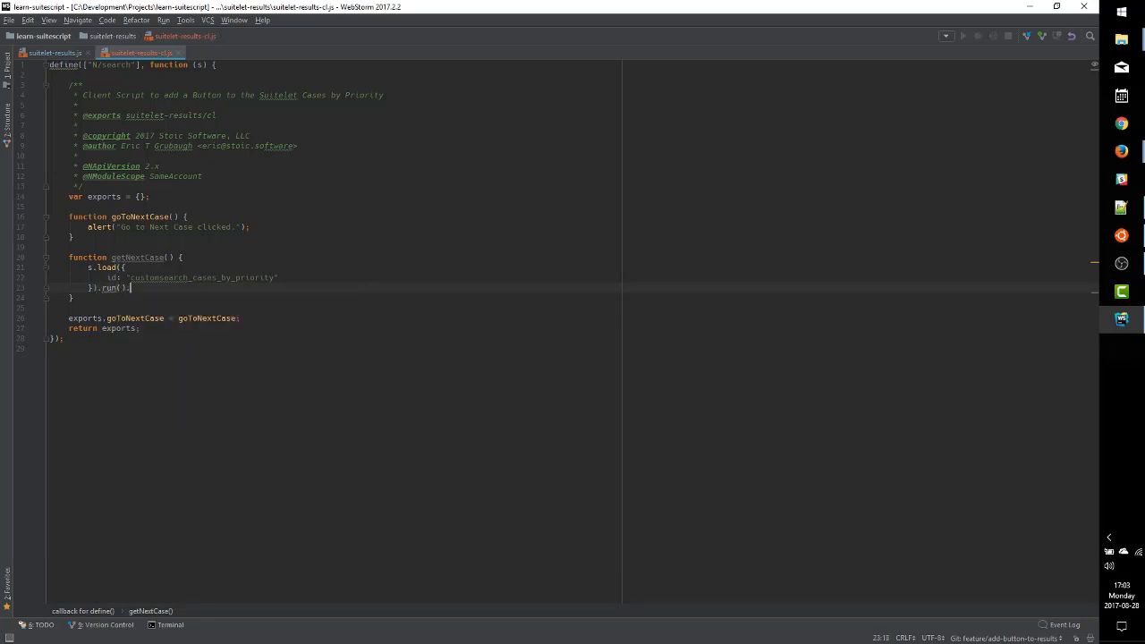
{"action": "type", "text": ".getRange({}"}
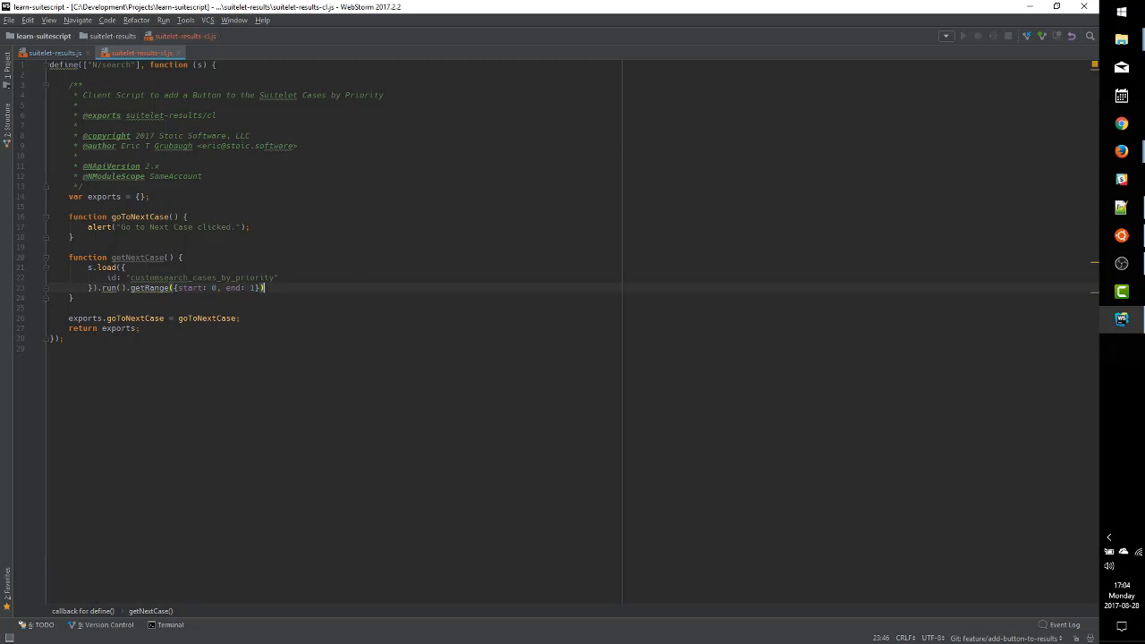
{"action": "type", "text": "[0]"}
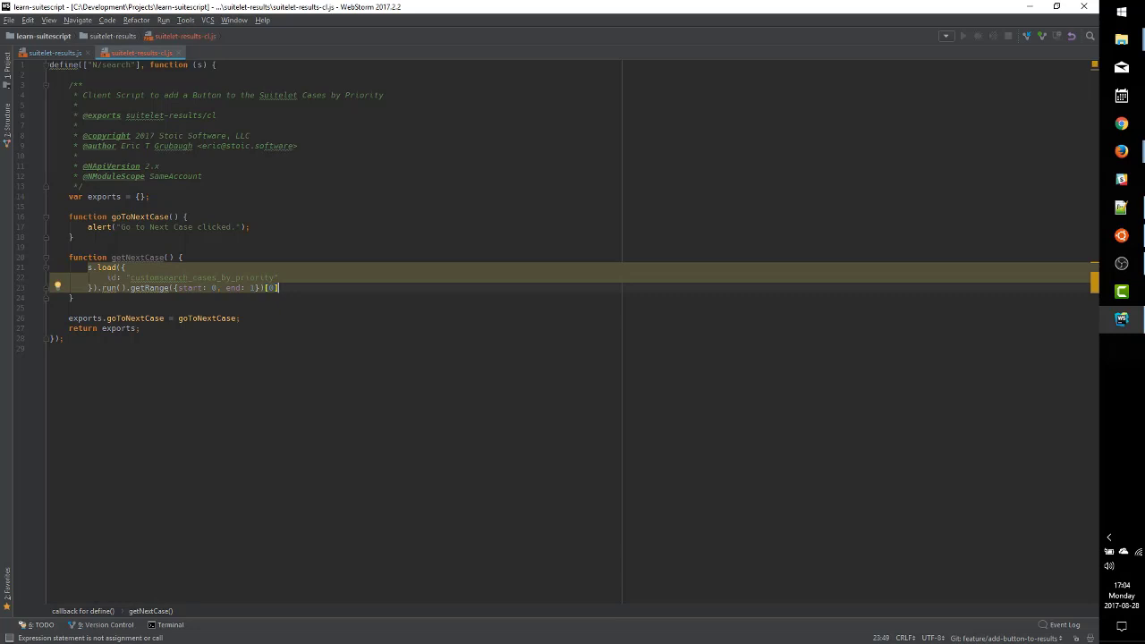
{"action": "type", "text": ".id"}
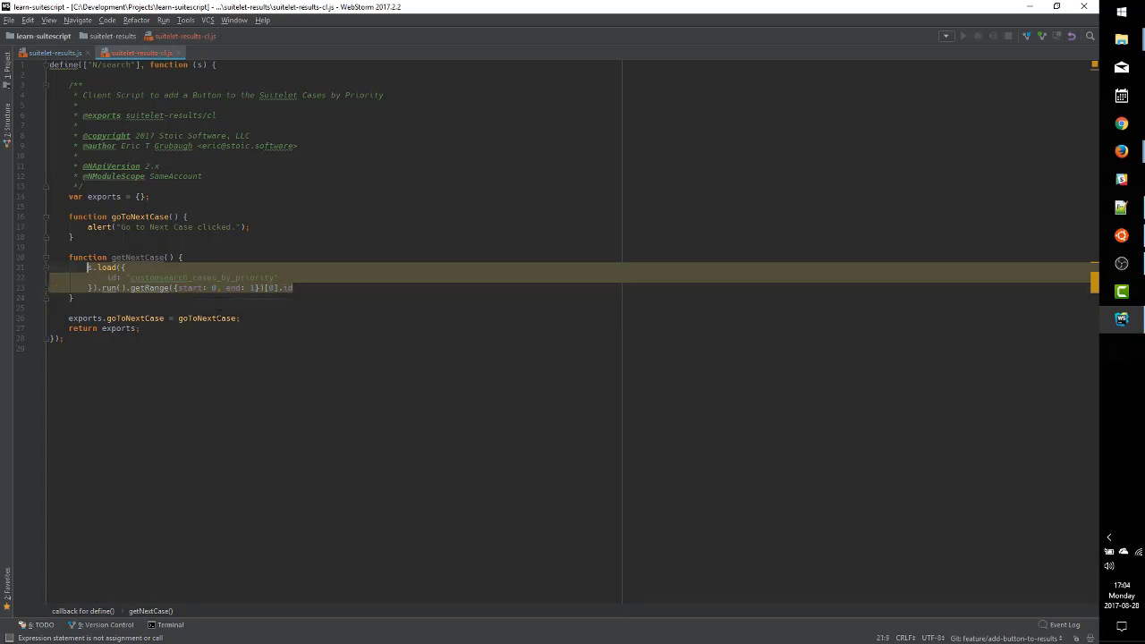
{"action": "type", "text": "return"}
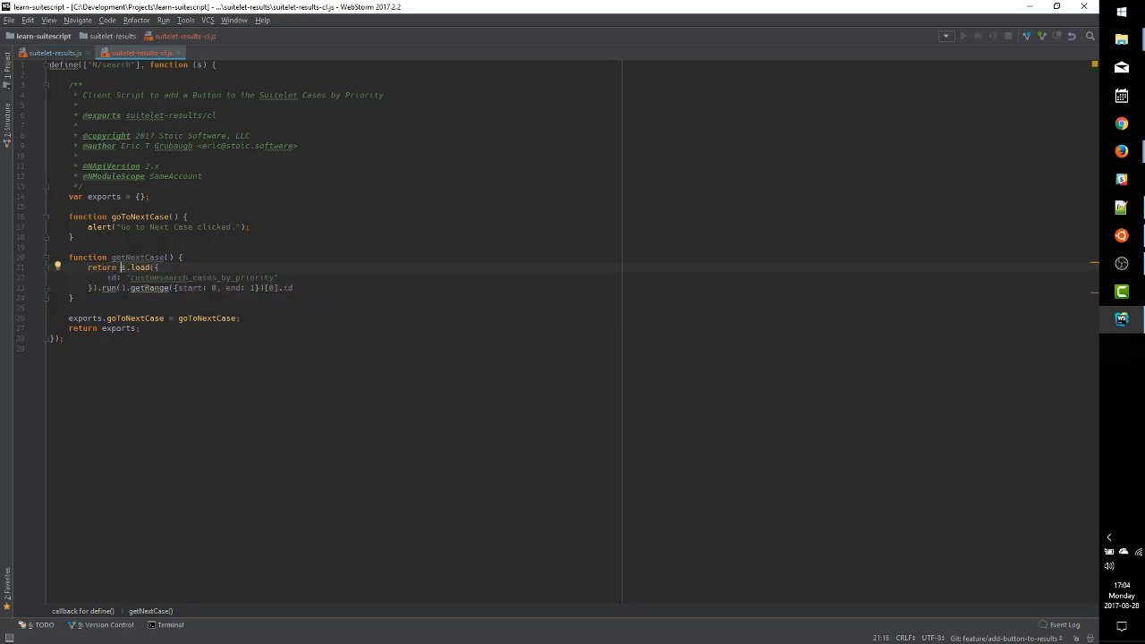
Log 'Retrieving next case...' with console.info and add the url module to the define dependencies
{"action": "type", "text": "console.info(\"Retrieving next case...\");"}
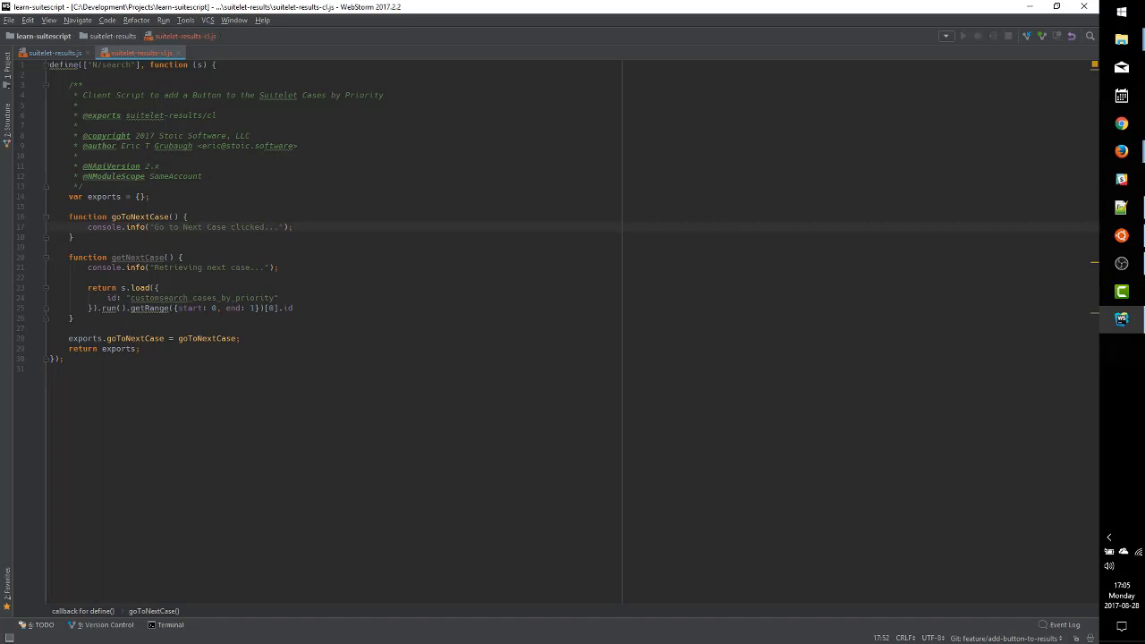
{"action": "left_click", "coordinate": [344, 157]}
{"action": "type", "text": ", \"N/url"}
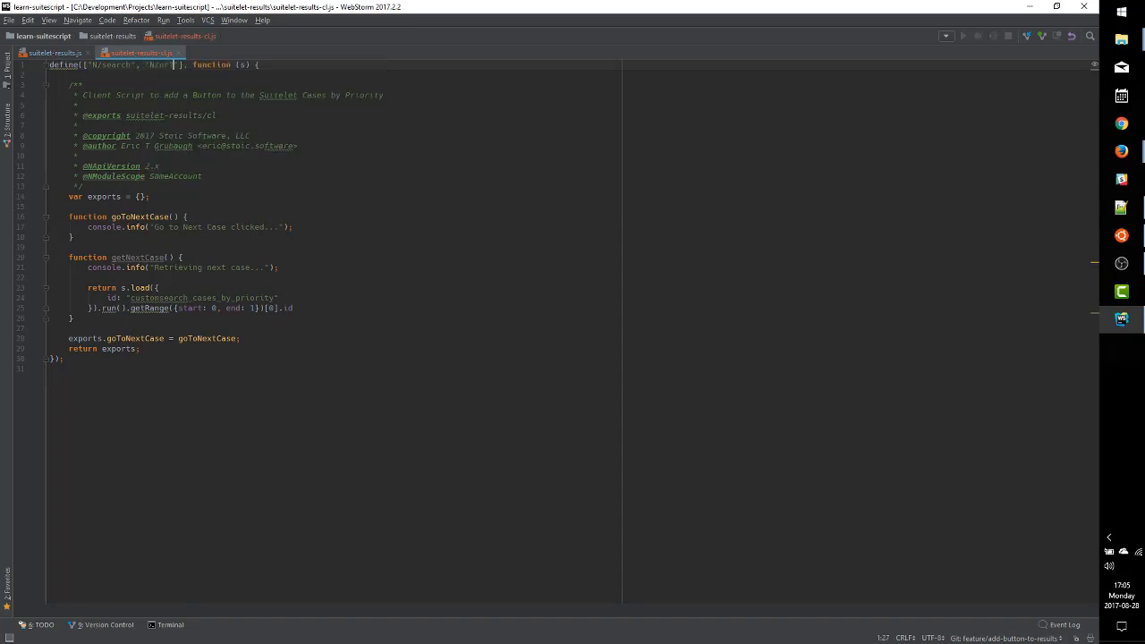
{"action": "type", "text": ", url"}
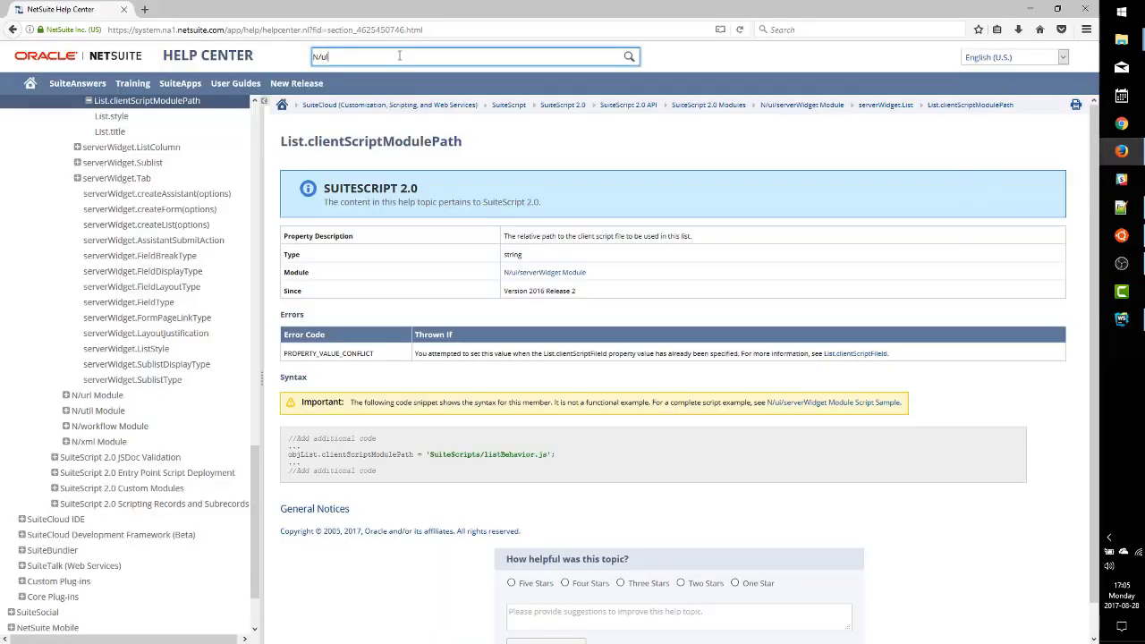
Search the Help Center for N/url and open the url.resolveRecord(options) reference page
{"action": "key", "text": "Return"}
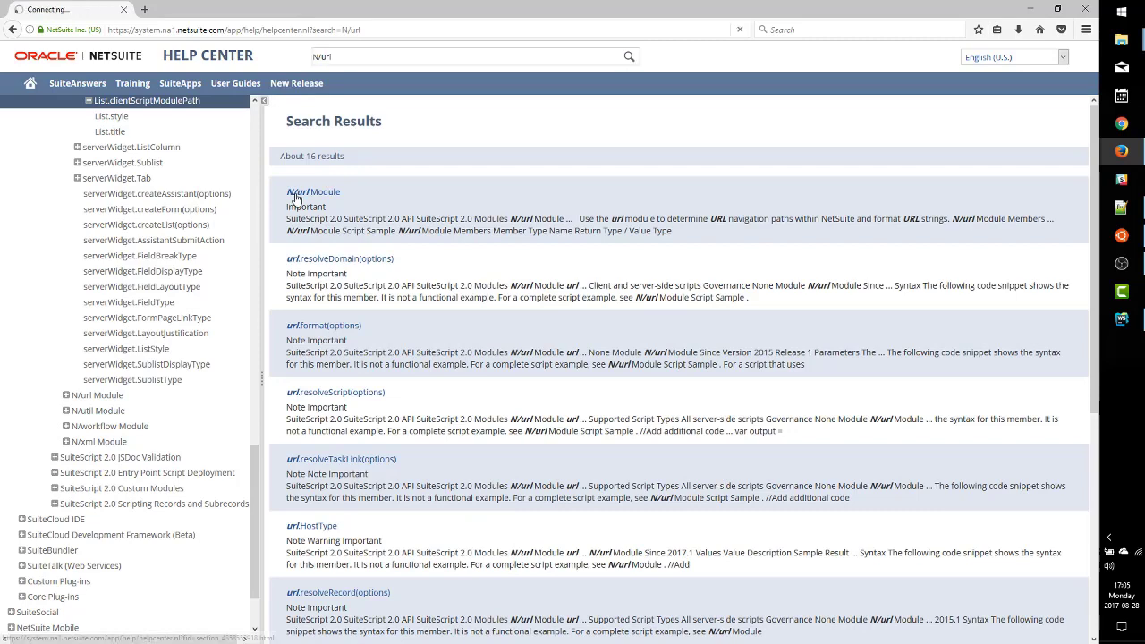
{"action": "left_click", "coordinate": [311, 192]}
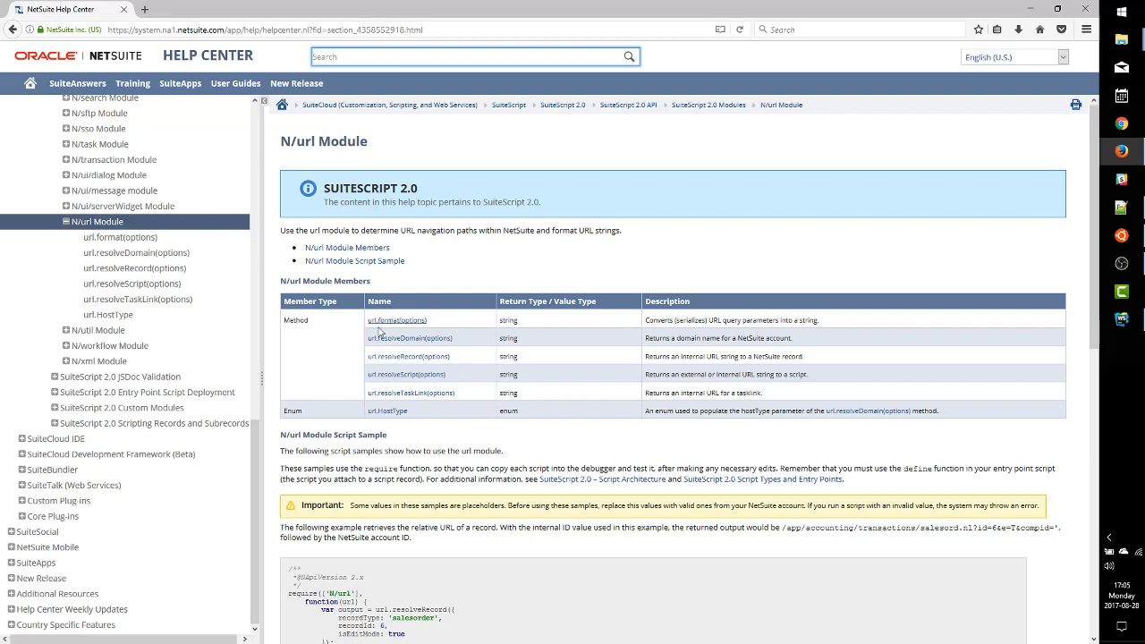
{"action": "mouse_move", "coordinate": [401, 369]}
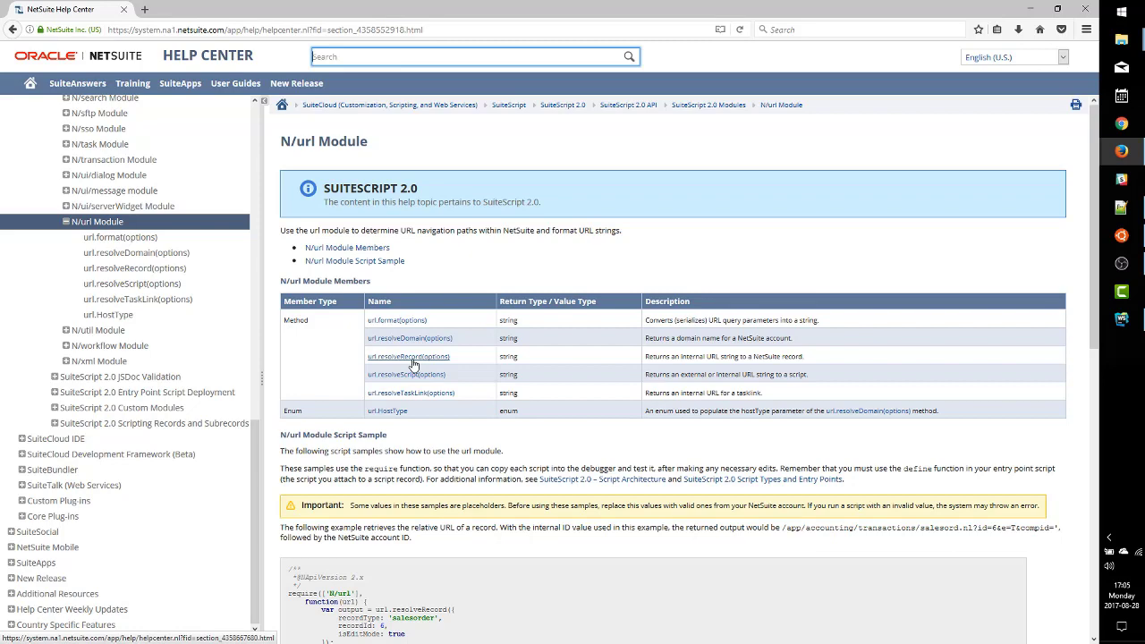
{"action": "left_click", "coordinate": [408, 356]}
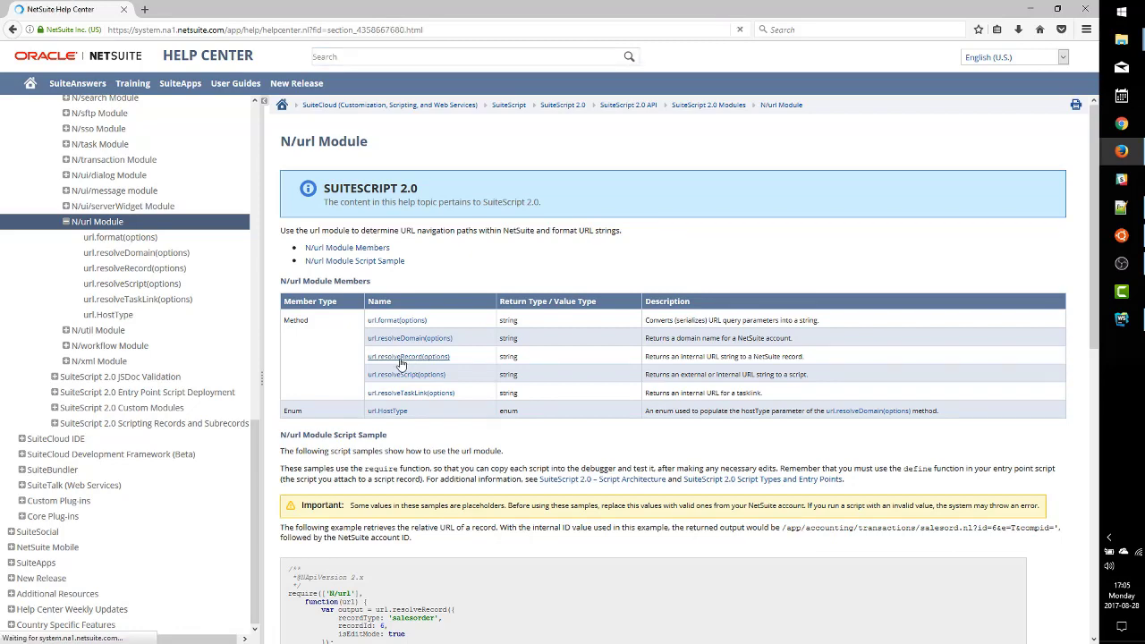
{"action": "left_click", "coordinate": [408, 356]}
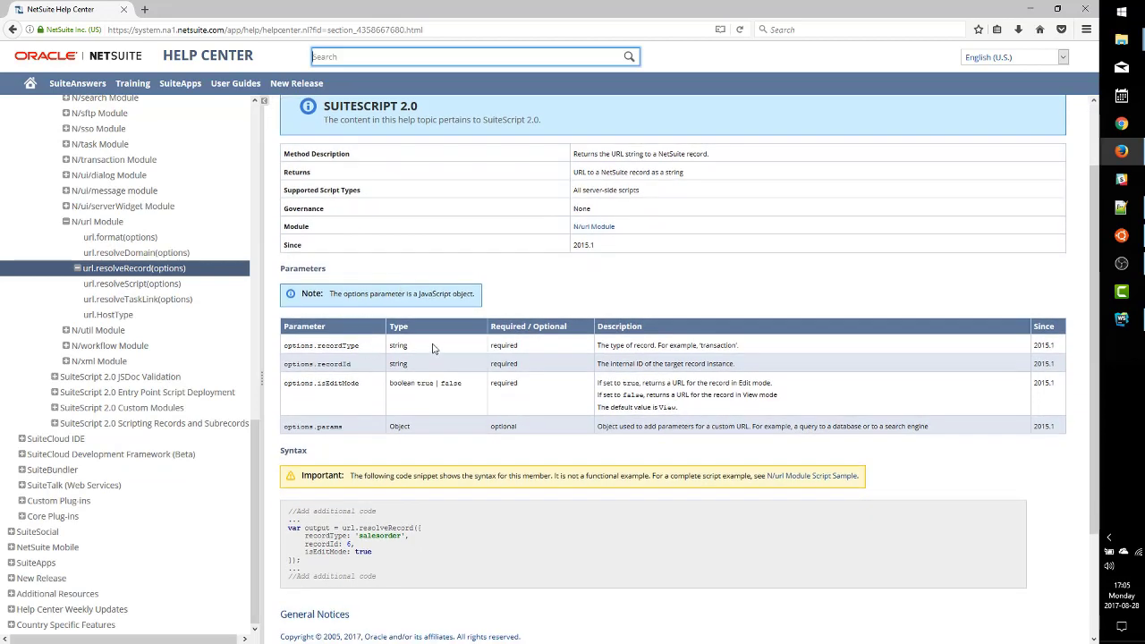
{"action": "mouse_move", "coordinate": [510, 385]}
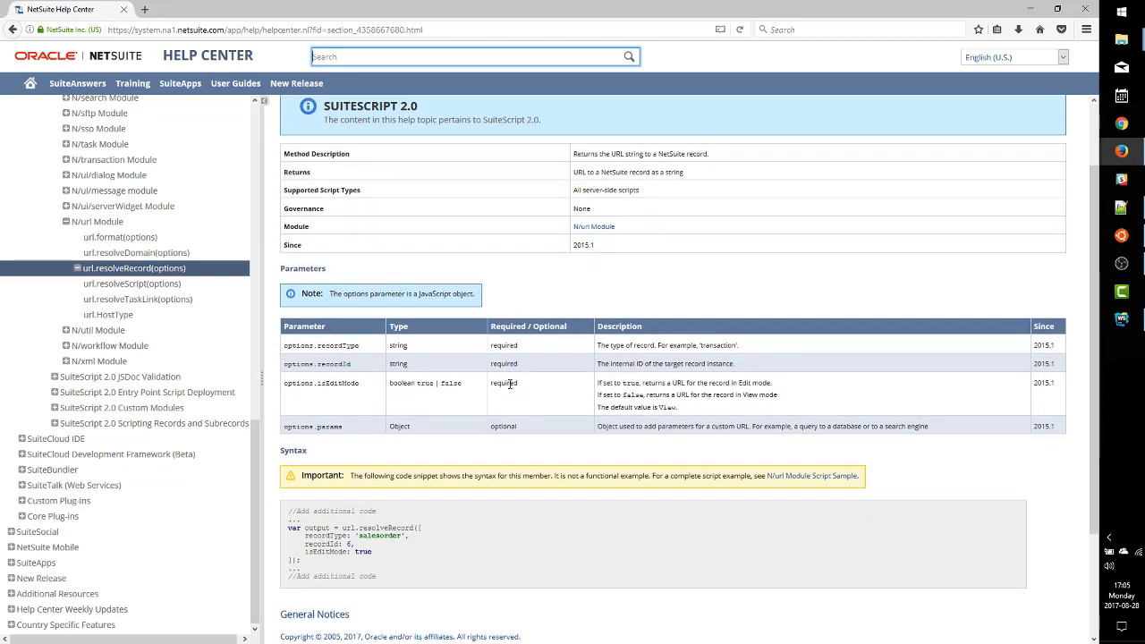
Review the recordType, recordId and isEditMode parameter names in the Parameters table
{"action": "double_click", "coordinate": [338, 345]}
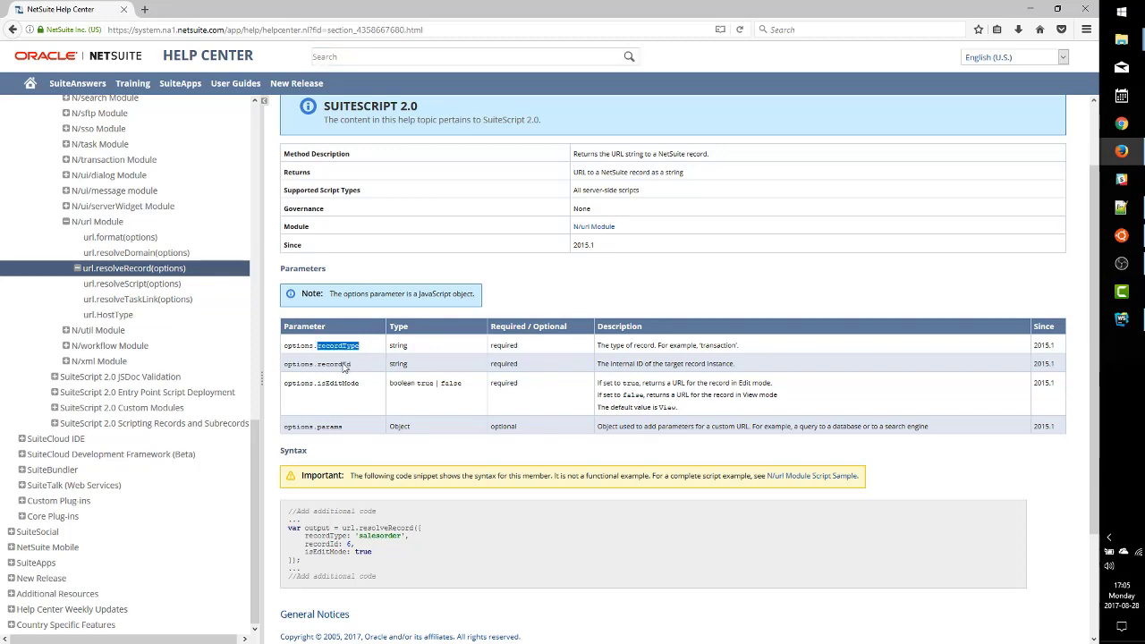
{"action": "double_click", "coordinate": [333, 363]}
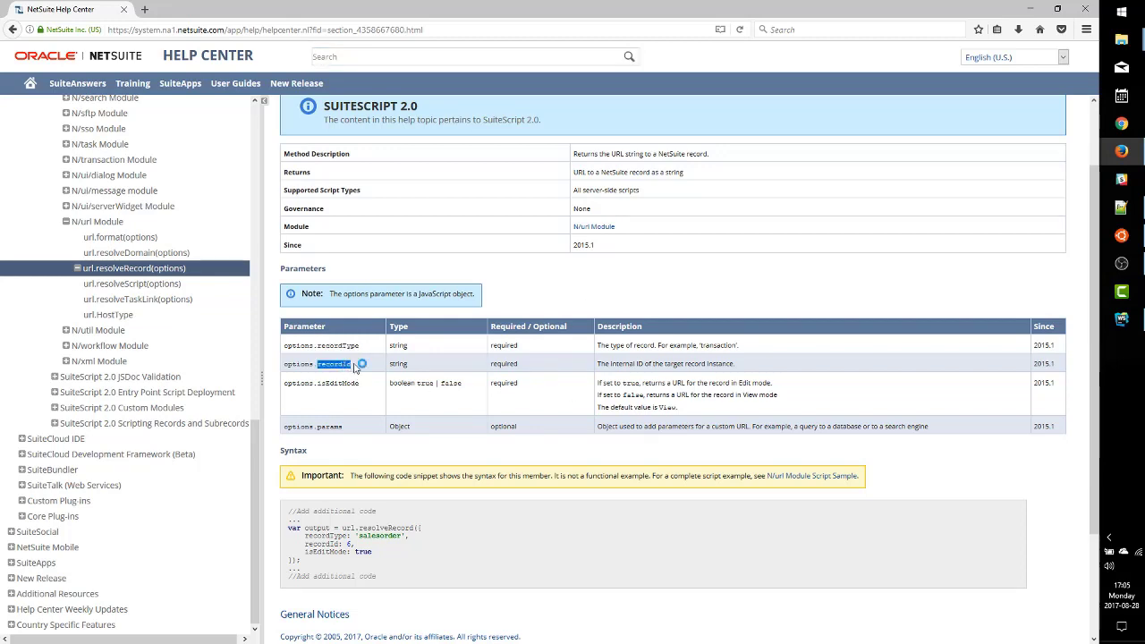
{"action": "double_click", "coordinate": [338, 383]}
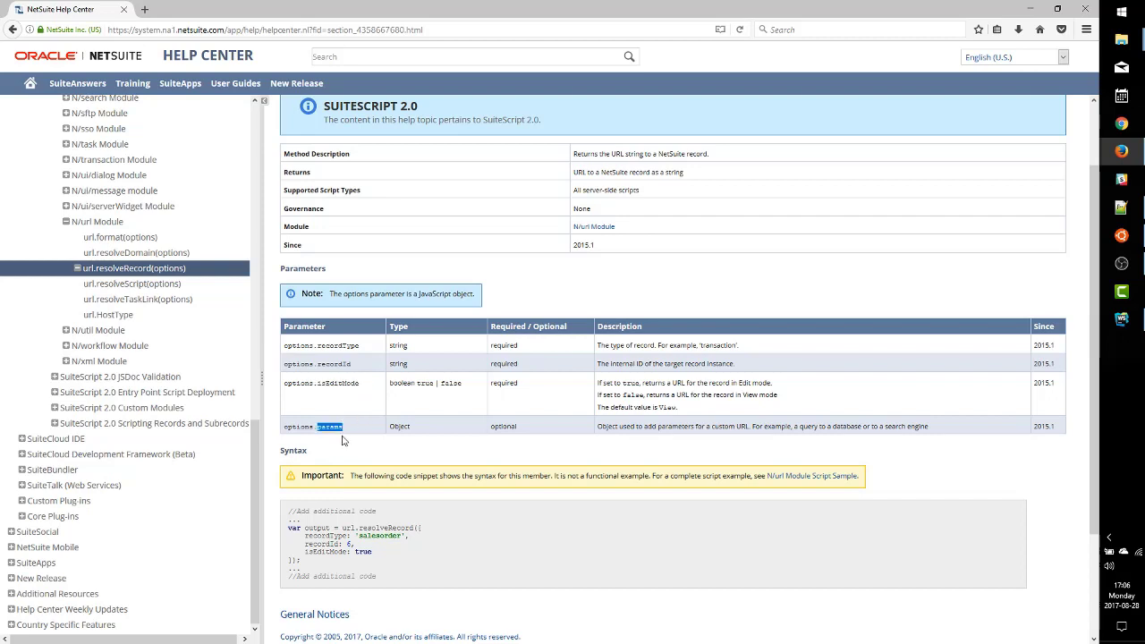
{"action": "mouse_move", "coordinate": [336, 437]}
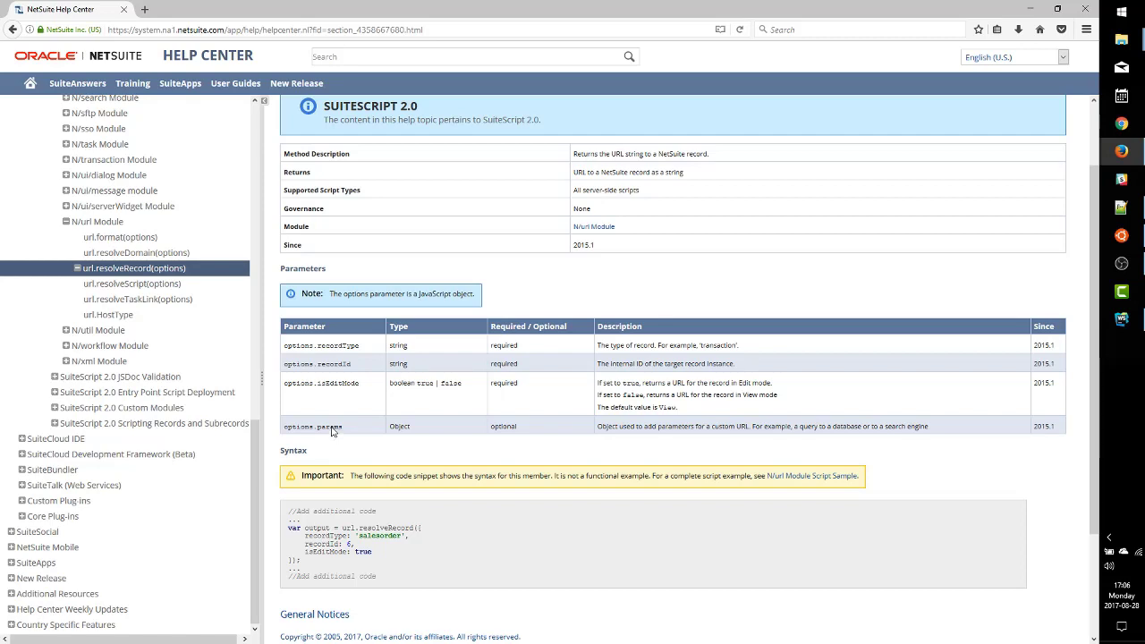
{"action": "mouse_move", "coordinate": [333, 343]}
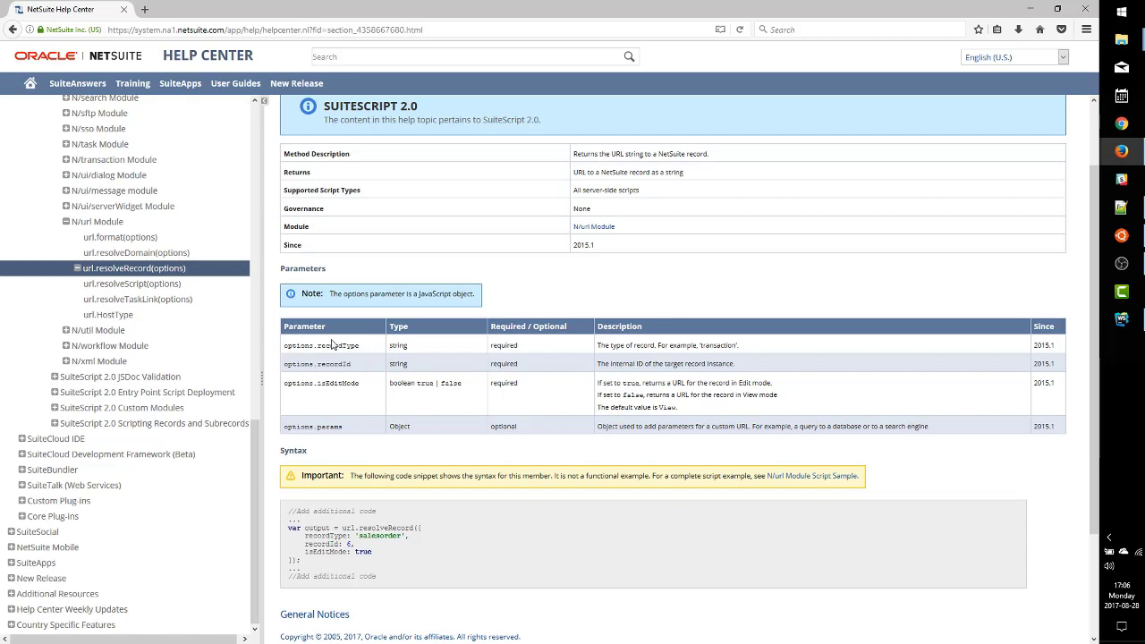
{"action": "double_click", "coordinate": [329, 364]}
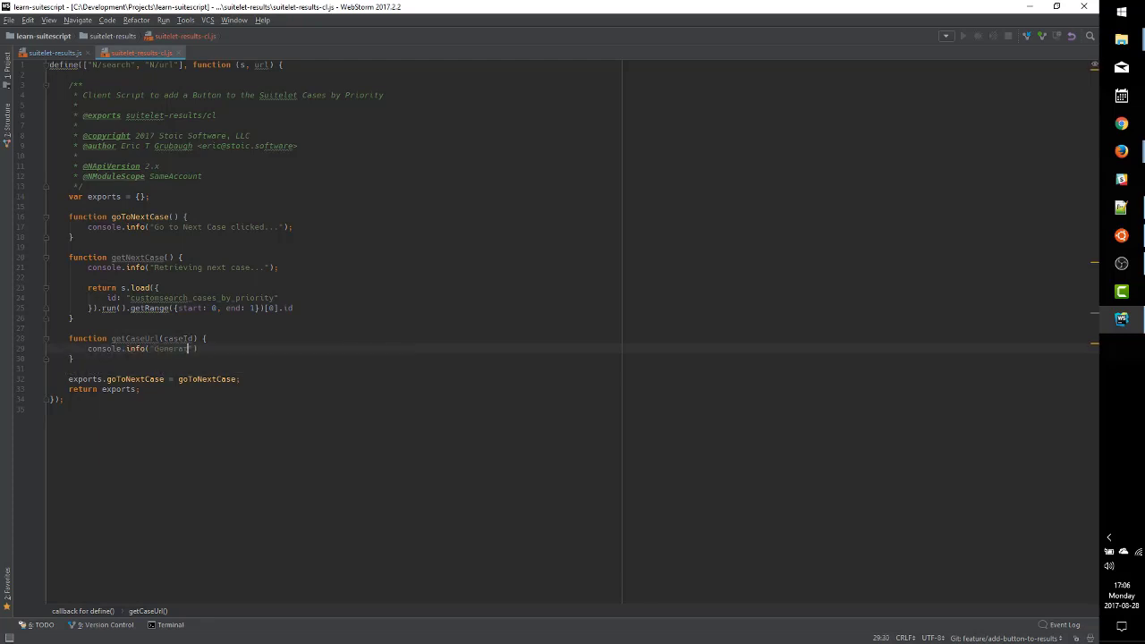
Make getCaseUrl return url.resolveRecord with recordType r.Type.SUPPORT_CASE, recordId caseId and isEditMode true
{"action": "type", "text": "return url.resolveRecord({"}
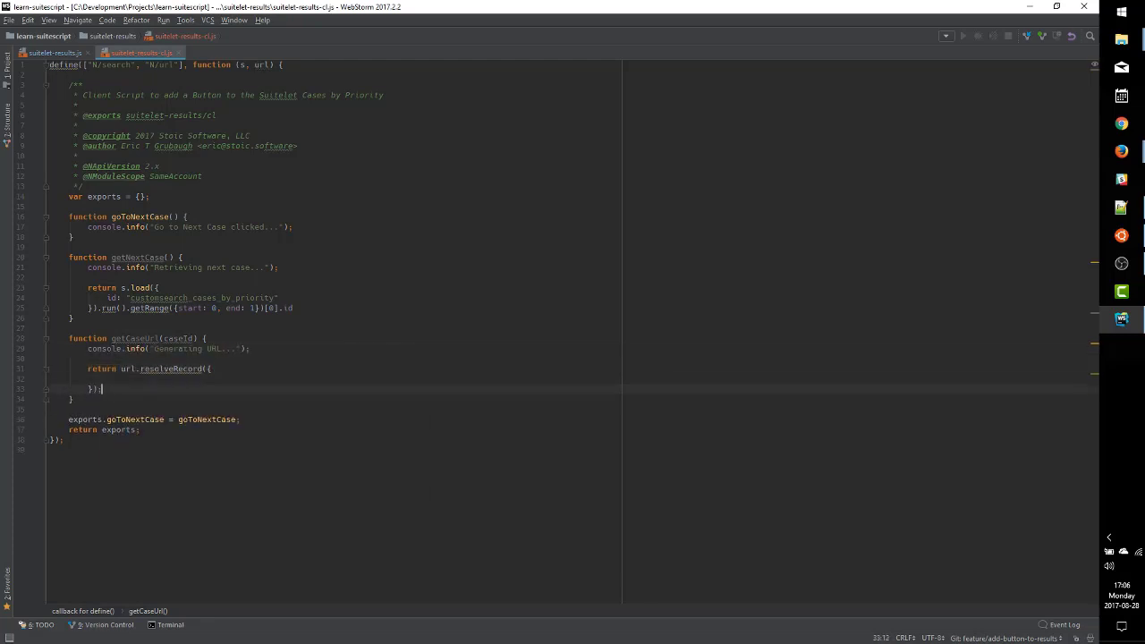
{"action": "type", "text": "recordType:"}
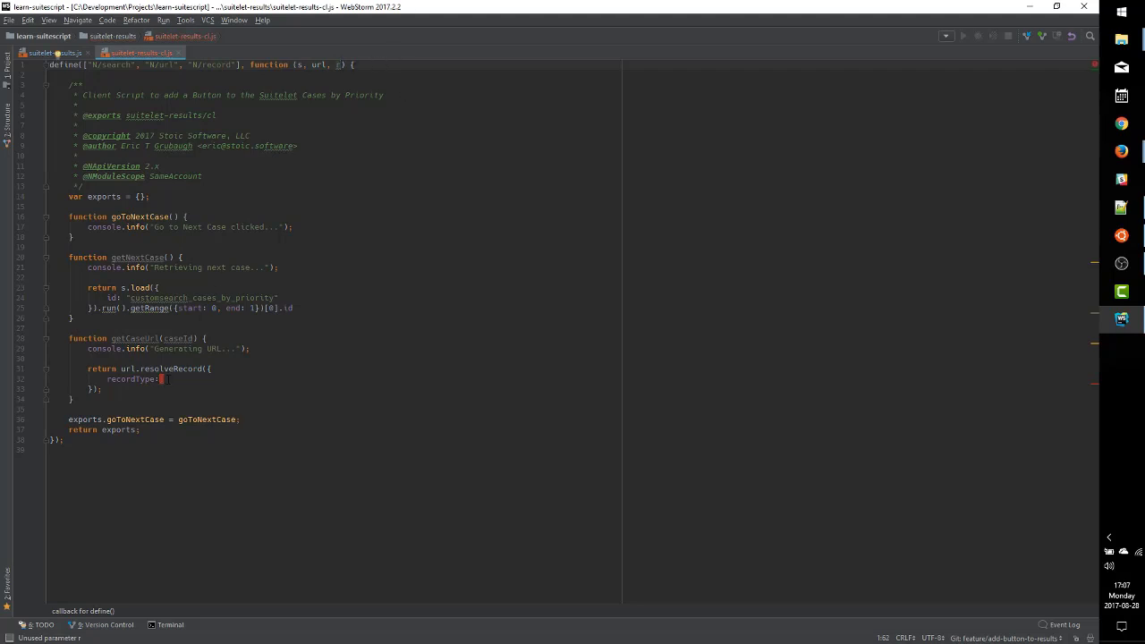
{"action": "type", "text": "r.Type.SUPPORT_CASE,"}
{"action": "type", "text": "recordId: caseId,"}
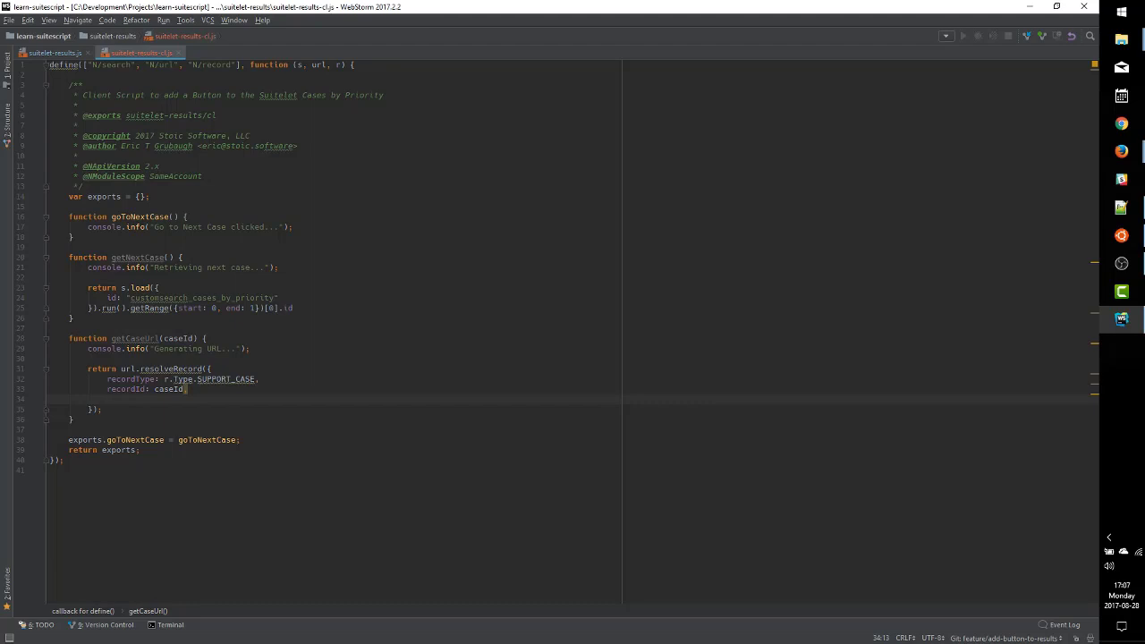
{"action": "type", "text": "isEditMode: true"}
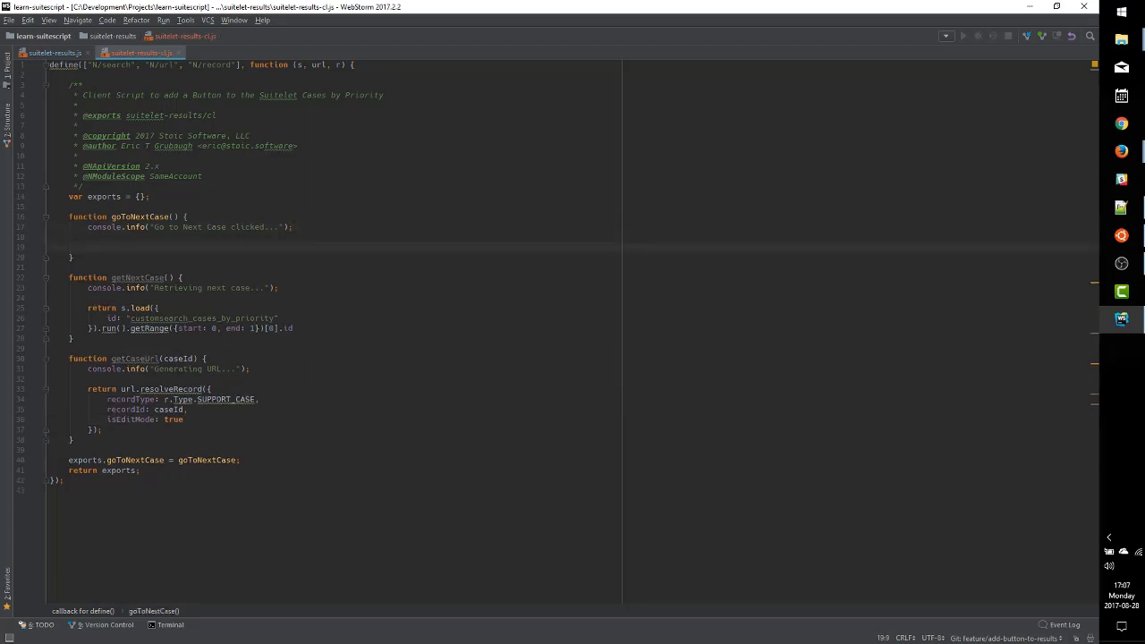
In goToNextCase, set nextCaseId from getNextCase() and caseUrl from getCaseUrl(nextCaseId)
{"action": "type", "text": "var nextCaseId = getNextCase();"}
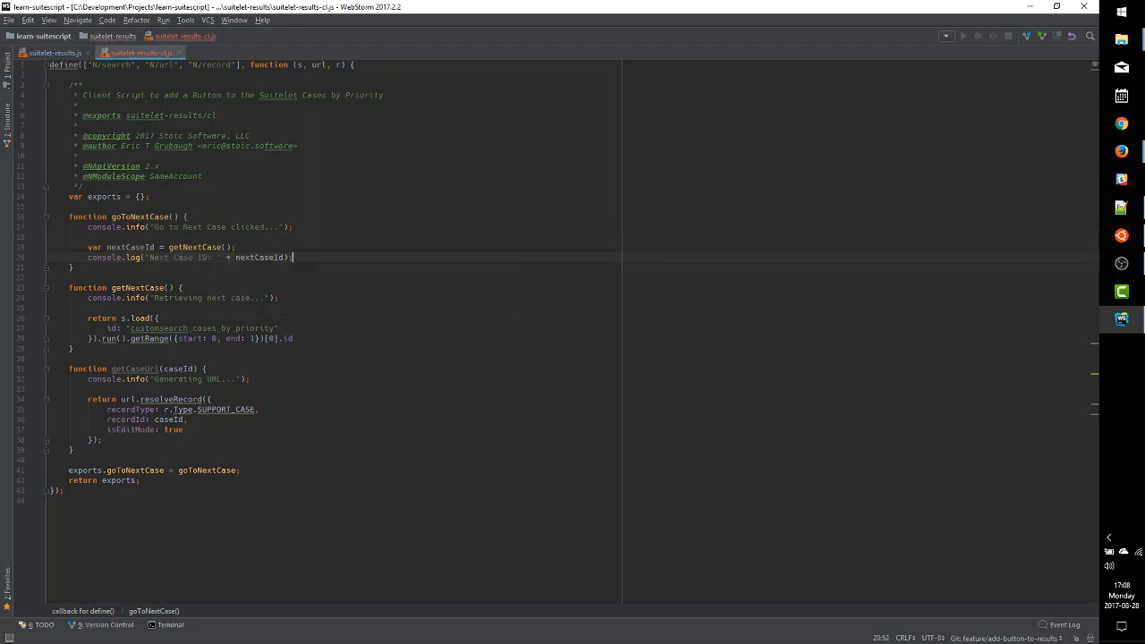
{"action": "type", "text": "var caseUrl = getCaseUrl(nextCaseId);"}
{"action": "type", "text": "console.log(\"Next Case URL: \" + caseUrl);"}
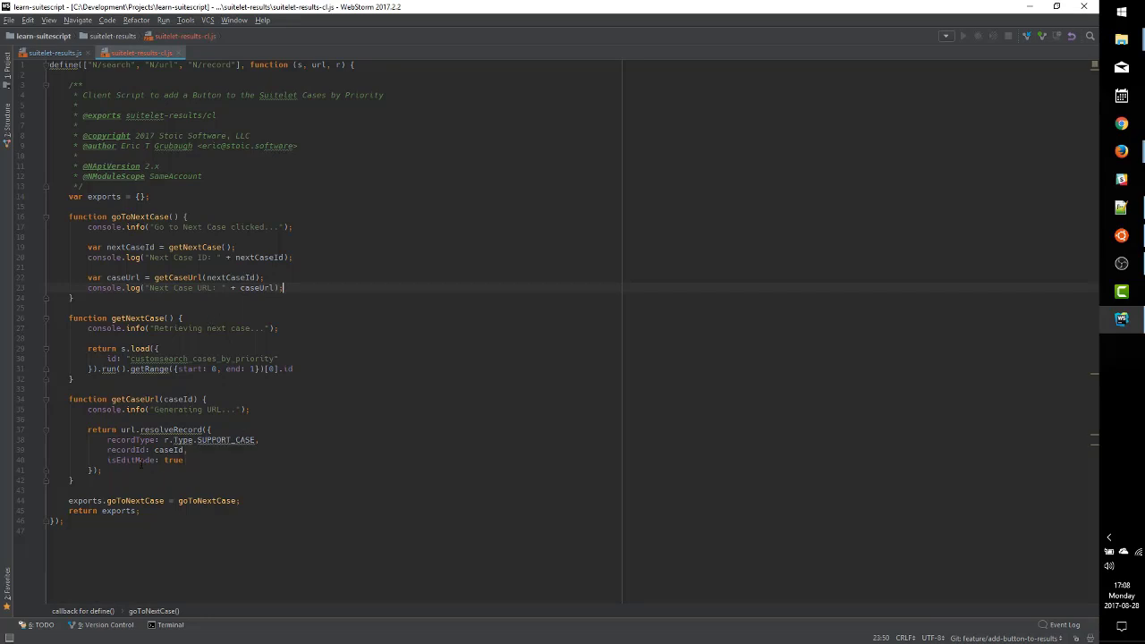
Select the goToNextCase body lines that build and log the next case URL
{"action": "left_click_drag", "start_coordinate": [50, 308], "coordinate": [50, 484]}
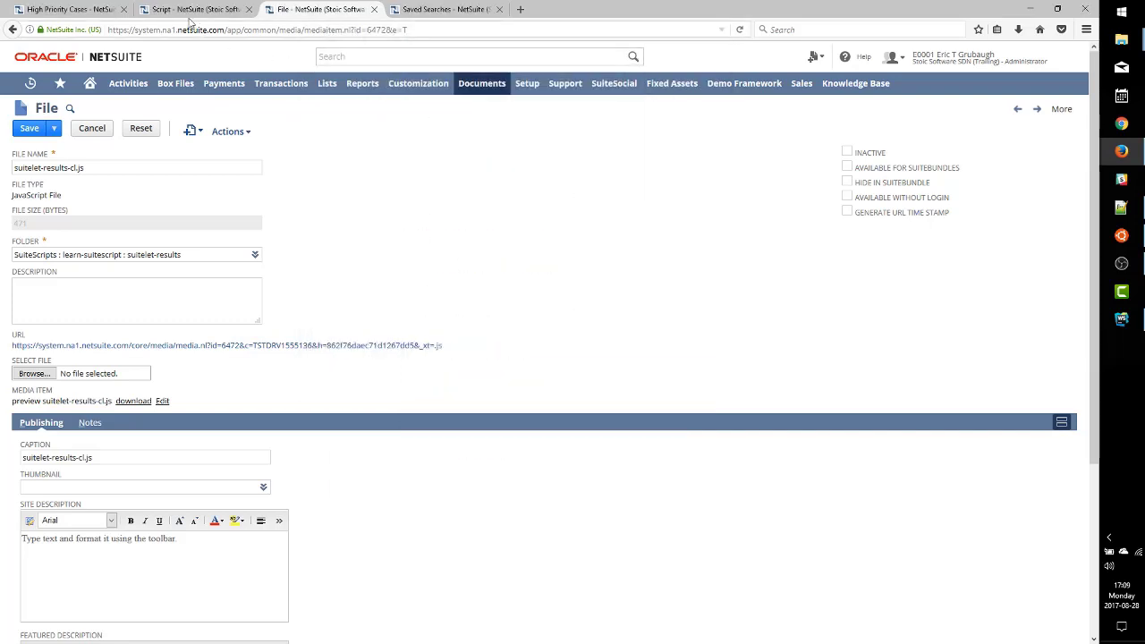
Reload the suitelet, trigger Go to Next Case and select the logged next case ID from the console
{"action": "left_click", "coordinate": [68, 9]}
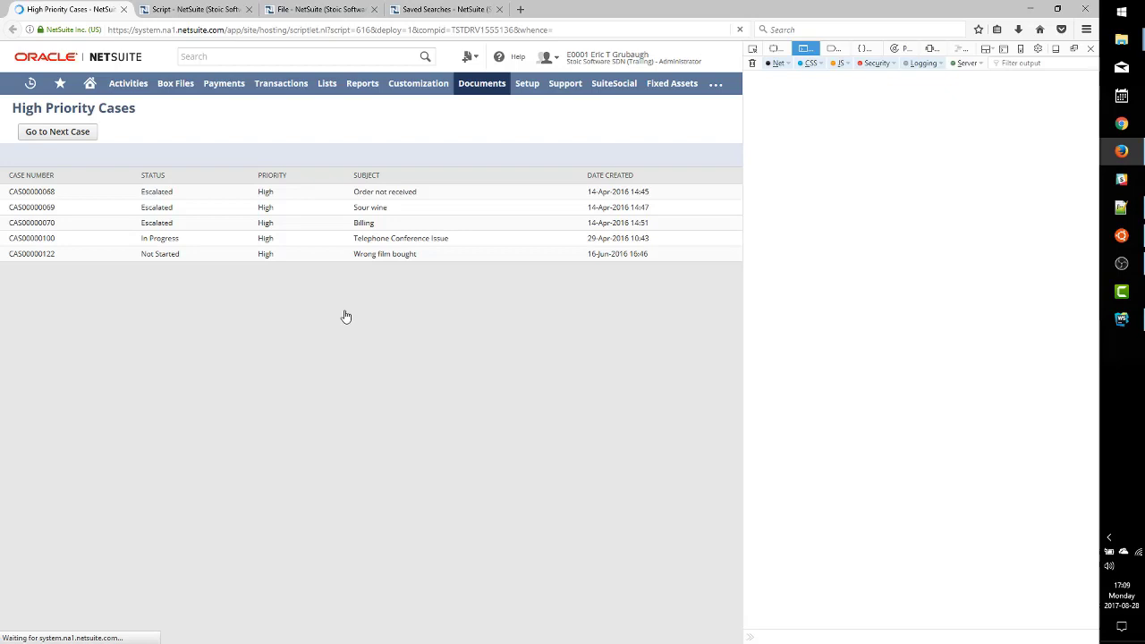
{"action": "left_click", "coordinate": [57, 132]}
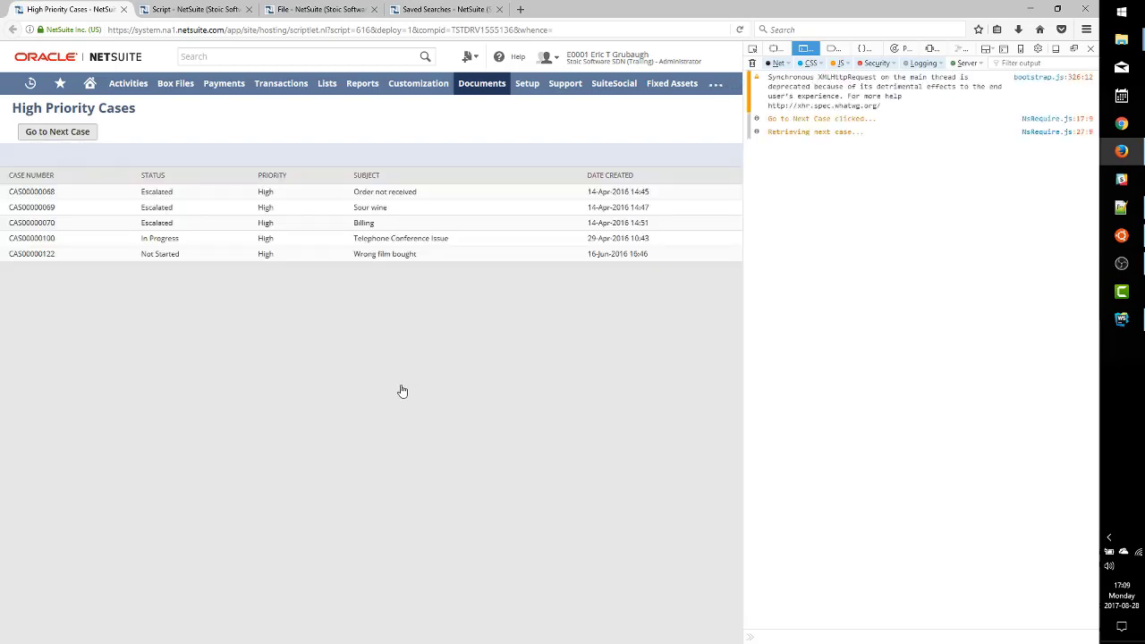
{"action": "left_click", "coordinate": [57, 132]}
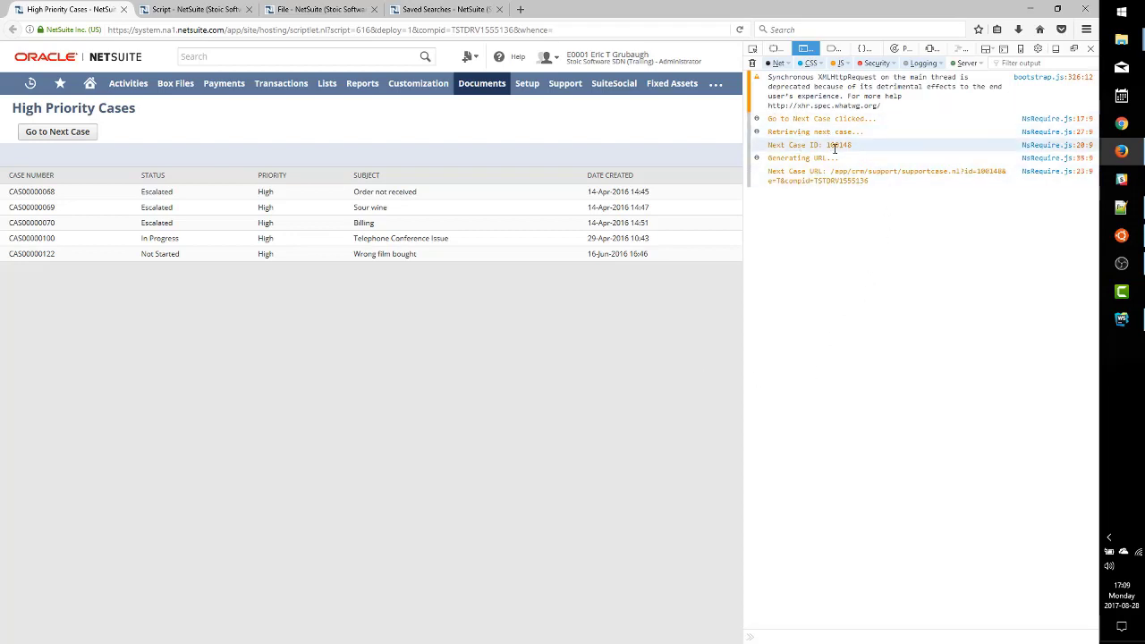
{"action": "double_click", "coordinate": [837, 145]}
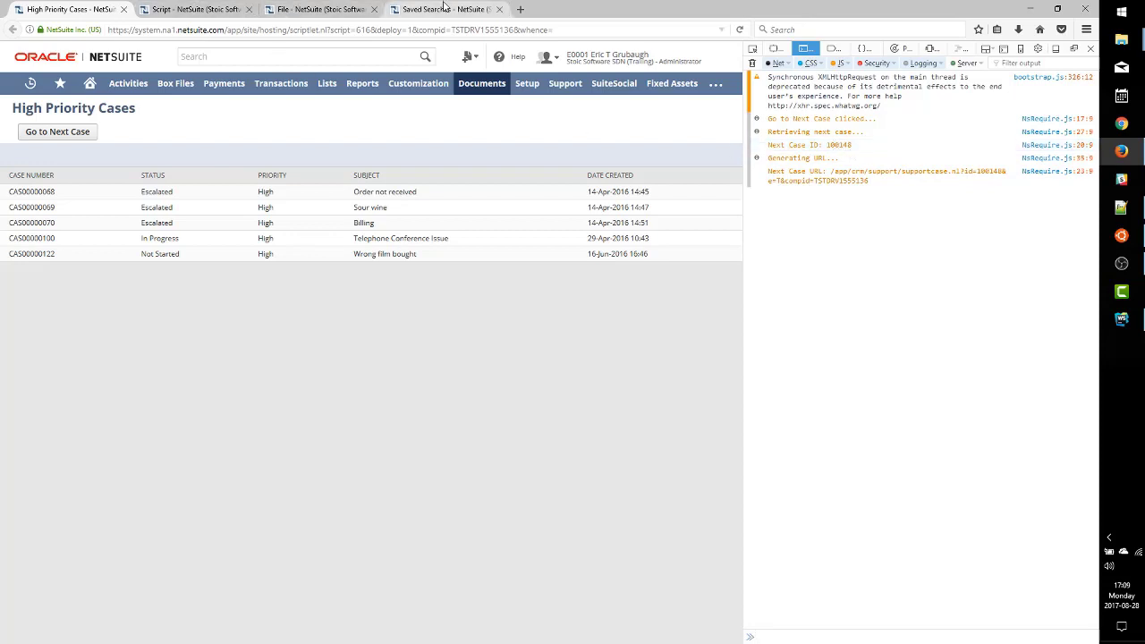
{"action": "left_click", "coordinate": [438, 9]}
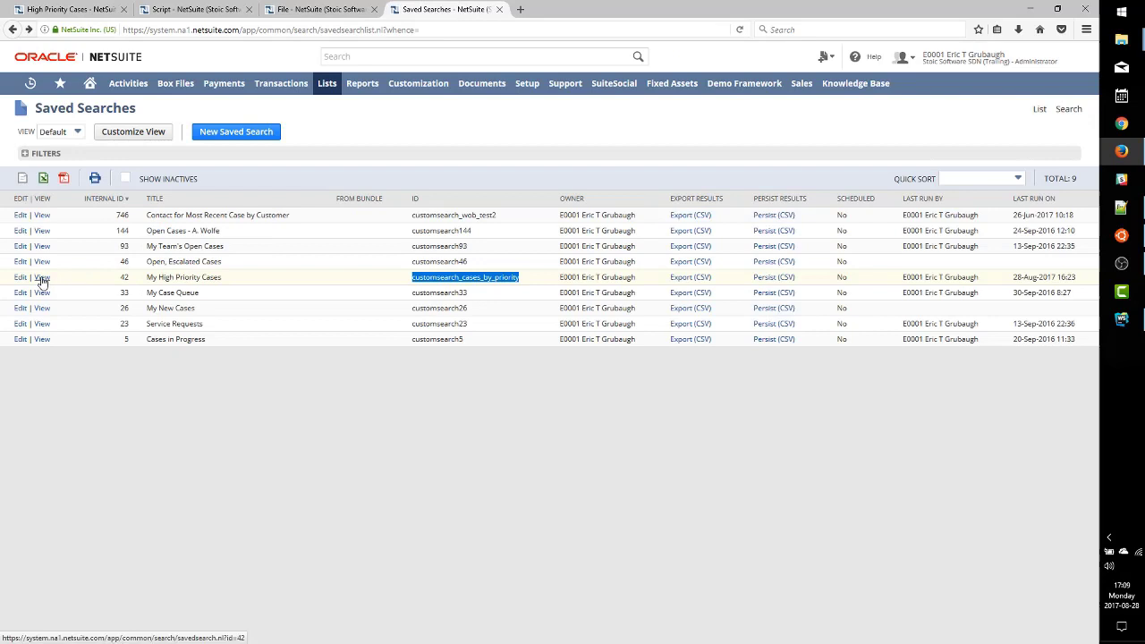
View My High Priority Cases results and select the first case's Internal ID to compare with the logged one
{"action": "left_click", "coordinate": [43, 276]}
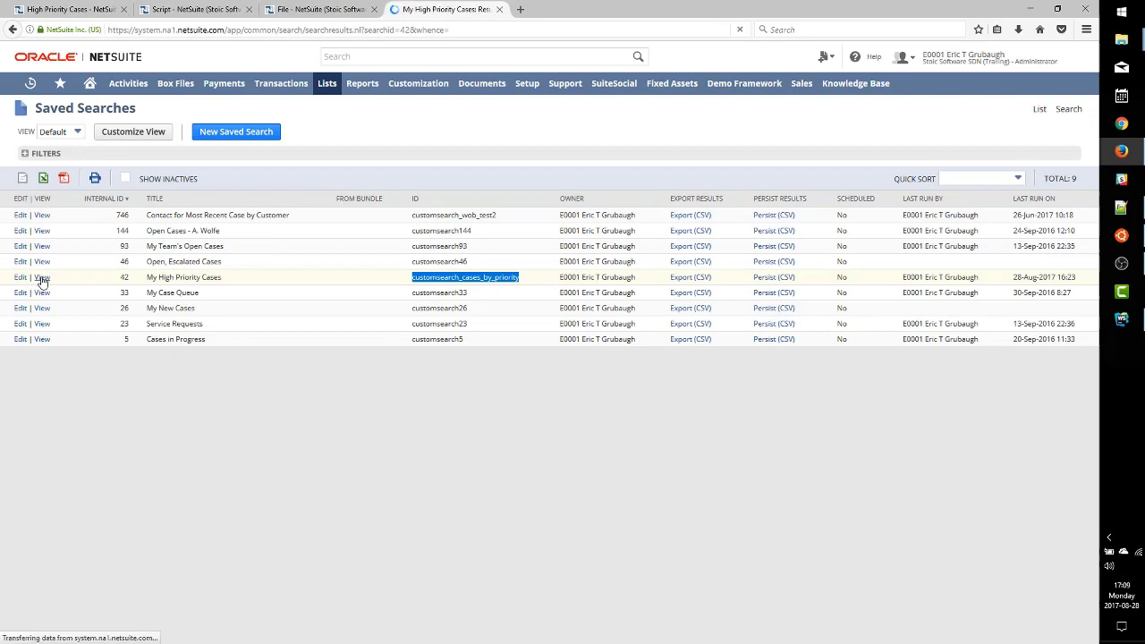
{"action": "left_click", "coordinate": [43, 276]}
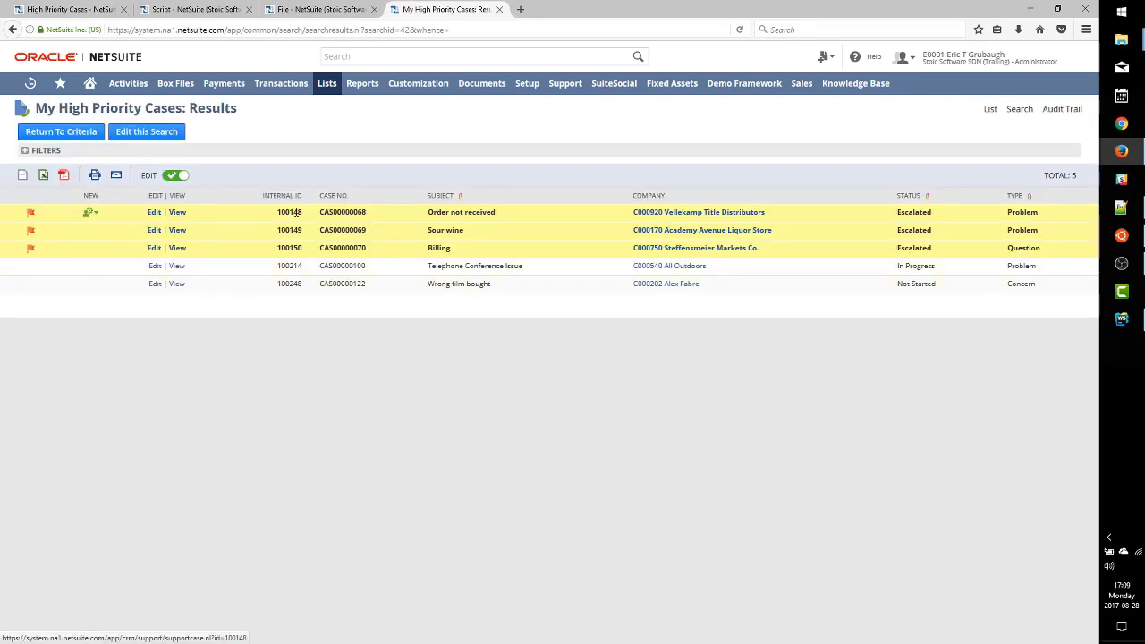
{"action": "double_click", "coordinate": [290, 211]}
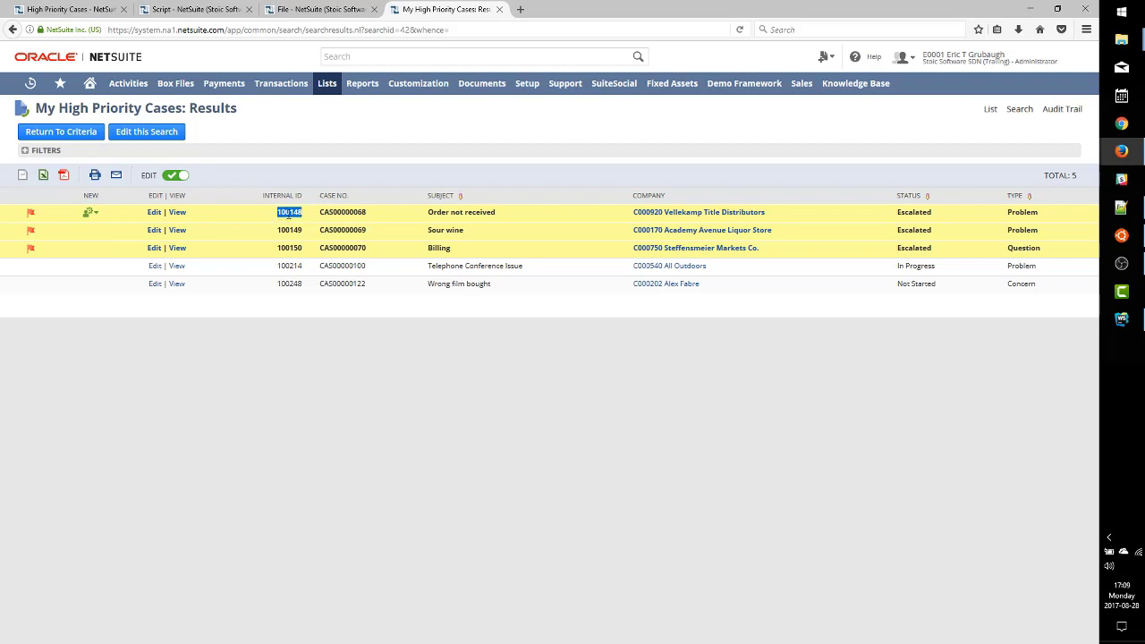
{"action": "mouse_move", "coordinate": [315, 213]}
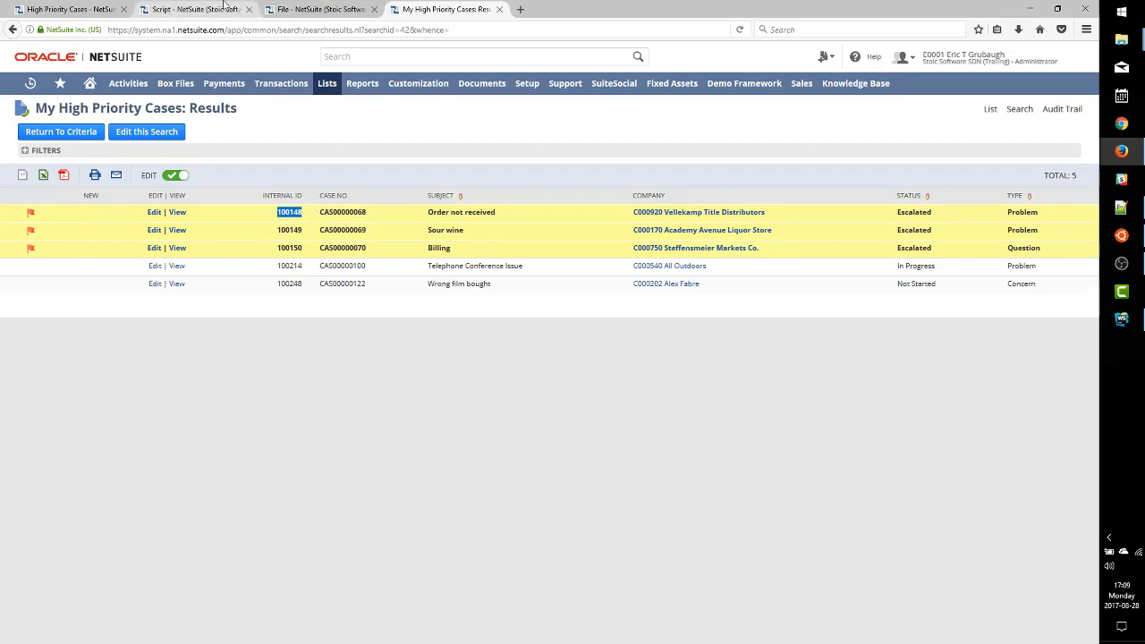
{"action": "left_click", "coordinate": [193, 9]}
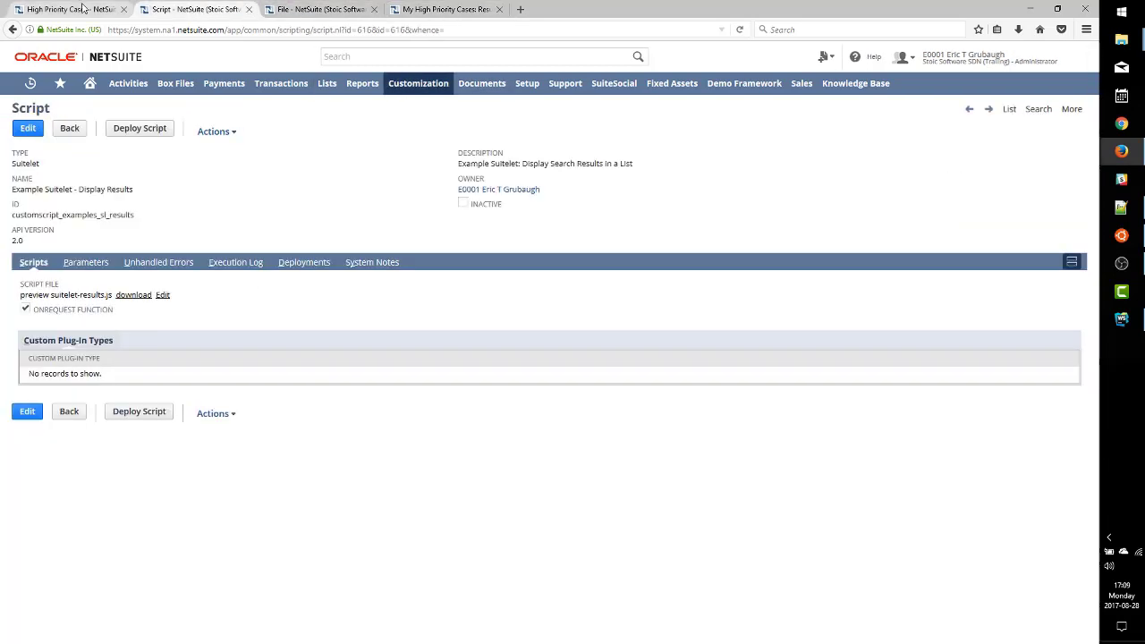
{"action": "left_click", "coordinate": [68, 9]}
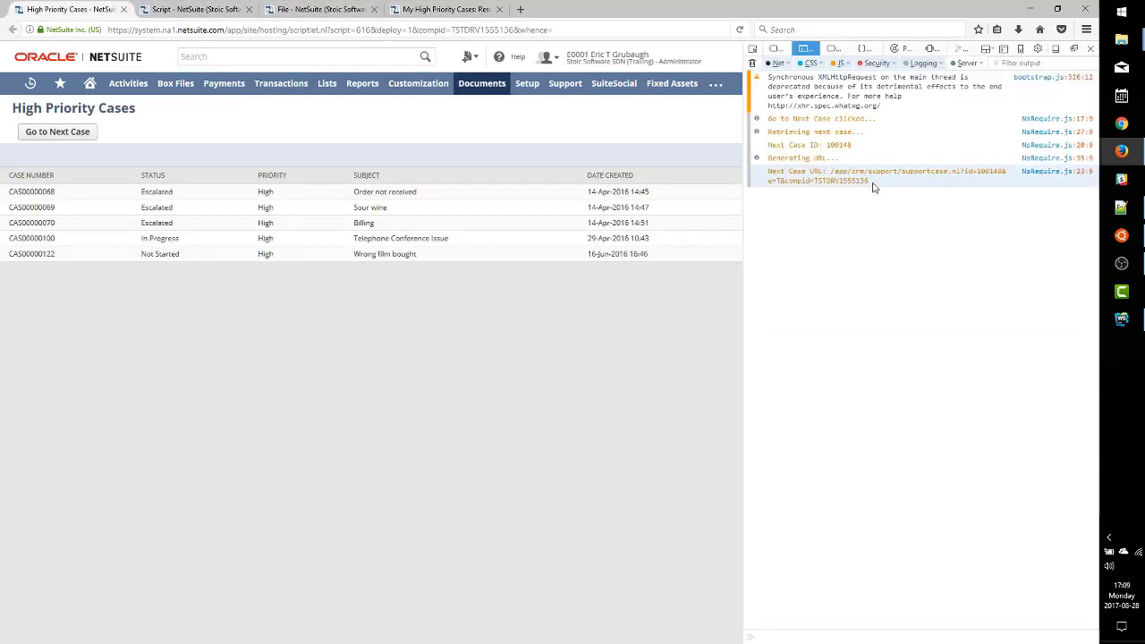
{"action": "double_click", "coordinate": [886, 175]}
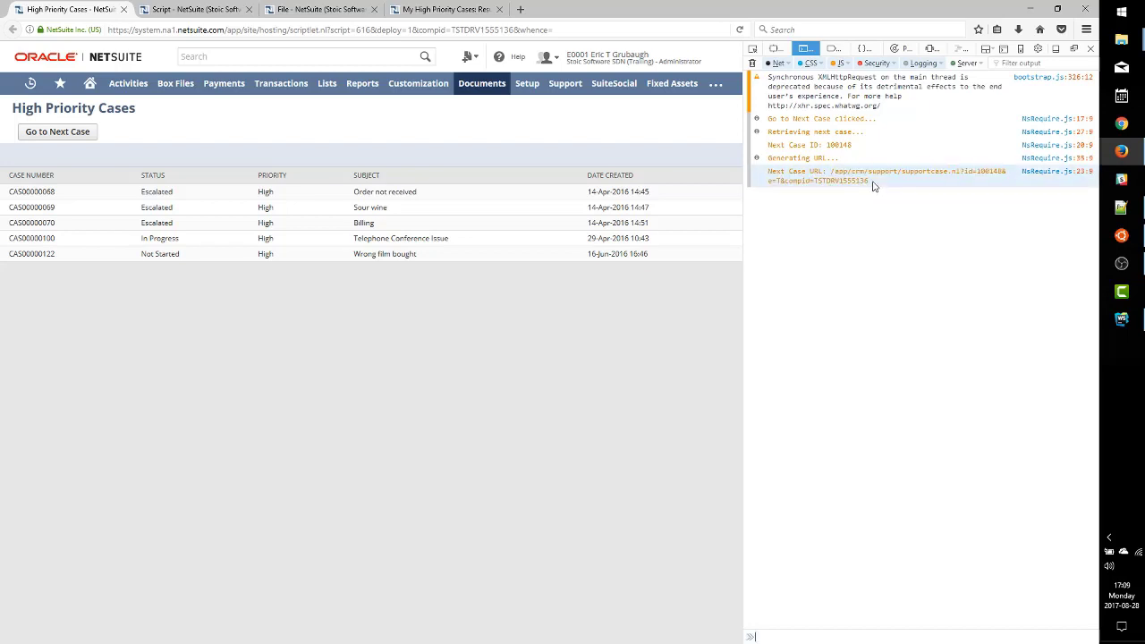
{"action": "double_click", "coordinate": [886, 172]}
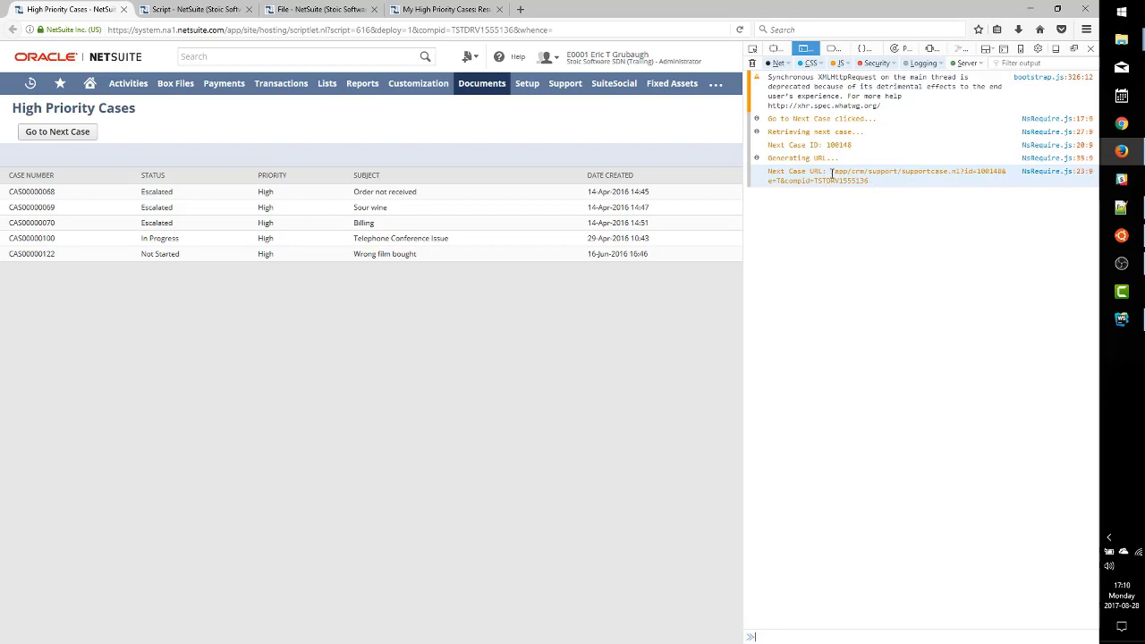
{"action": "double_click", "coordinate": [895, 172]}
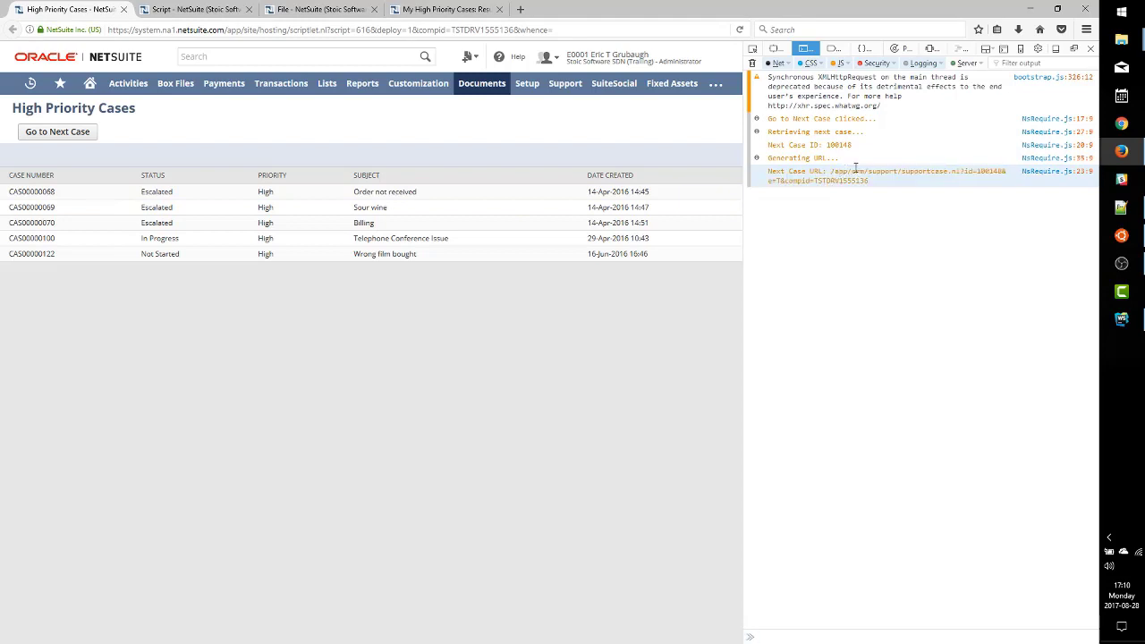
{"action": "left_click", "coordinate": [358, 29]}
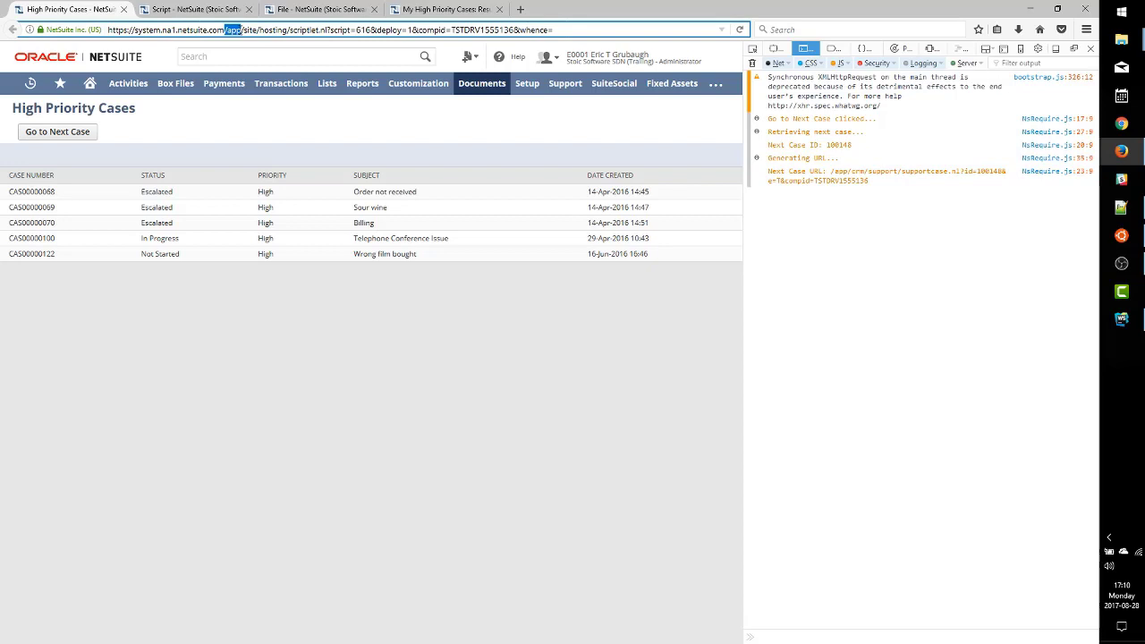
{"action": "mouse_move", "coordinate": [891, 324]}
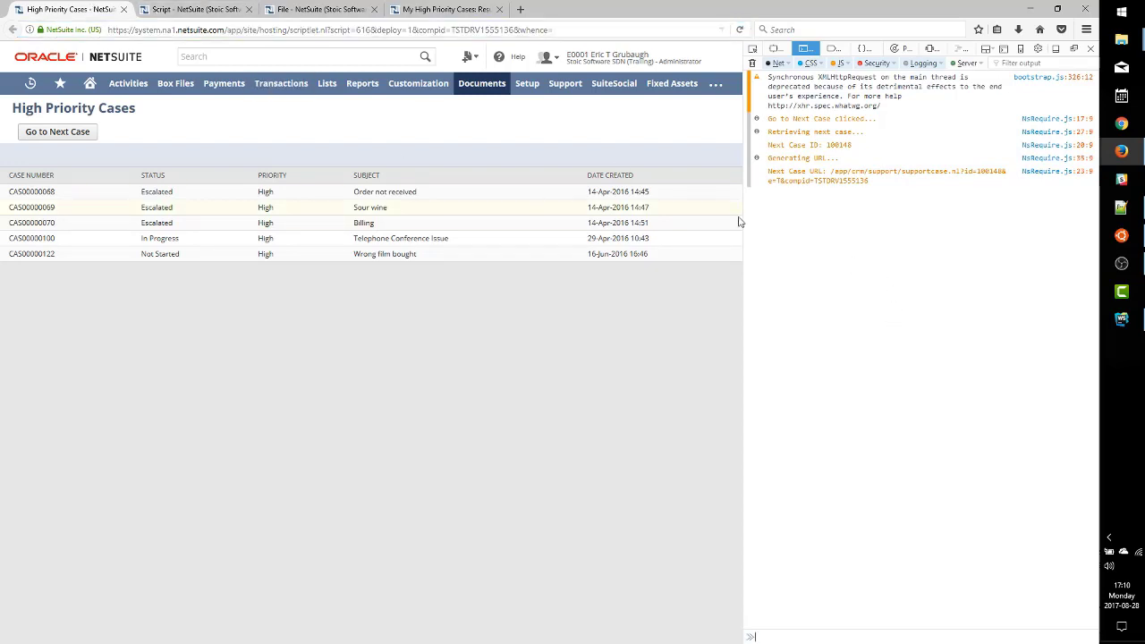
{"action": "left_click", "coordinate": [1121, 318]}
{"action": "type", "text": "window.location"}
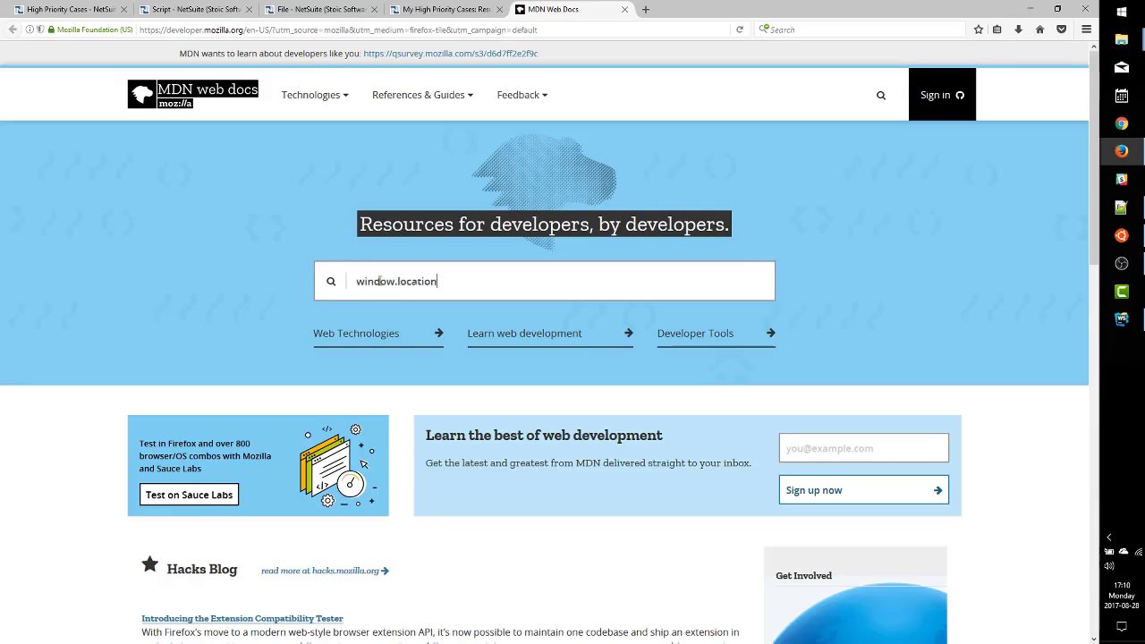
{"action": "mouse_move", "coordinate": [312, 242]}
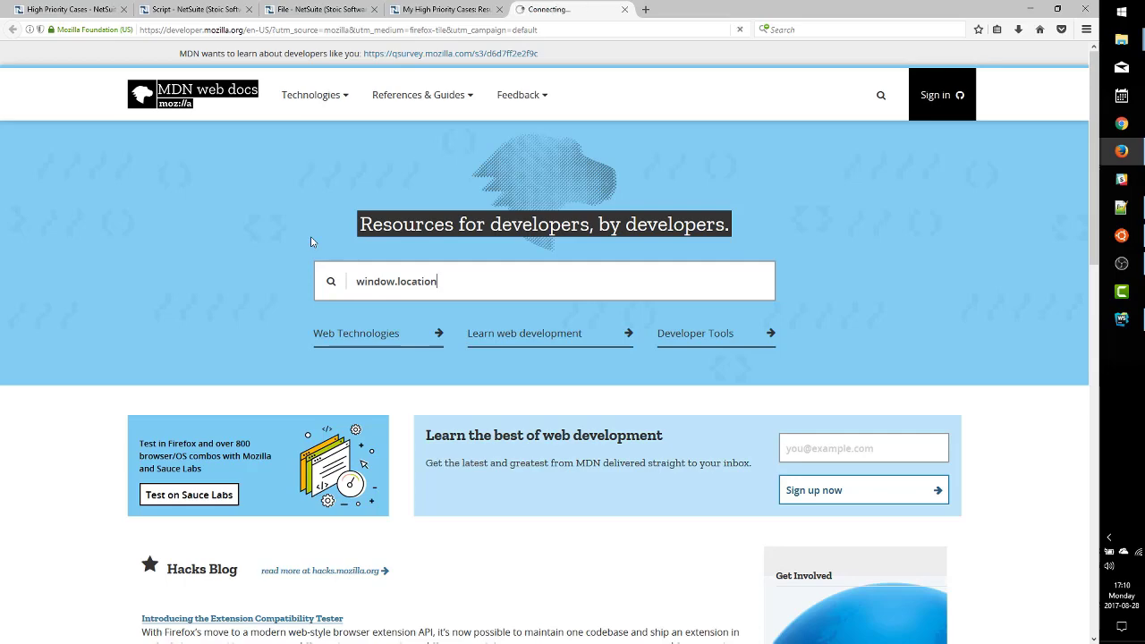
Search MDN for window.location and read the Window.location article
{"action": "key", "text": "Return"}
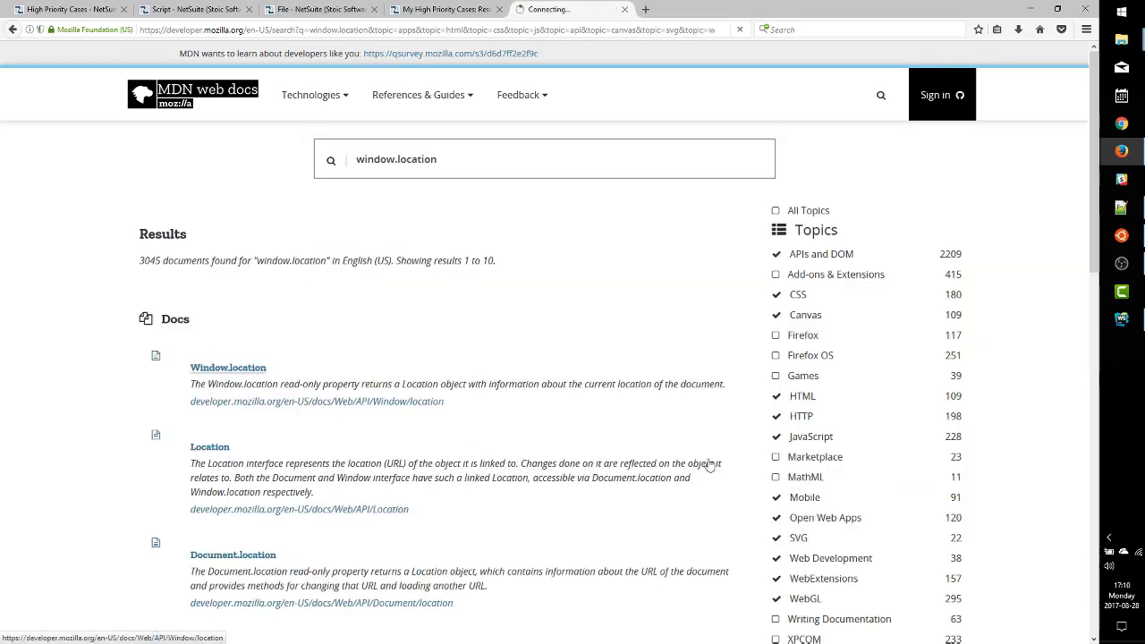
{"action": "left_click", "coordinate": [229, 369]}
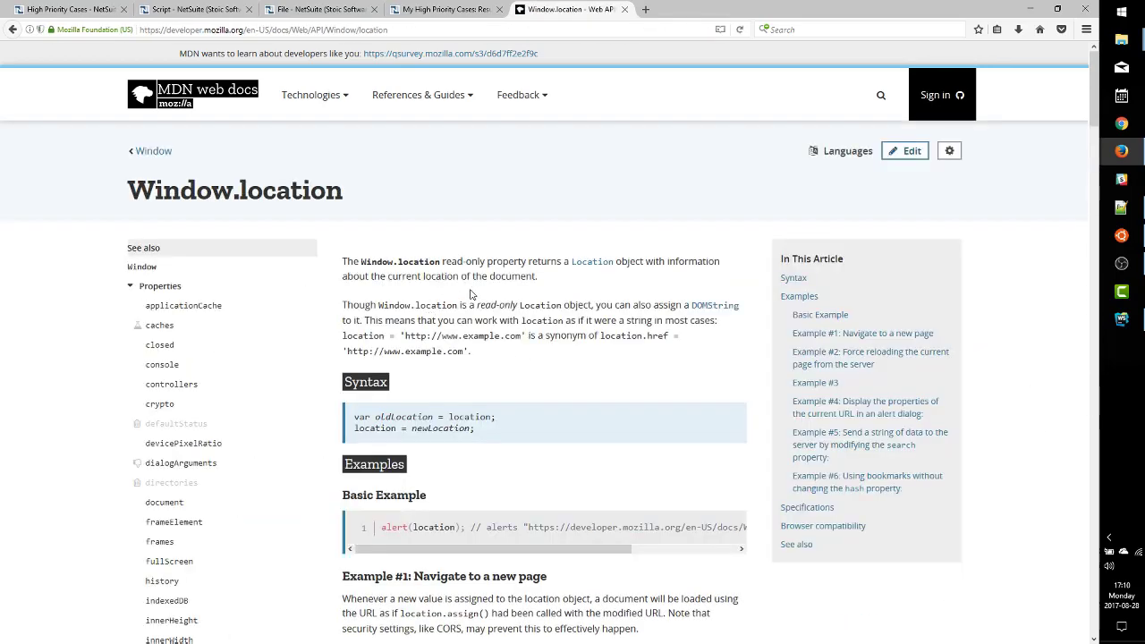
{"action": "scroll", "scroll_direction": "down", "scroll_amount": 3}
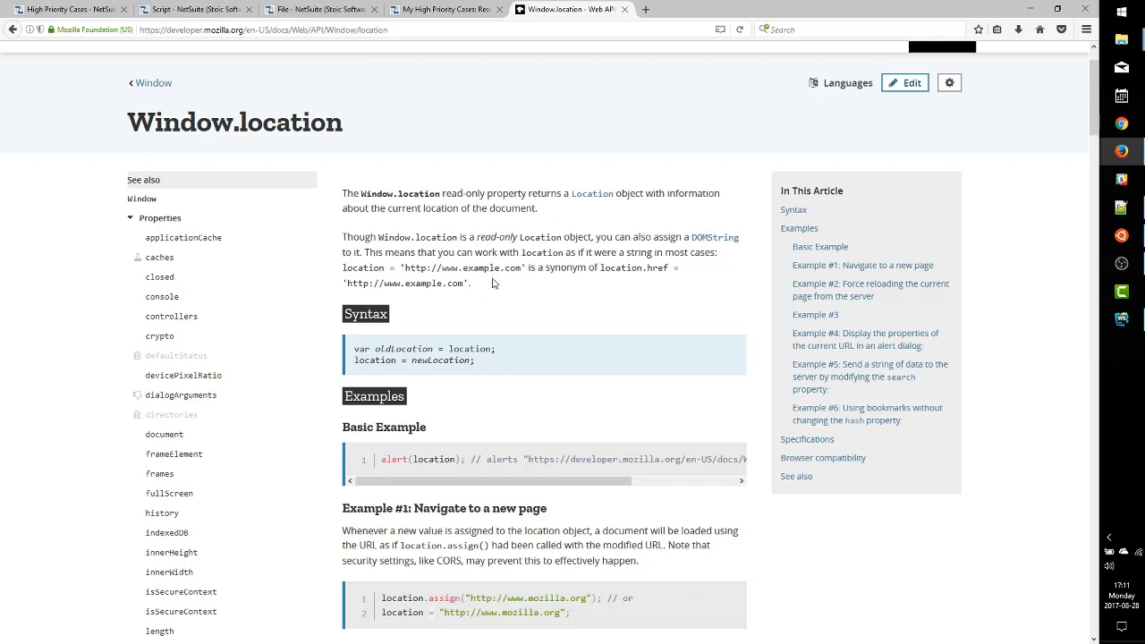
{"action": "mouse_move", "coordinate": [578, 246]}
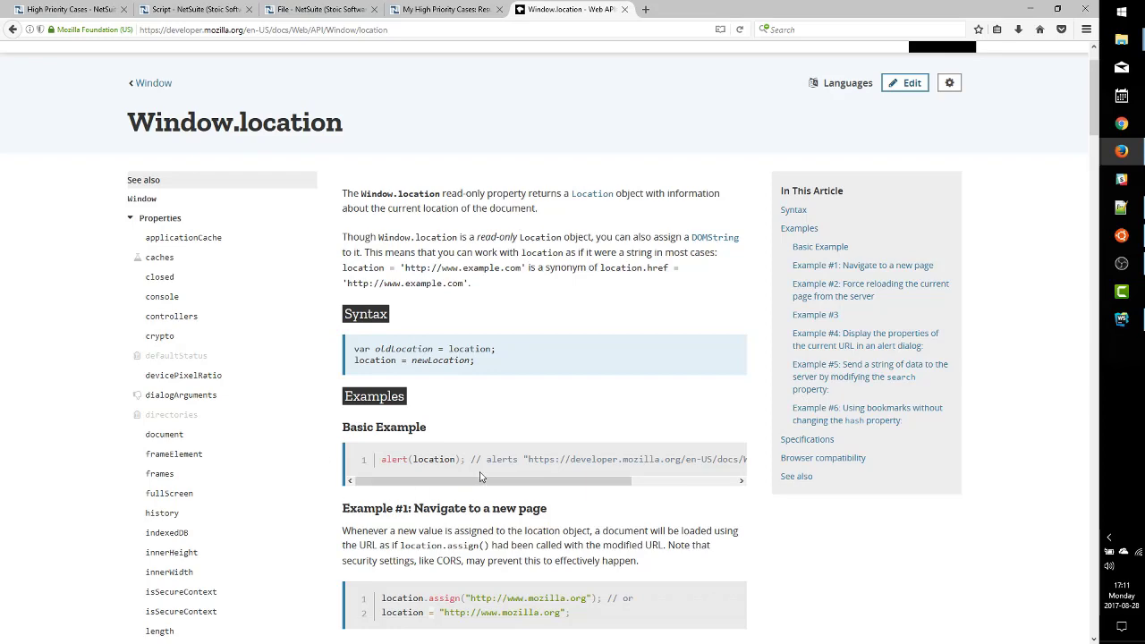
{"action": "mouse_move", "coordinate": [372, 194]}
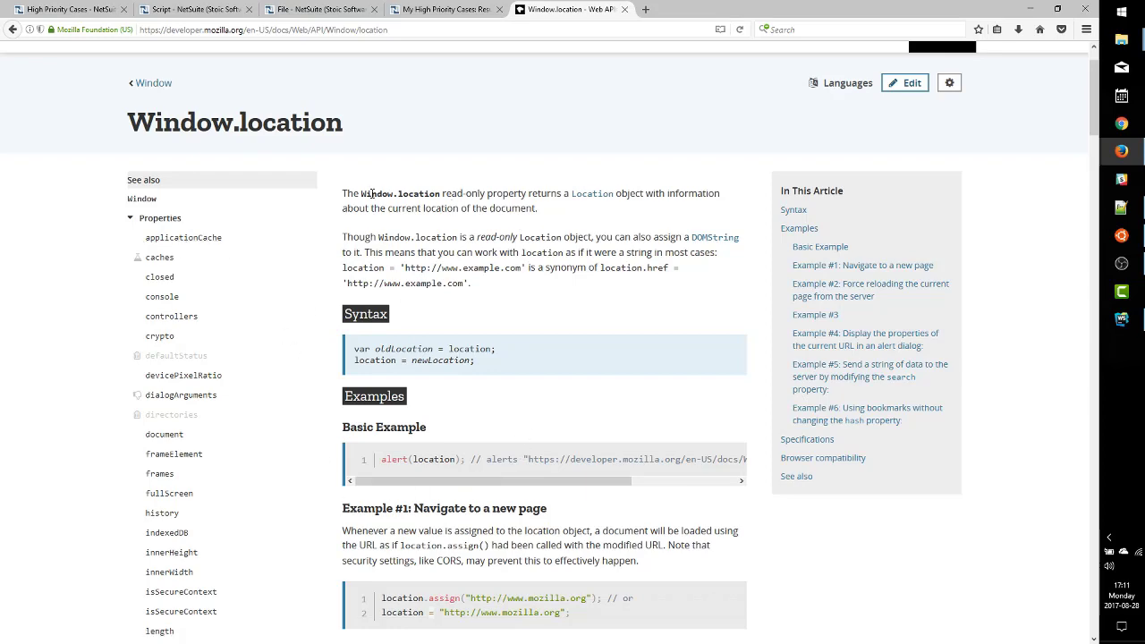
Follow the Location interface link and review its properties such as pathname, then return to the suitelet
{"action": "left_click", "coordinate": [593, 193]}
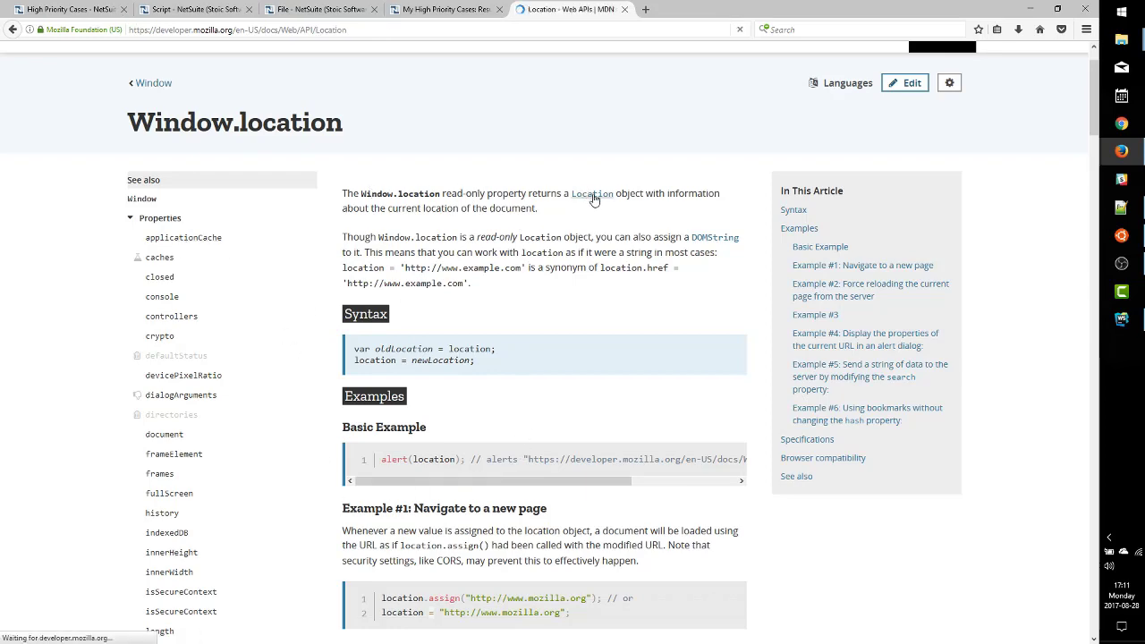
{"action": "left_click", "coordinate": [590, 193]}
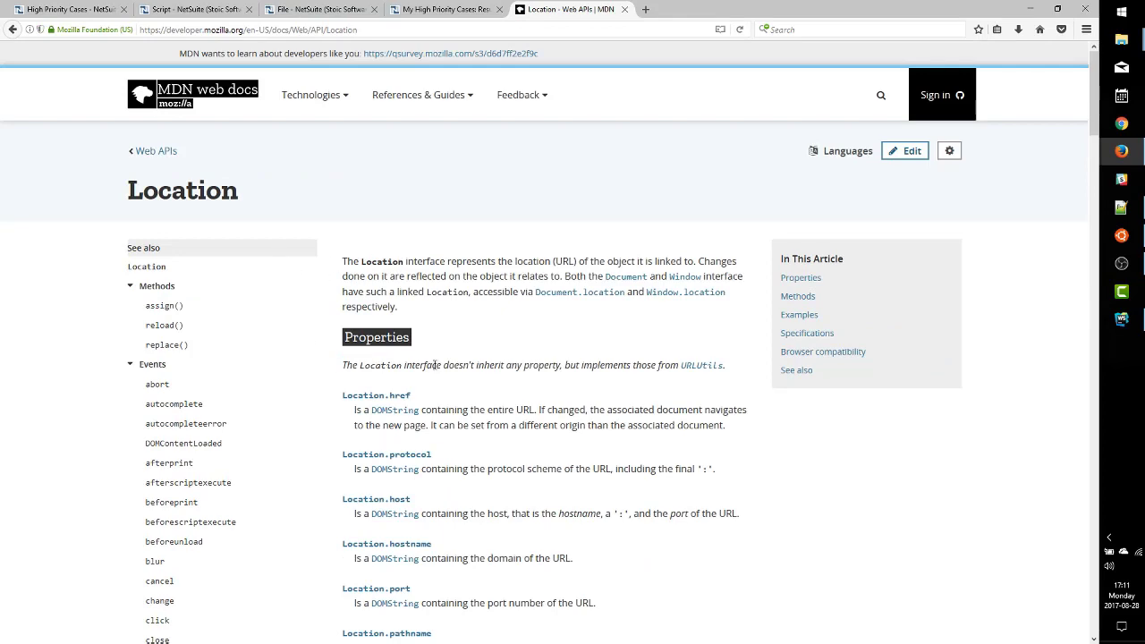
{"action": "scroll", "scroll_direction": "down", "scroll_amount": 3}
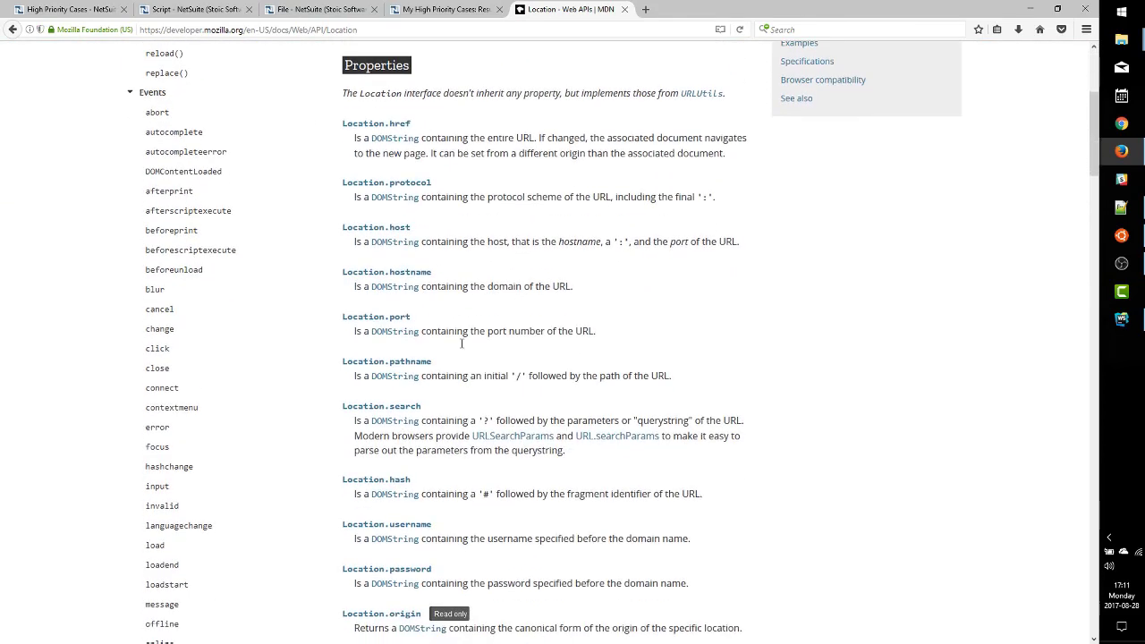
{"action": "mouse_move", "coordinate": [408, 349]}
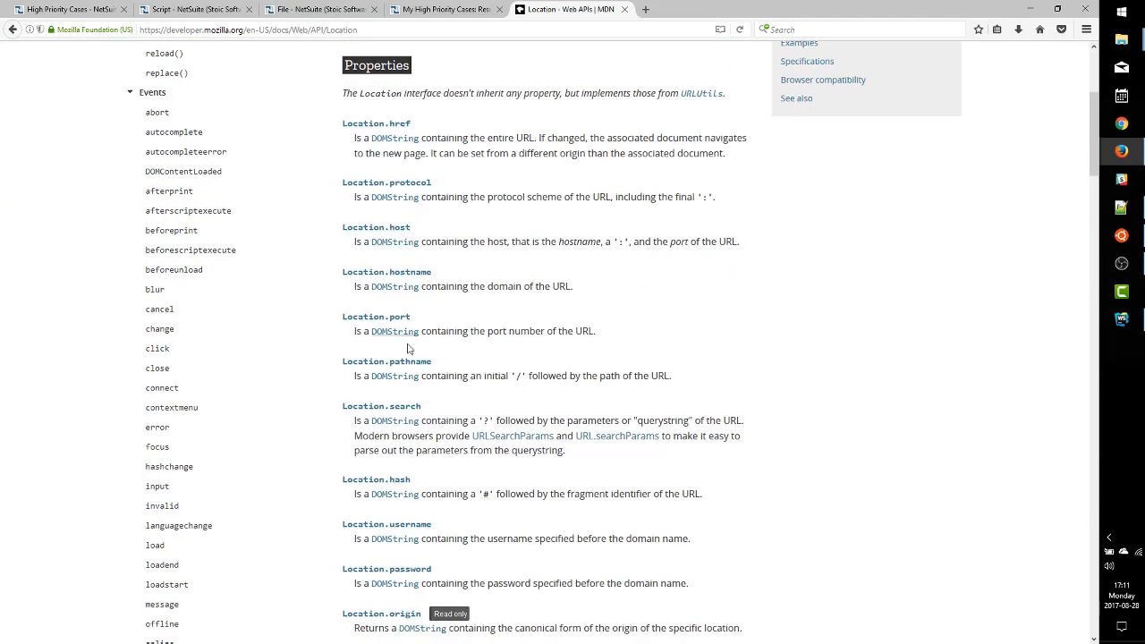
{"action": "mouse_move", "coordinate": [387, 362]}
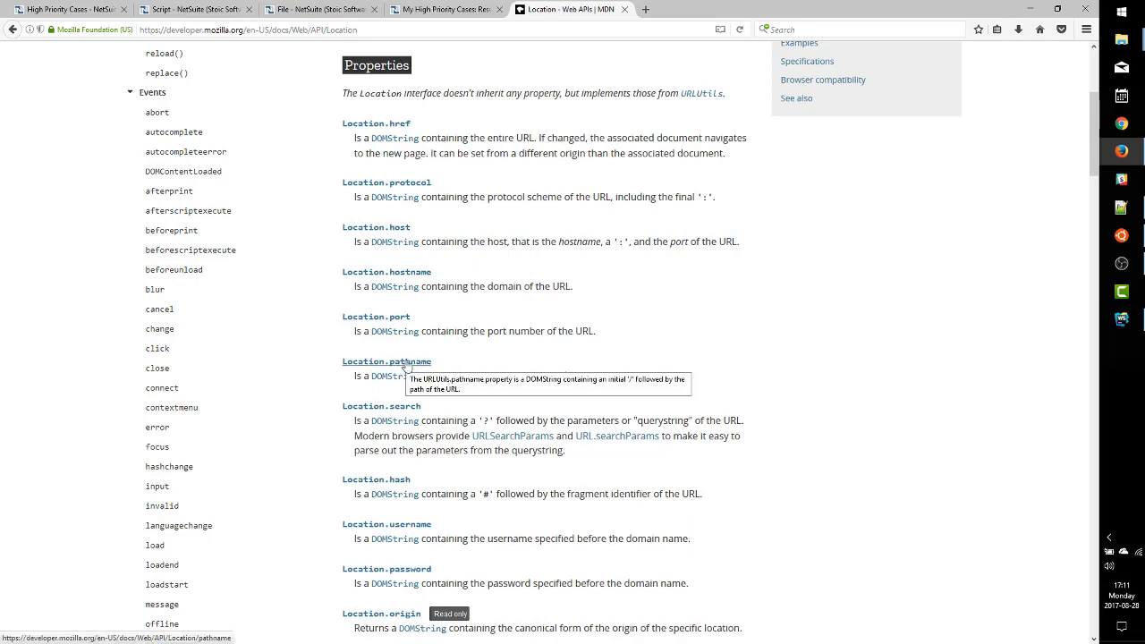
{"action": "mouse_move", "coordinate": [535, 376]}
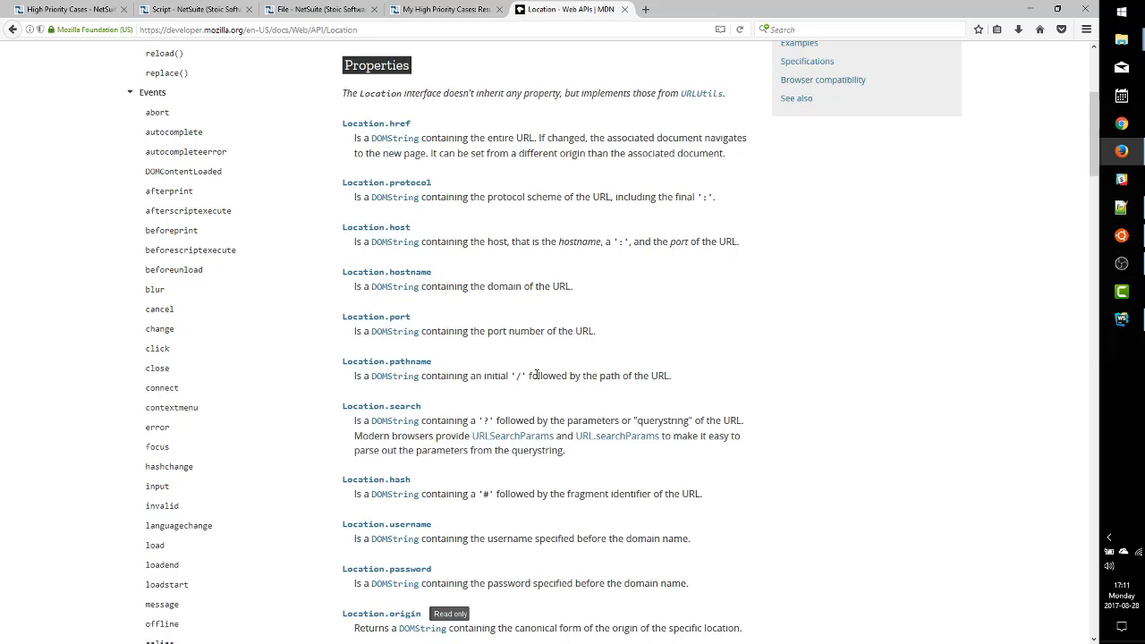
{"action": "mouse_move", "coordinate": [387, 362]}
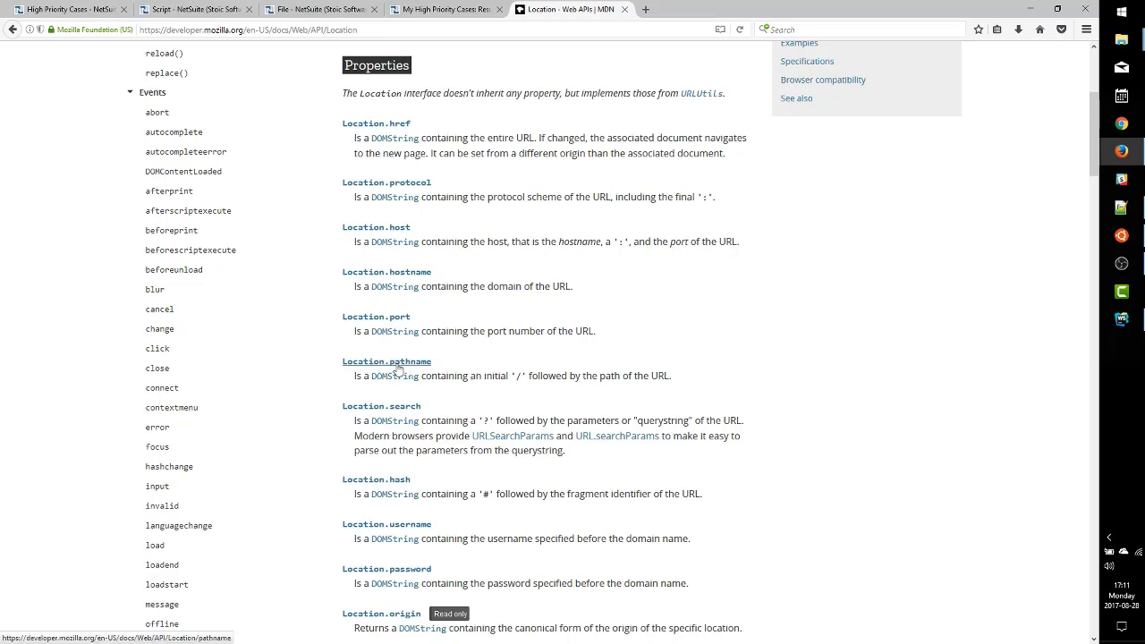
{"action": "mouse_move", "coordinate": [387, 361]}
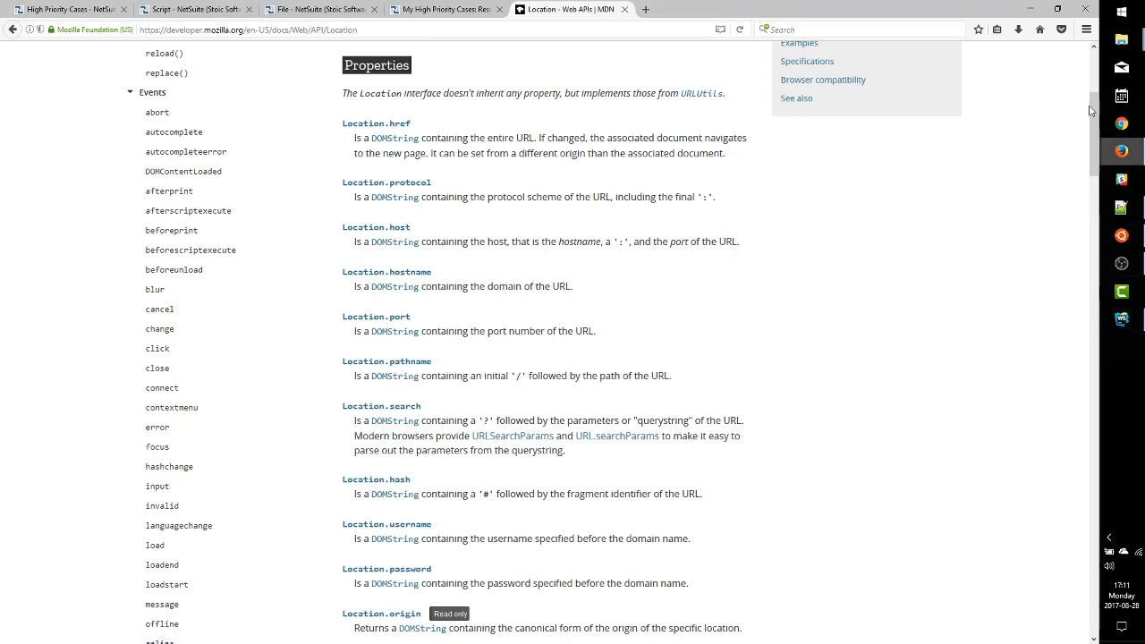
{"action": "left_click", "coordinate": [68, 9]}
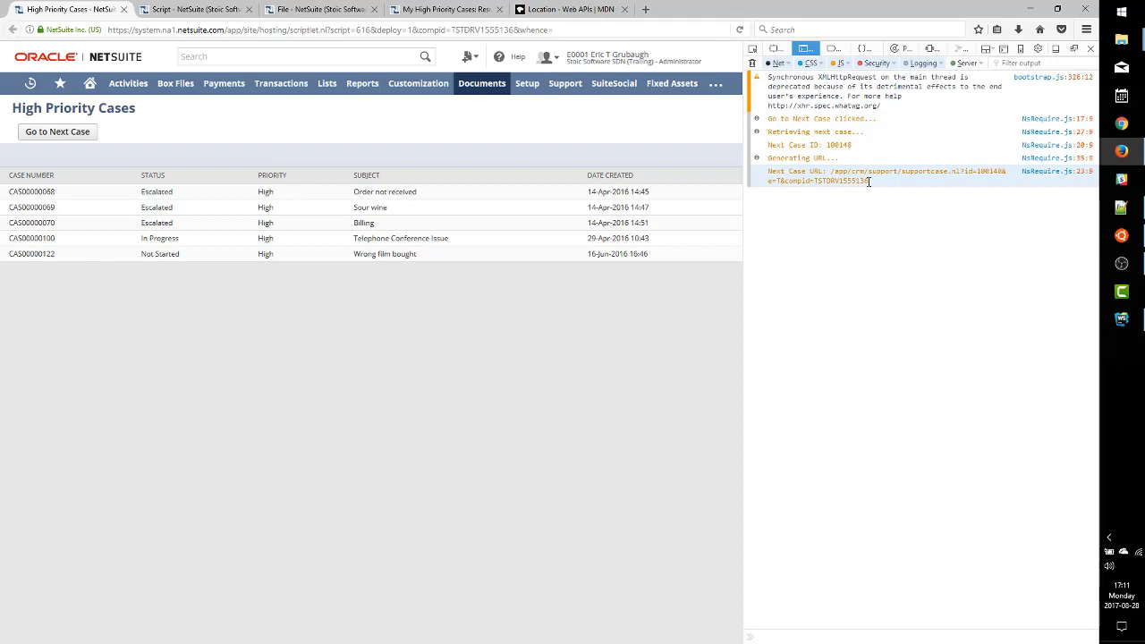
Check the logged next-case URL and load case CAS00000068 'Order not received' in edit mode
{"action": "double_click", "coordinate": [886, 172]}
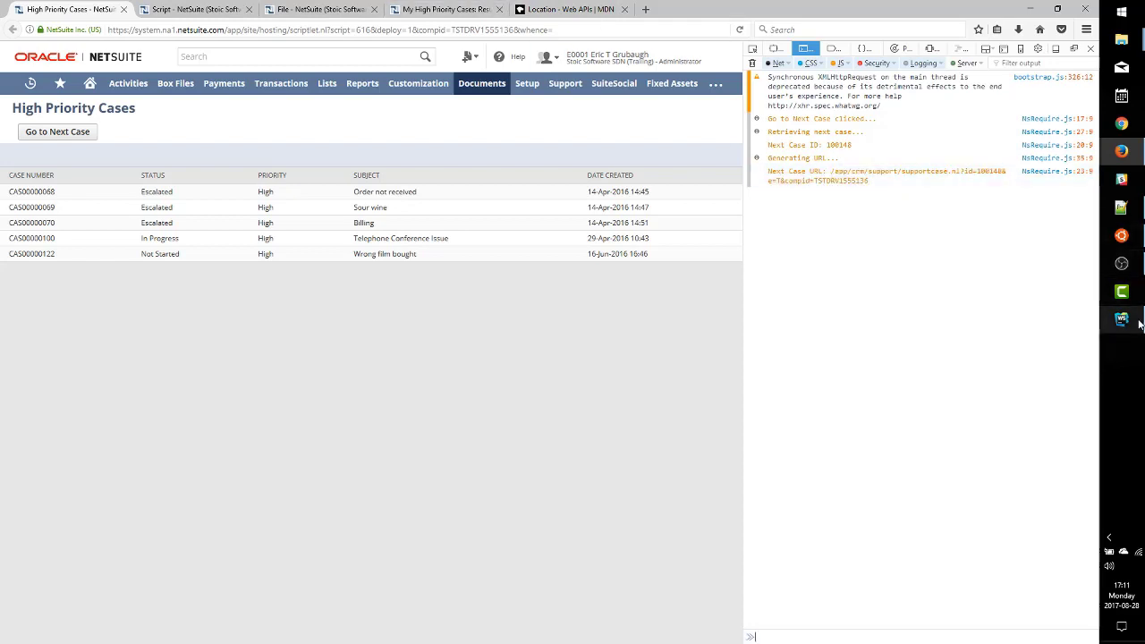
{"action": "left_click", "coordinate": [1120, 319]}
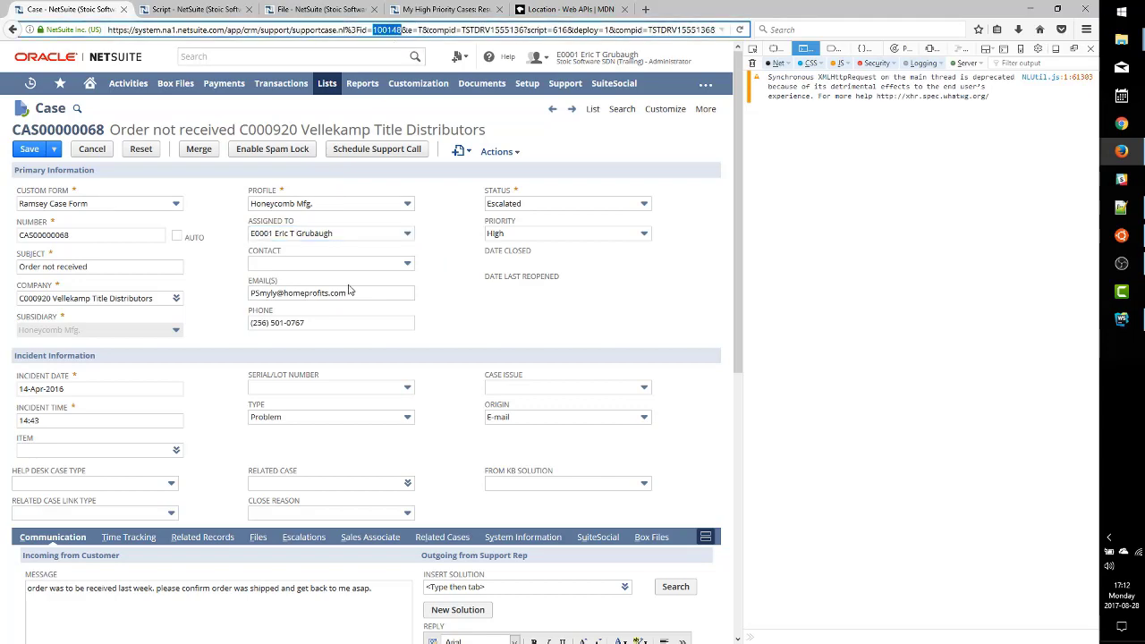
{"action": "mouse_move", "coordinate": [401, 349]}
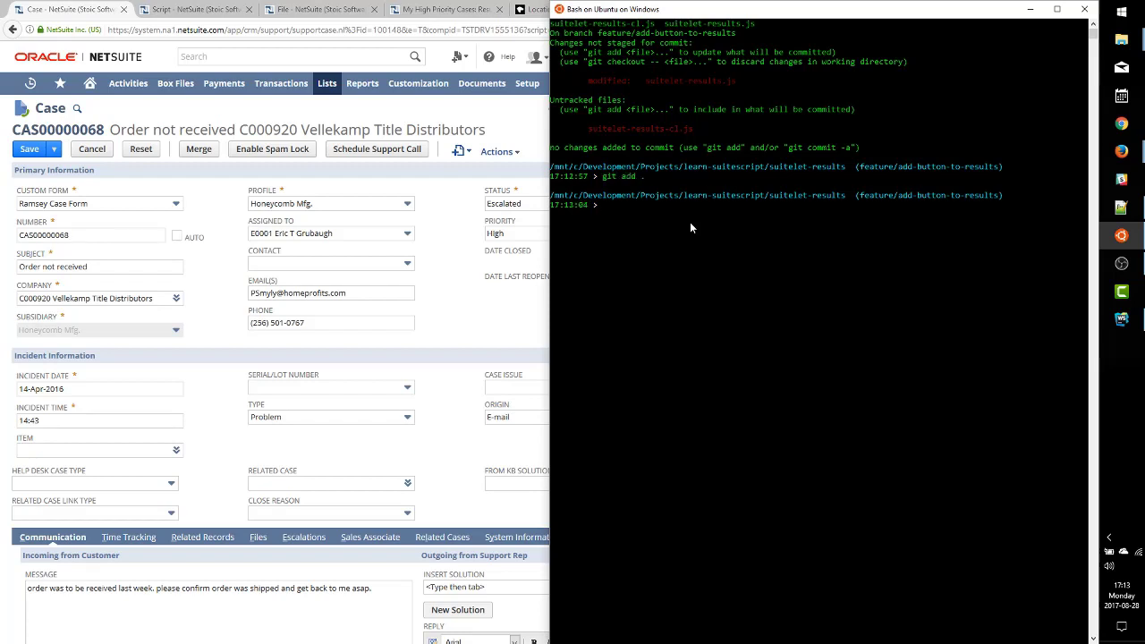
Commit the work with message 'Added Go to Next Case button to...' and push it
{"action": "type", "text": "git commit -m \"Added Go to Next Case button to"}
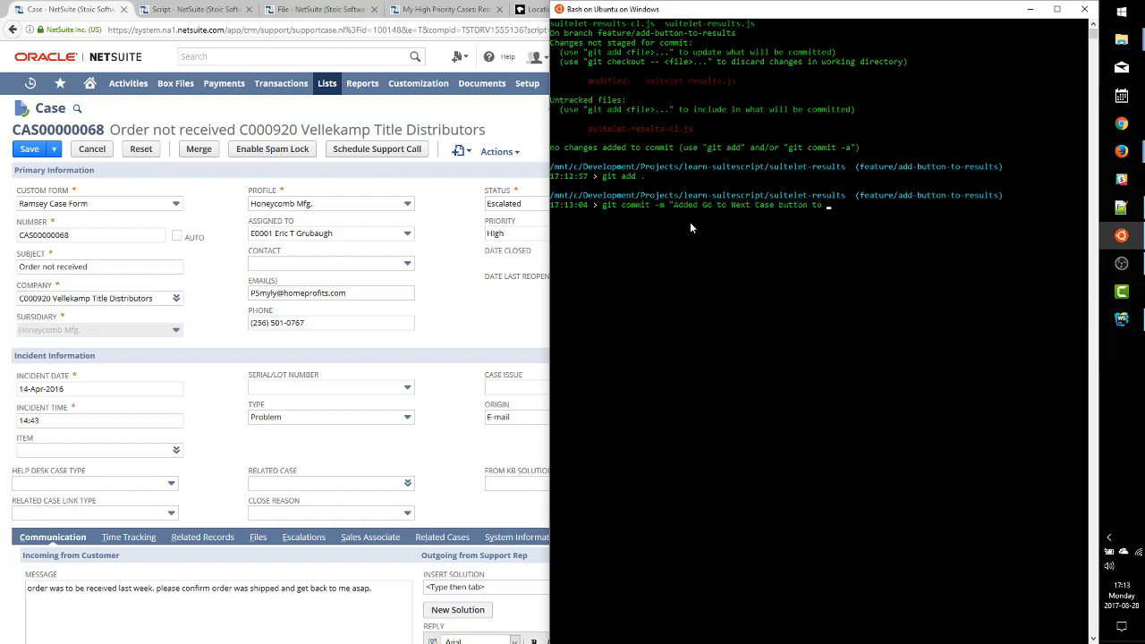
{"action": "key", "text": "Return"}
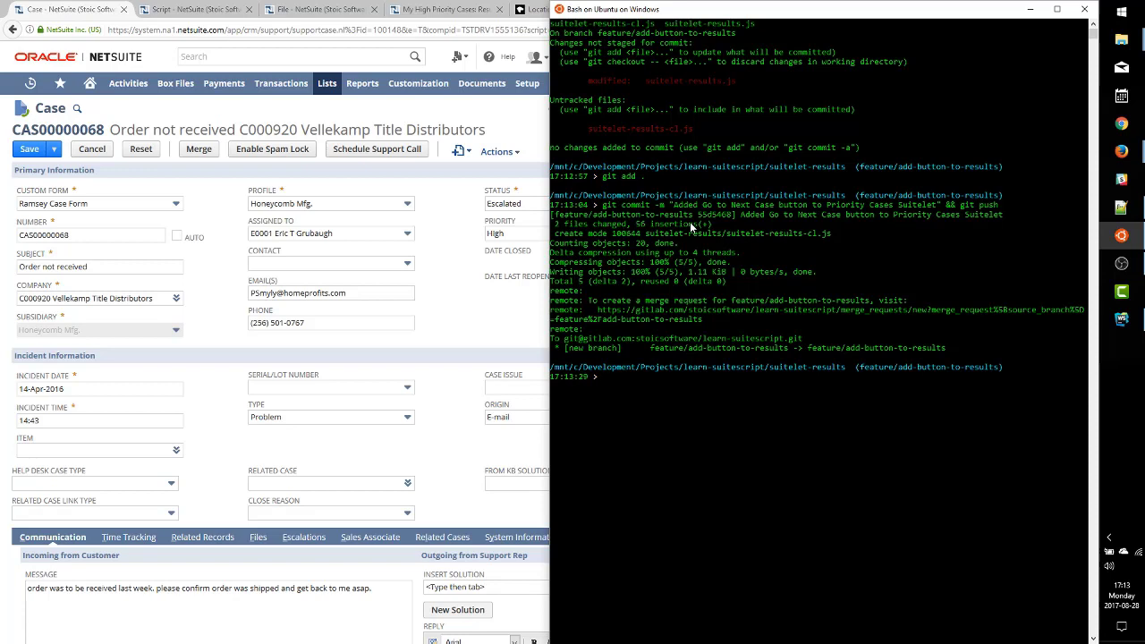
Check out master, merge feature/add-button-to-results with --no-ff, and push
{"action": "type", "text": "git checkout master"}
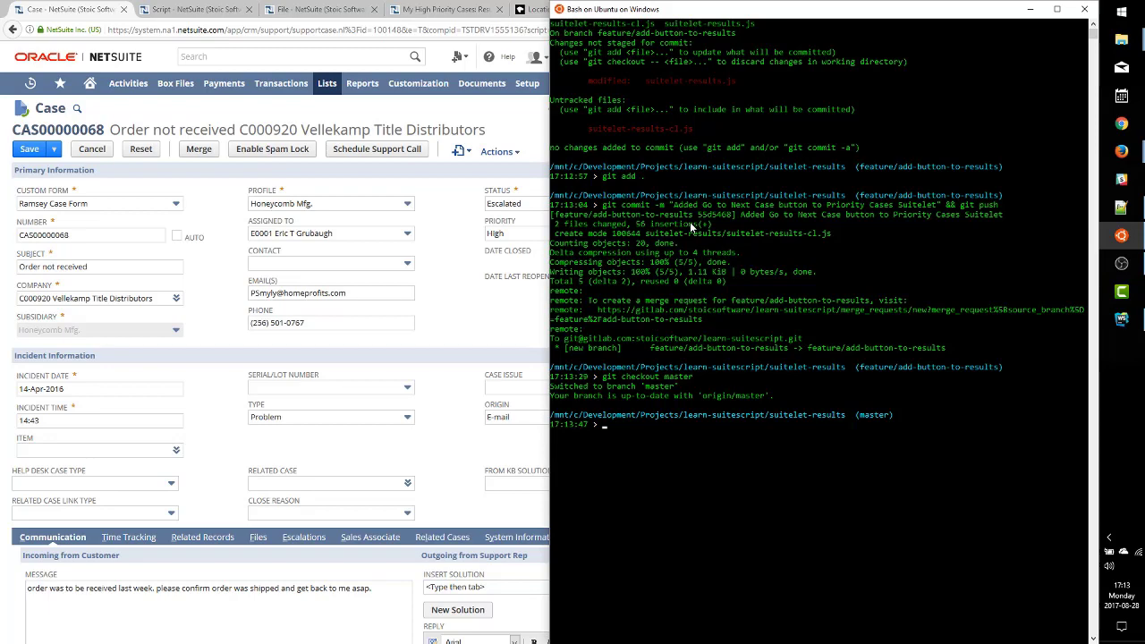
{"action": "type", "text": "git merge --no-ff feature/add-button-to-results"}
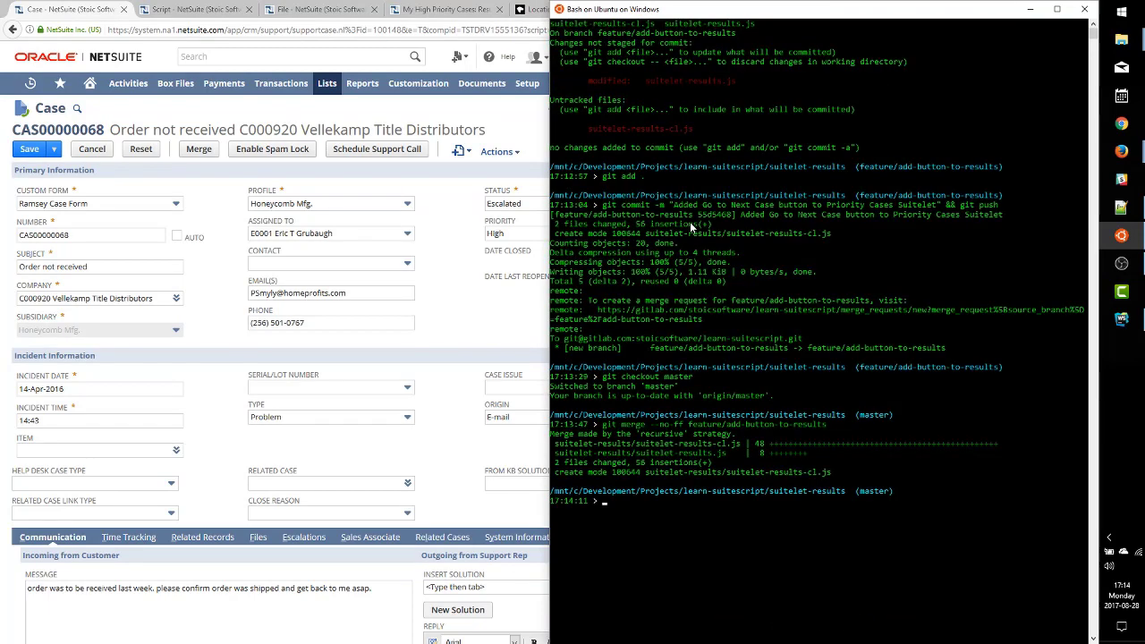
{"action": "type", "text": "git push"}
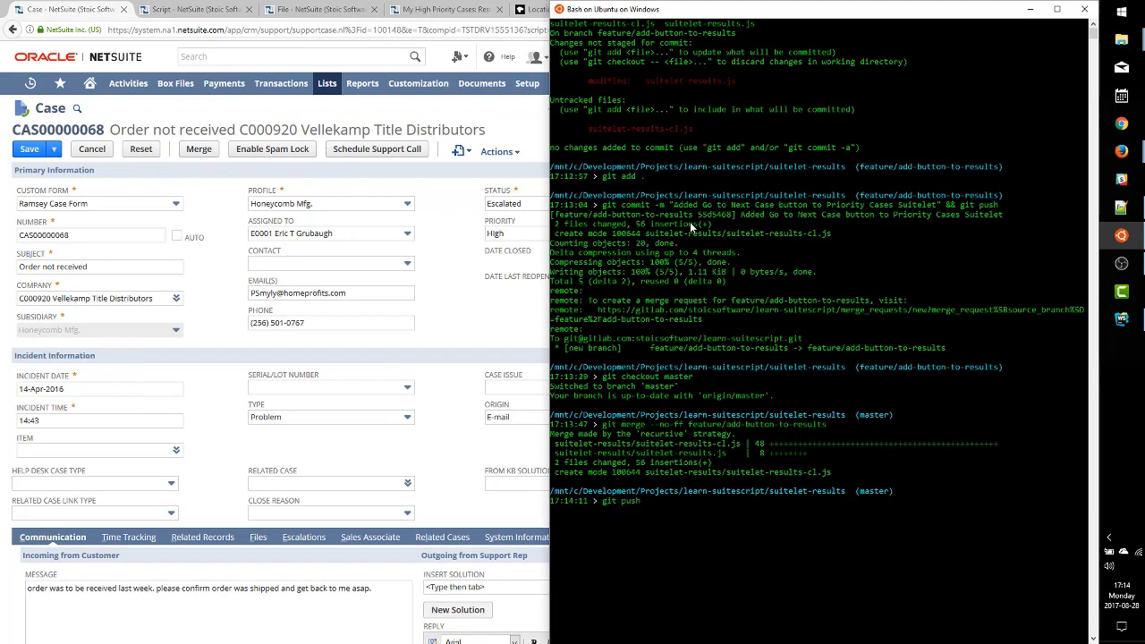